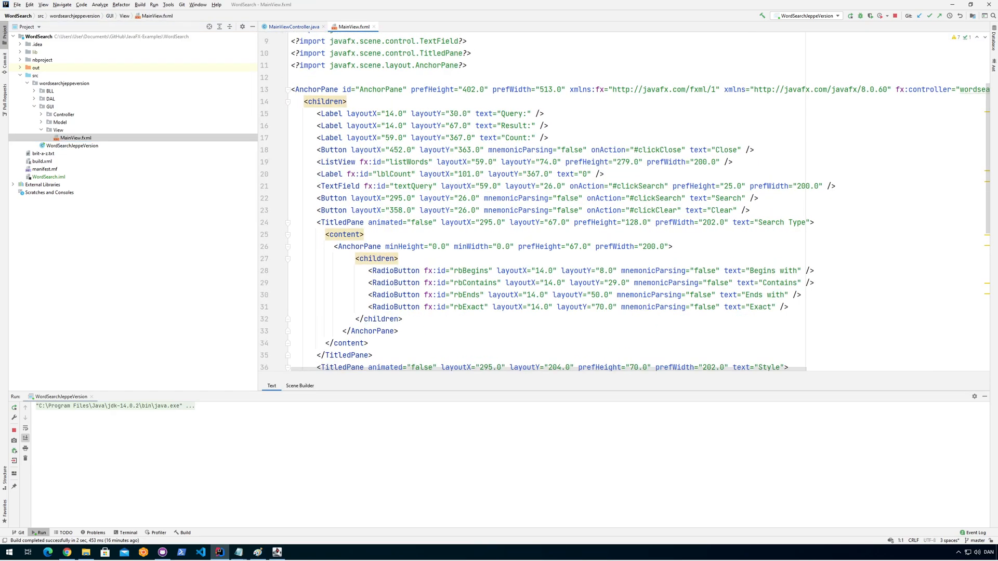
Launch WordSearchJeppeVersion to see its unstyled look, then return to MainView.fxml
scroll(down, 3)
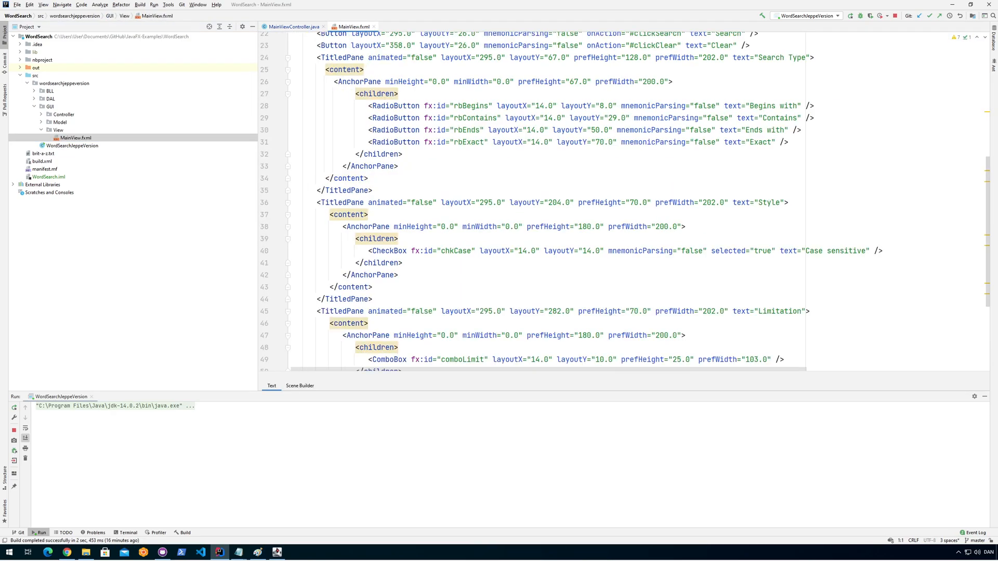
scroll(down, 3)
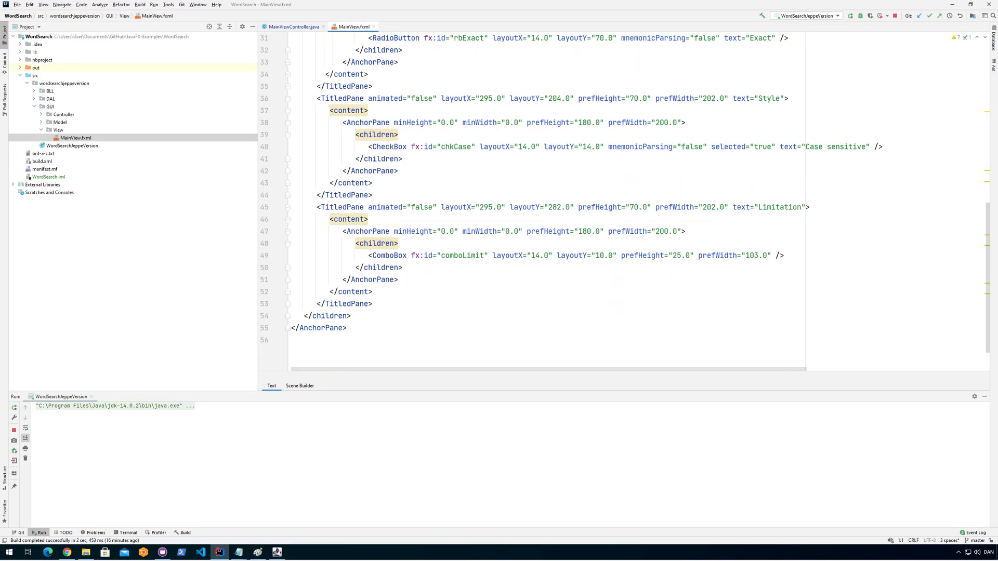
scroll(up, 3)
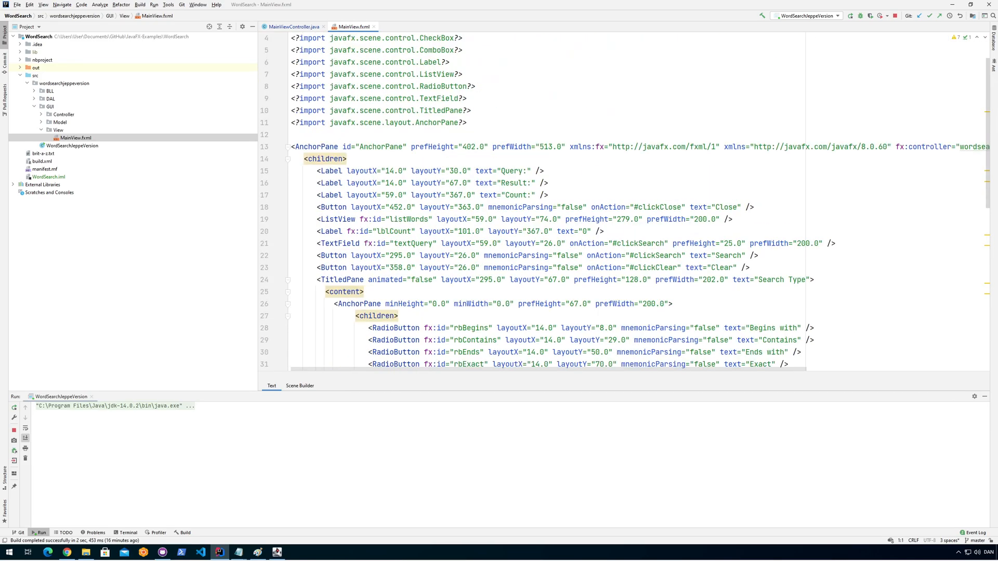
scroll(down, 3)
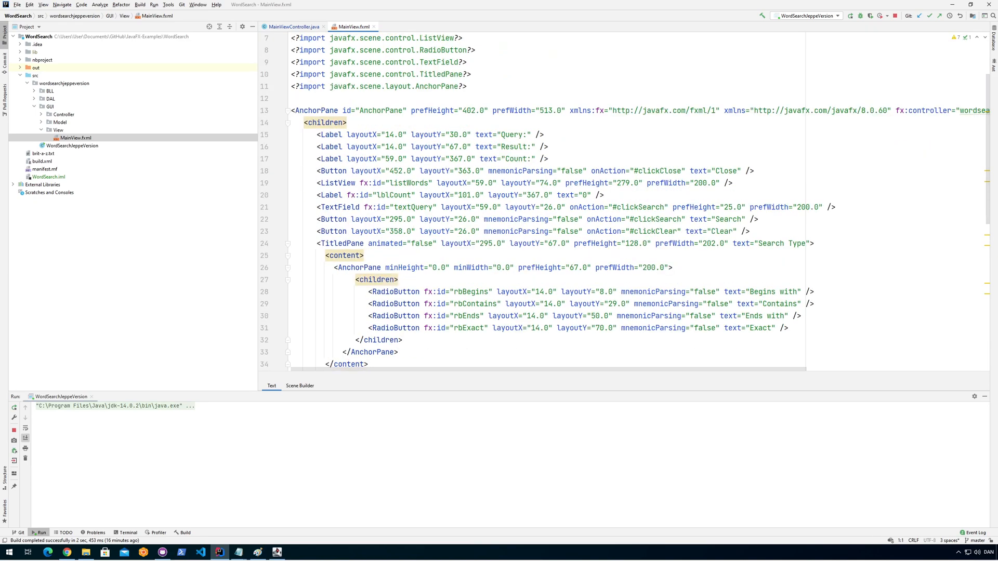
scroll(down, 3)
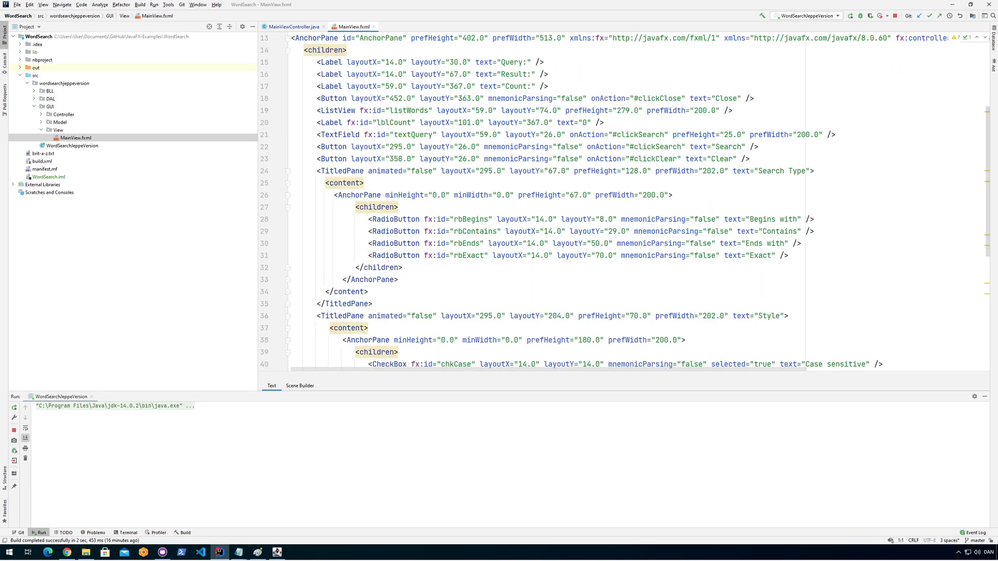
scroll(down, 3)
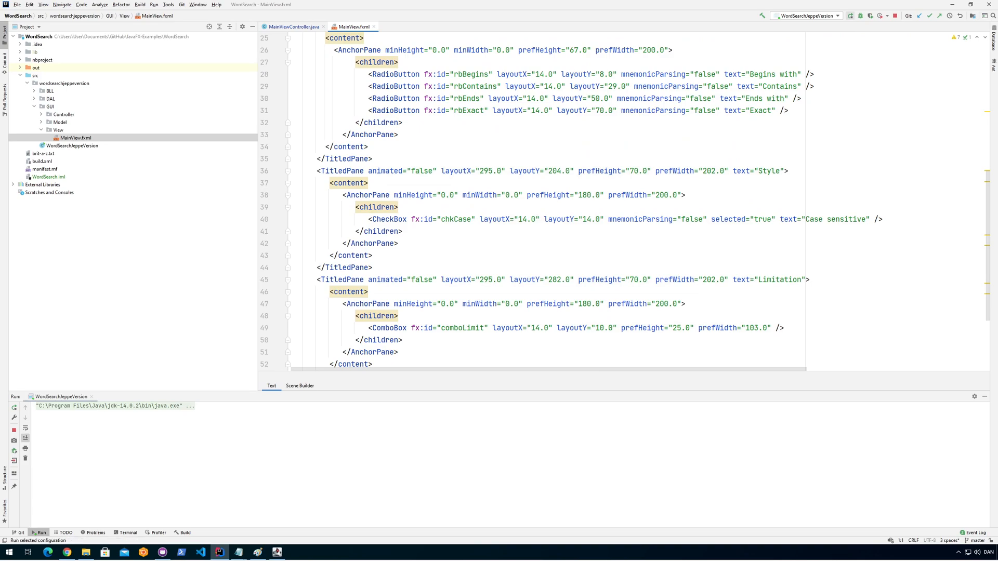
click(40, 533)
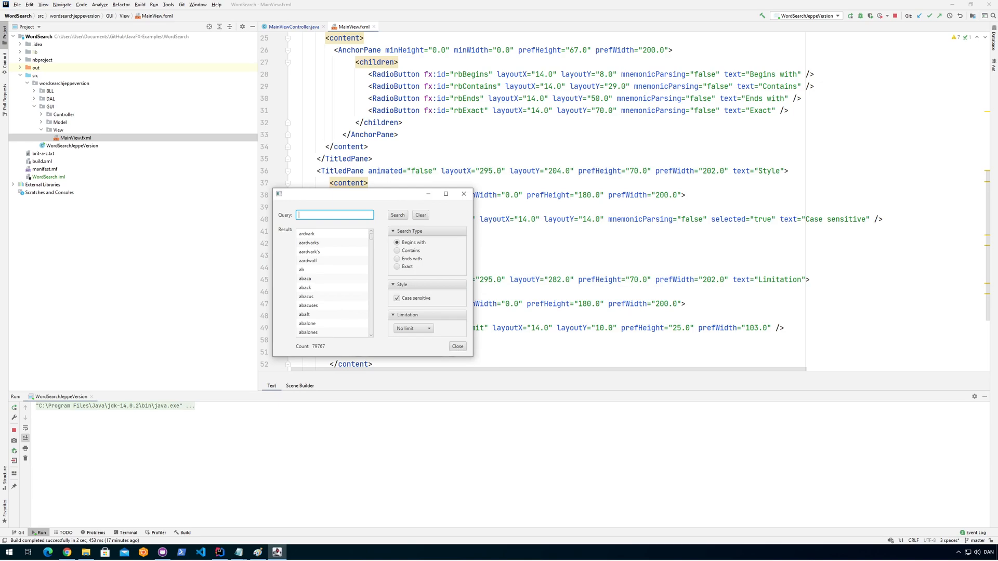
click(457, 346)
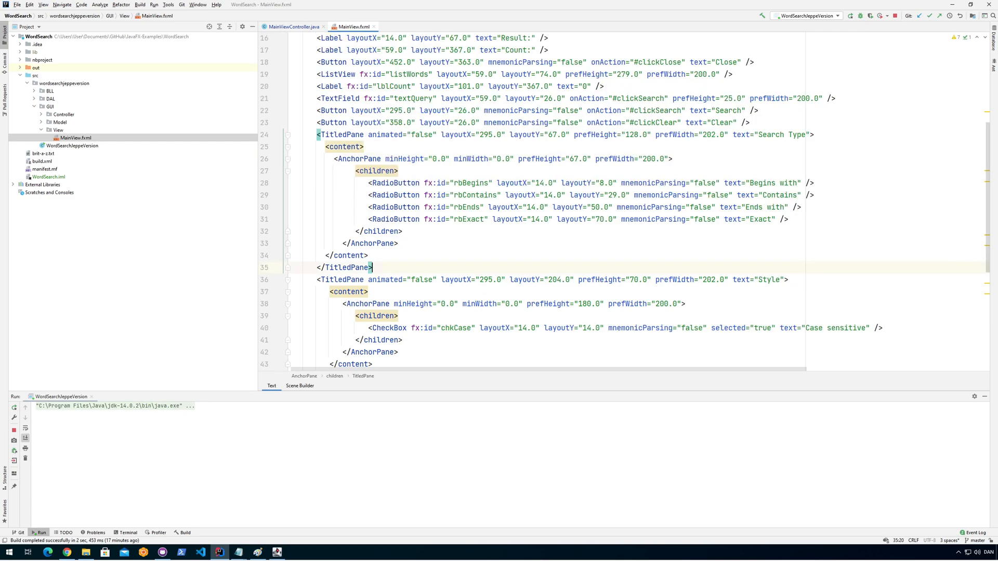
scroll(up, 3)
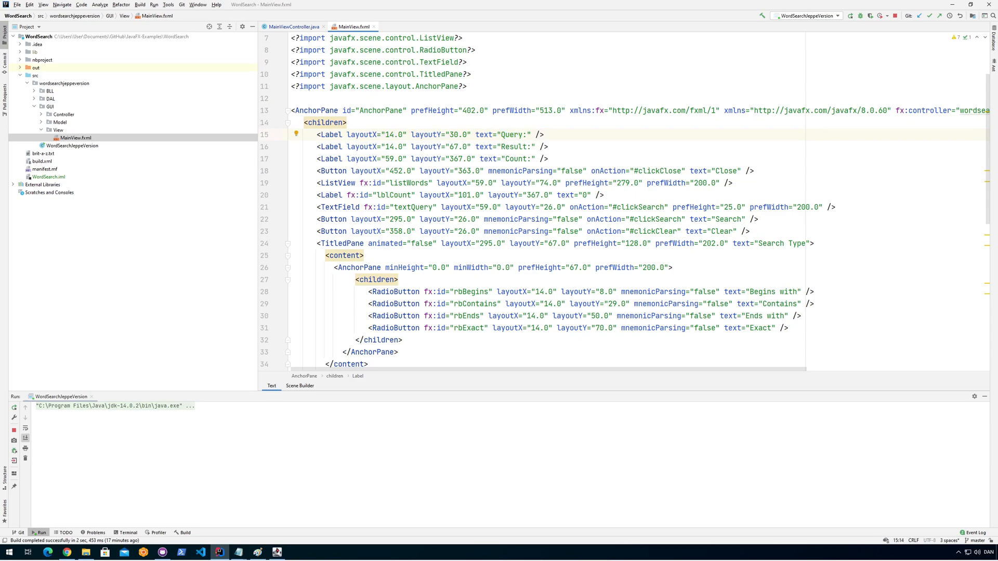
Add style="-fx-background-color: yellow" inline to the Query: Label tag
text(style="b)
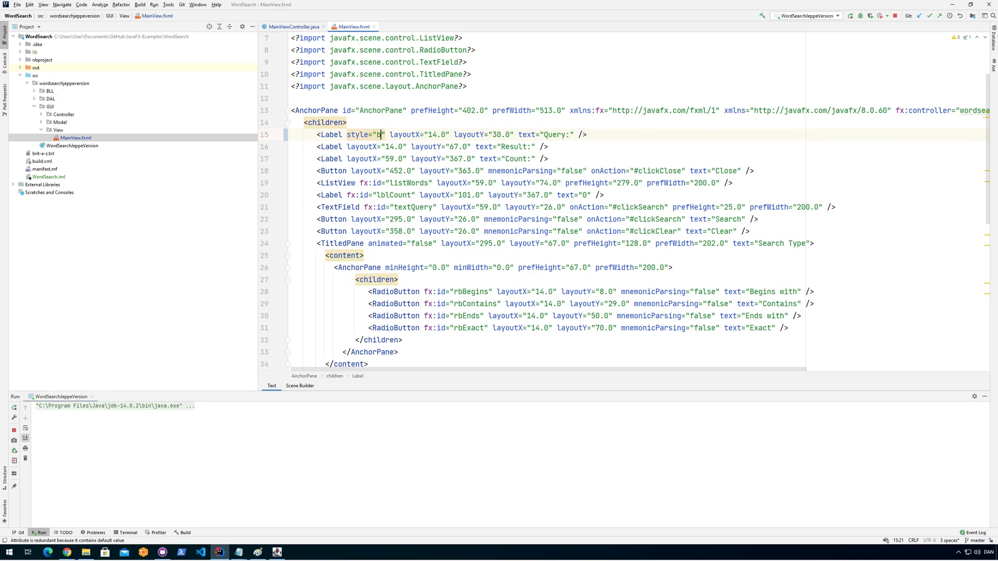
text(ack)
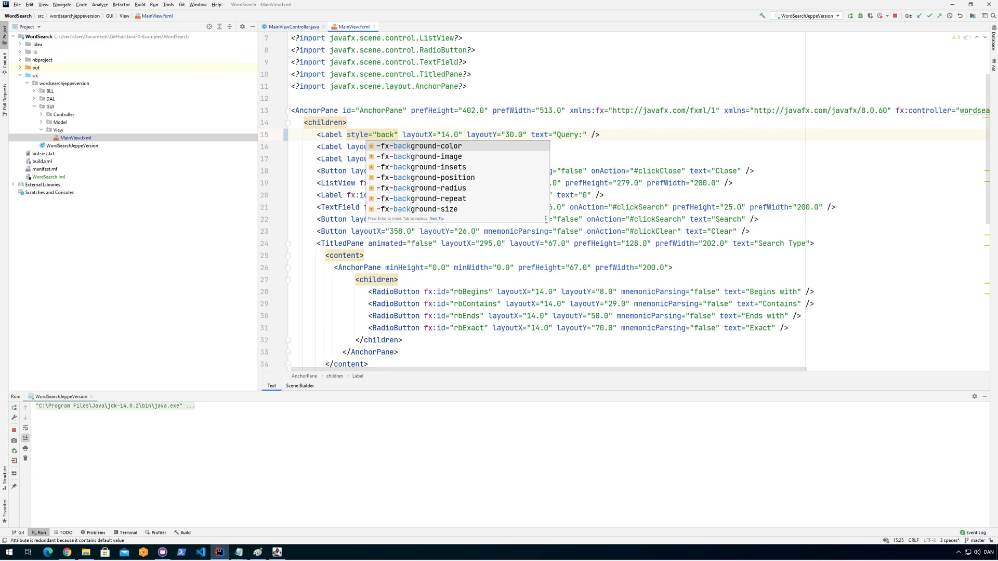
click(414, 145)
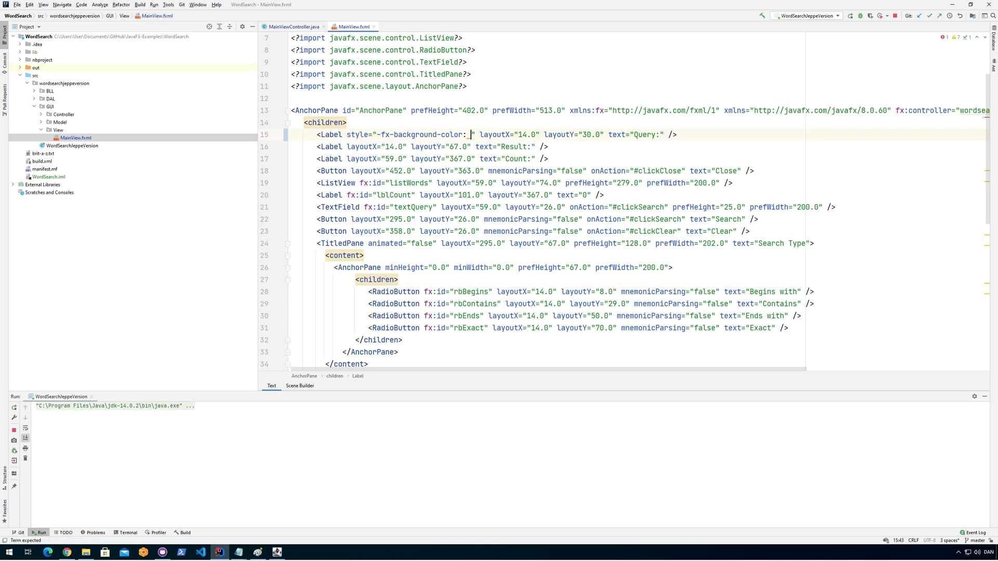
text(yel)
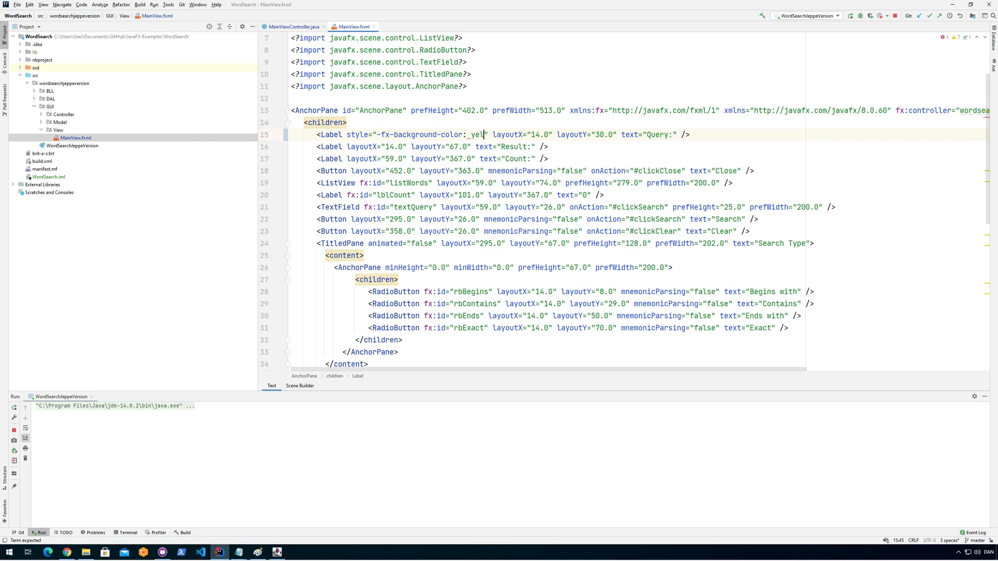
text(low)
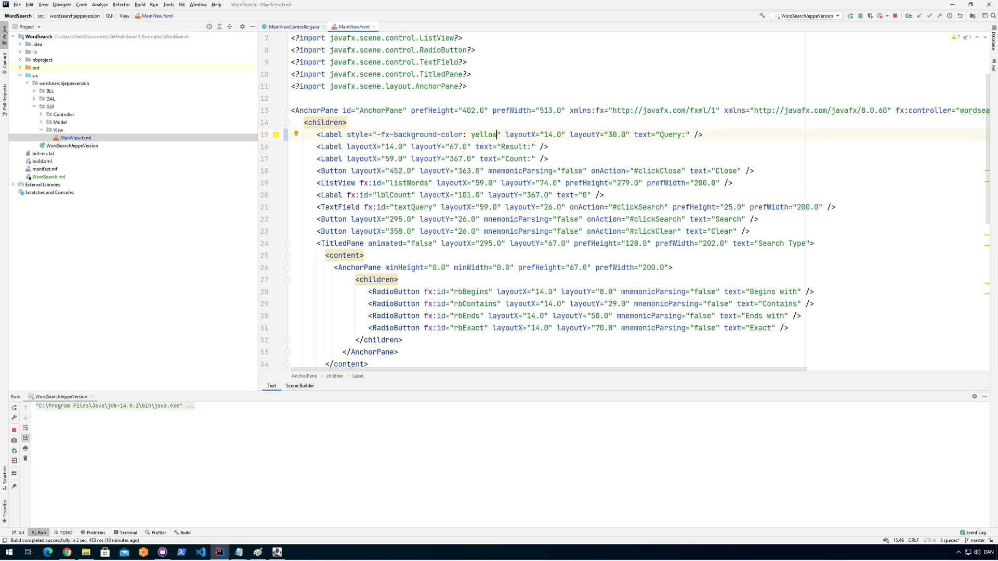
Stop and rerun WordSearch to see the yellow Query label, then close the app
click(849, 16)
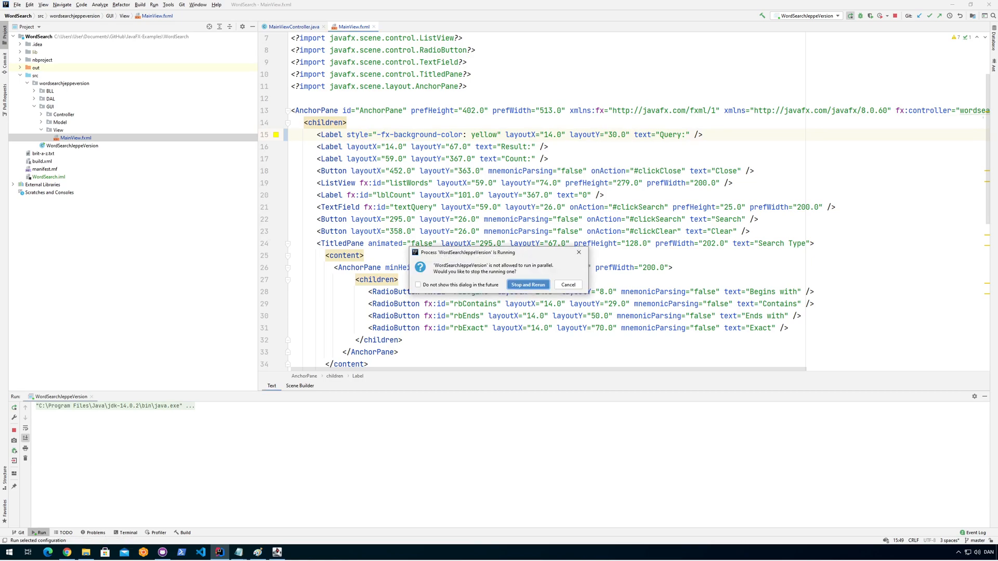
click(527, 284)
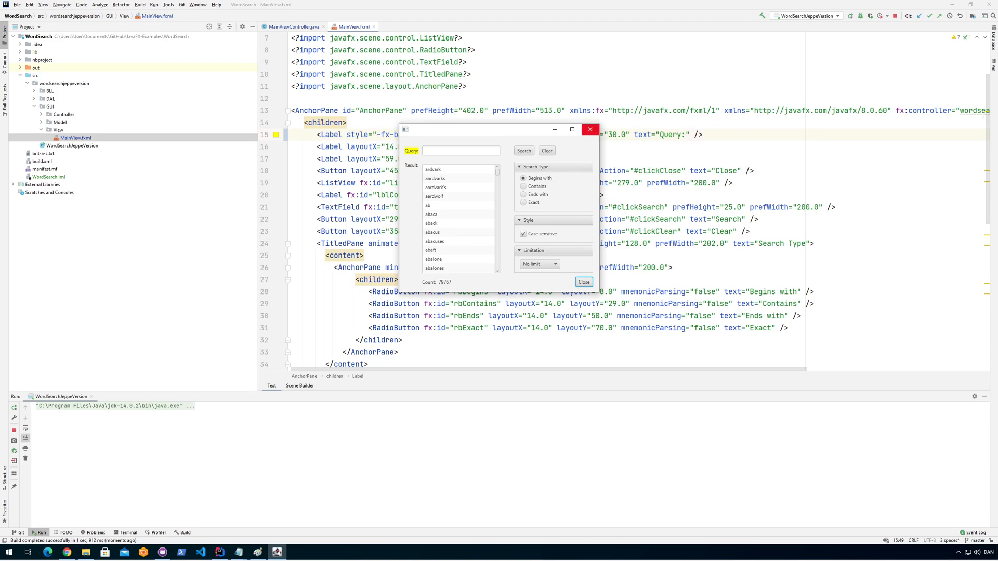
click(582, 282)
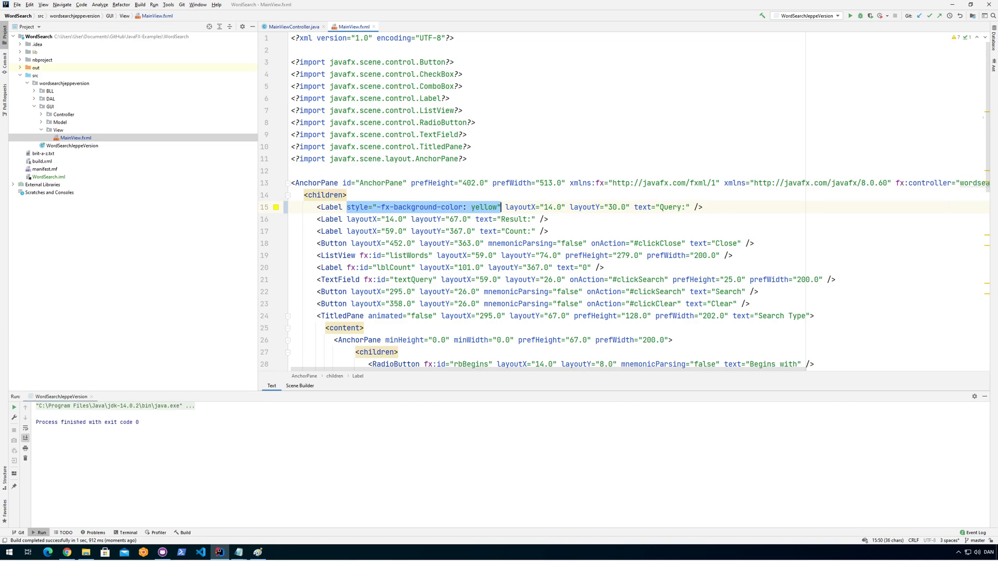
Delete the inline style attribute from the Query: Label tag
click(339, 219)
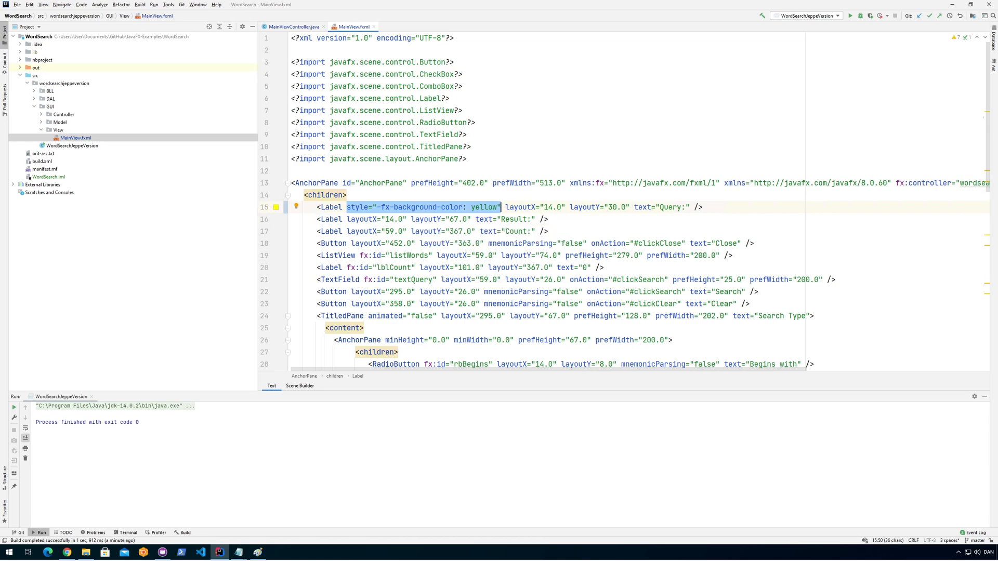
double_click(357, 207)
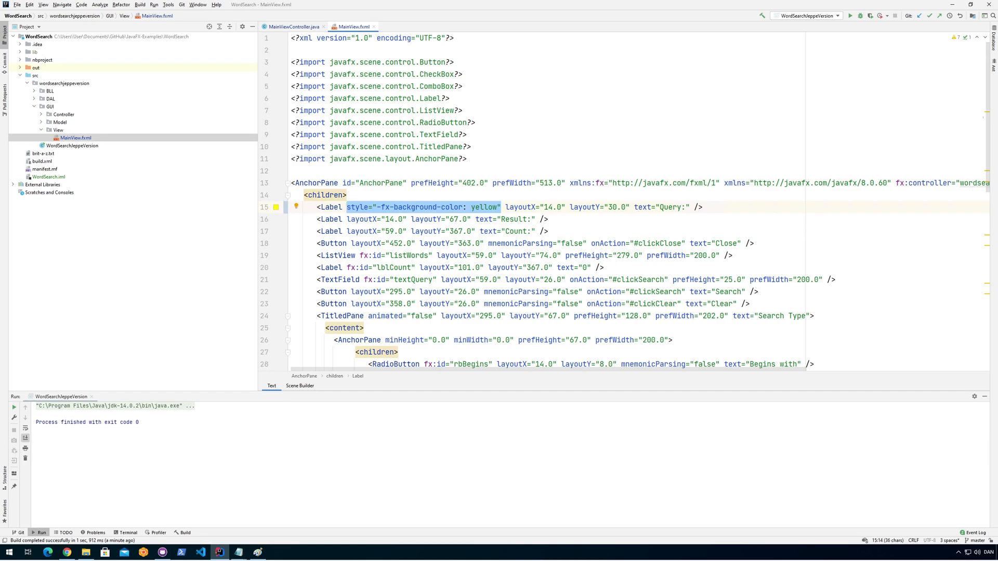
key(Delete)
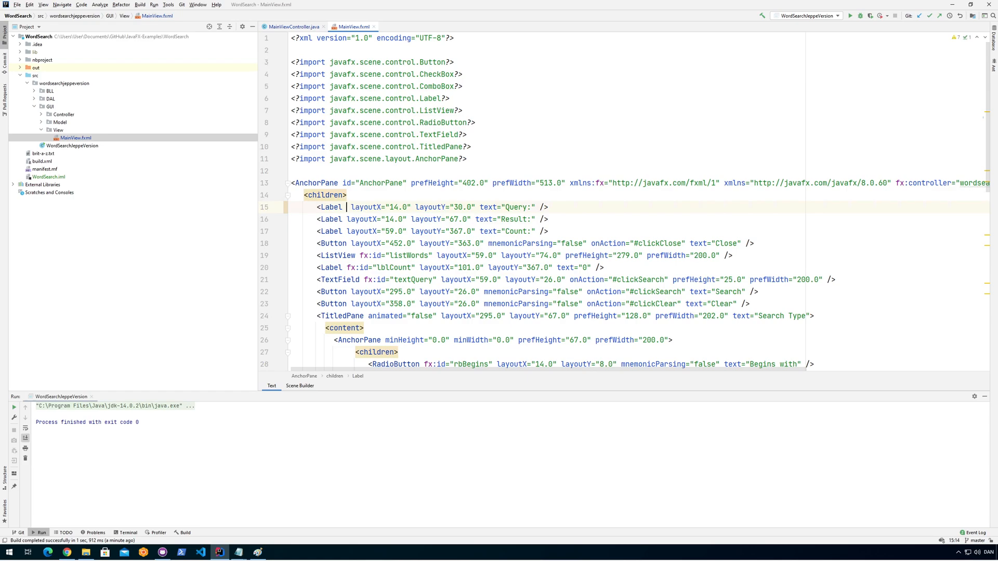
Give the Query: Label tag the attribute id="yLabel"
text(cs)
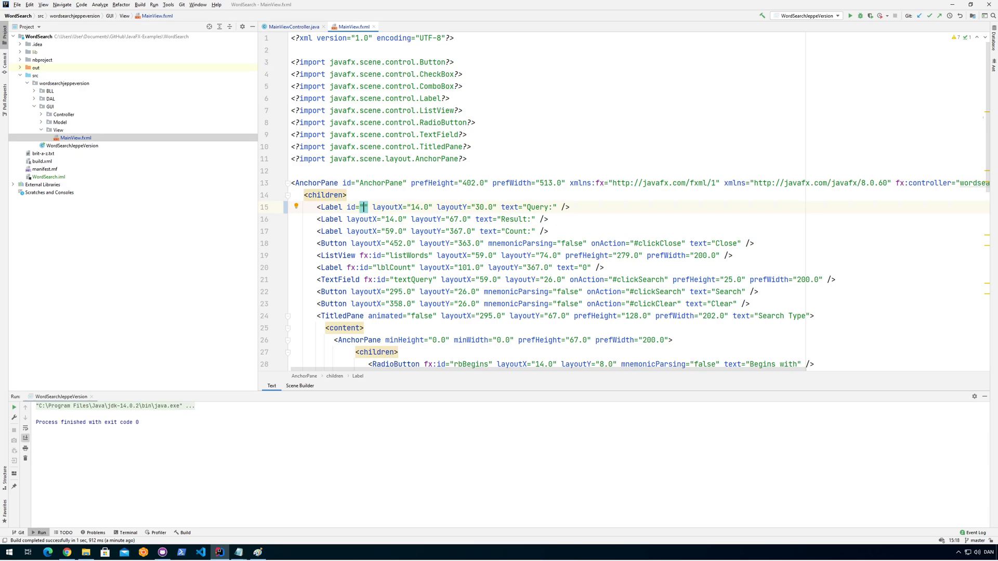
text(yLabel)
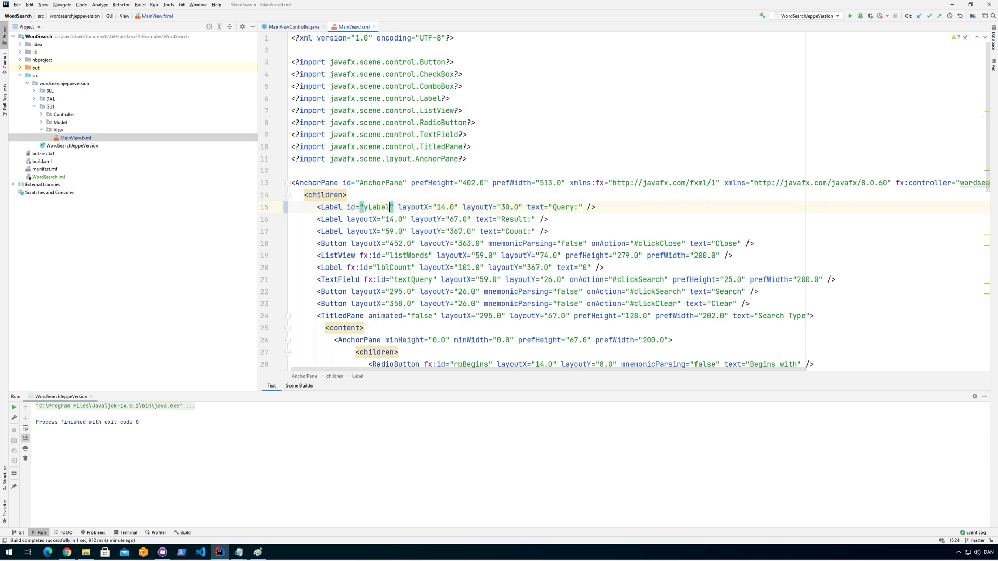
click(449, 207)
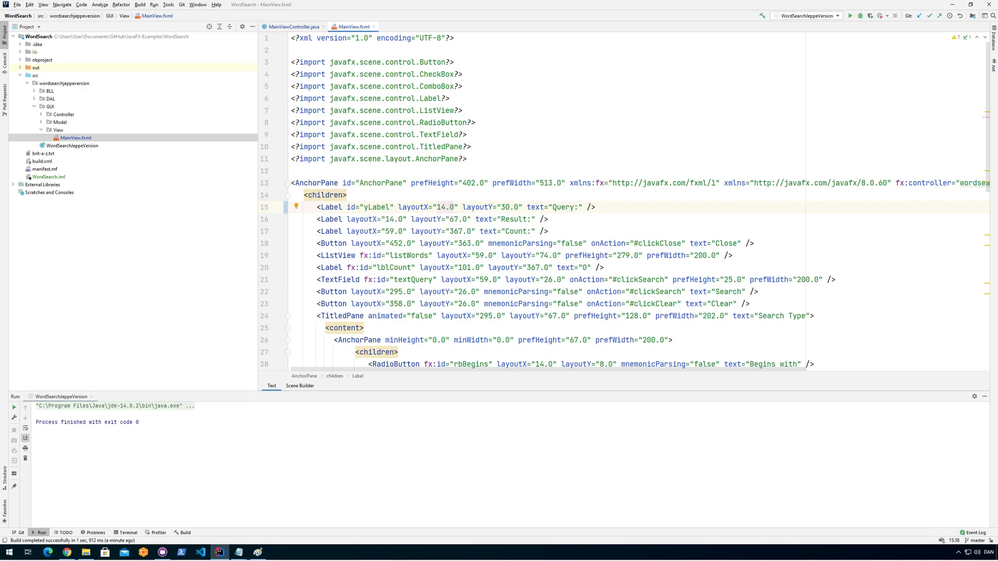
Create a new file main.css in the View folder via New > File
right_click(57, 130)
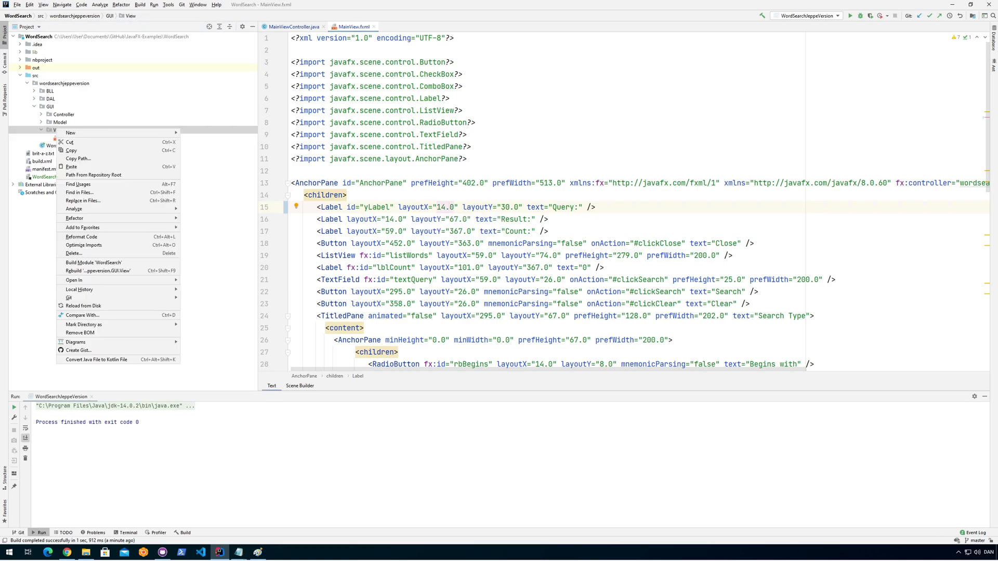
click(70, 133)
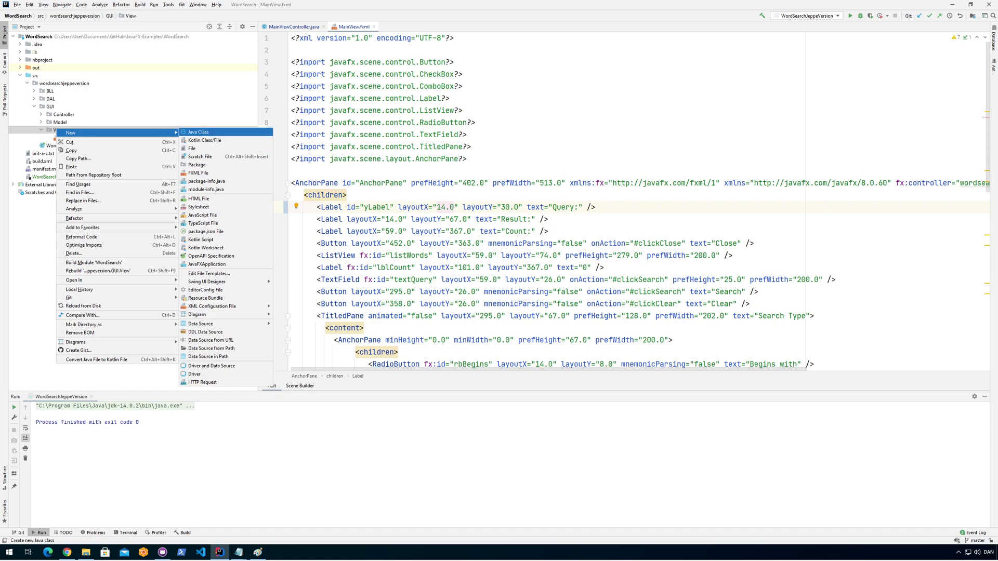
mouse_move(204, 231)
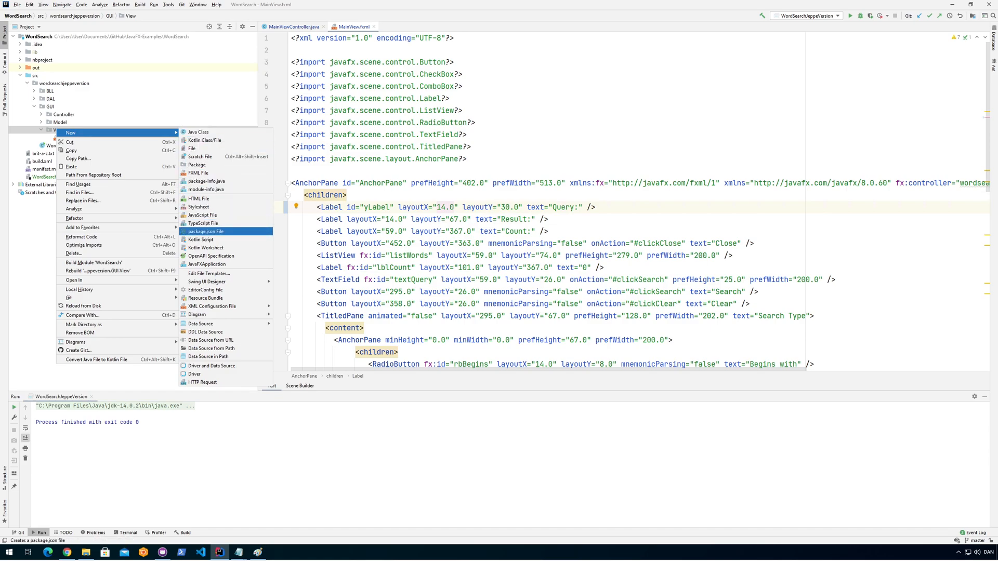
mouse_move(206, 247)
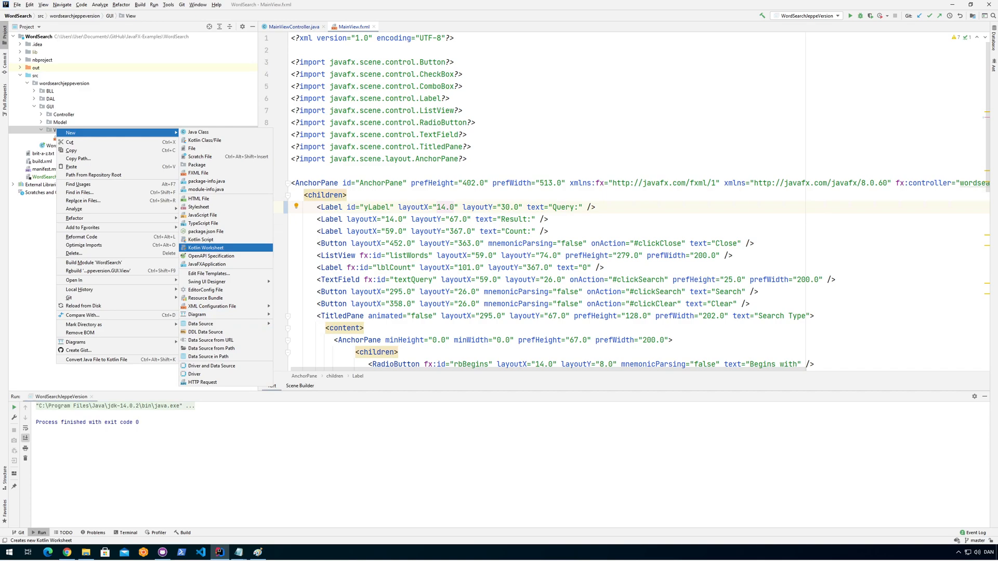
mouse_move(205, 189)
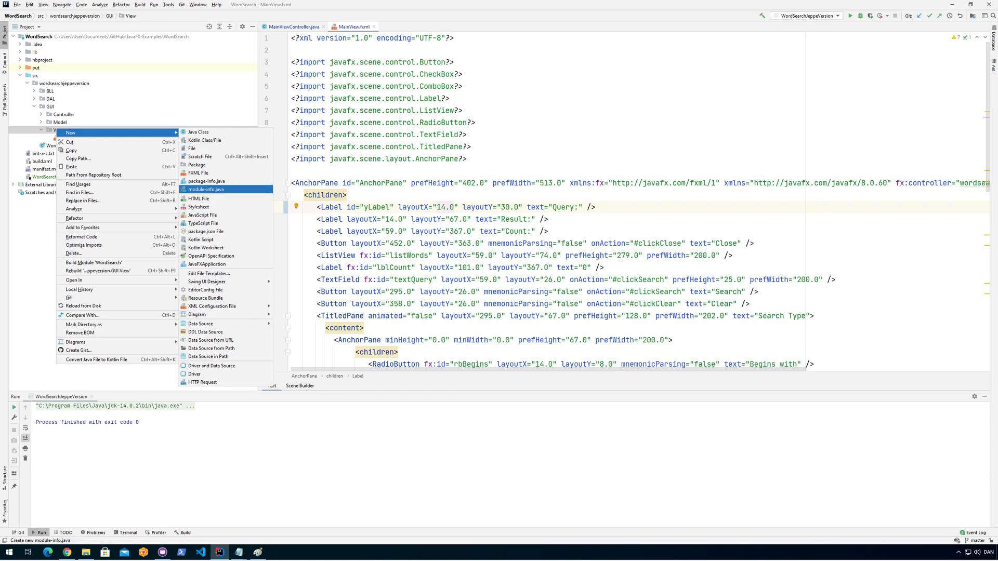
mouse_move(199, 207)
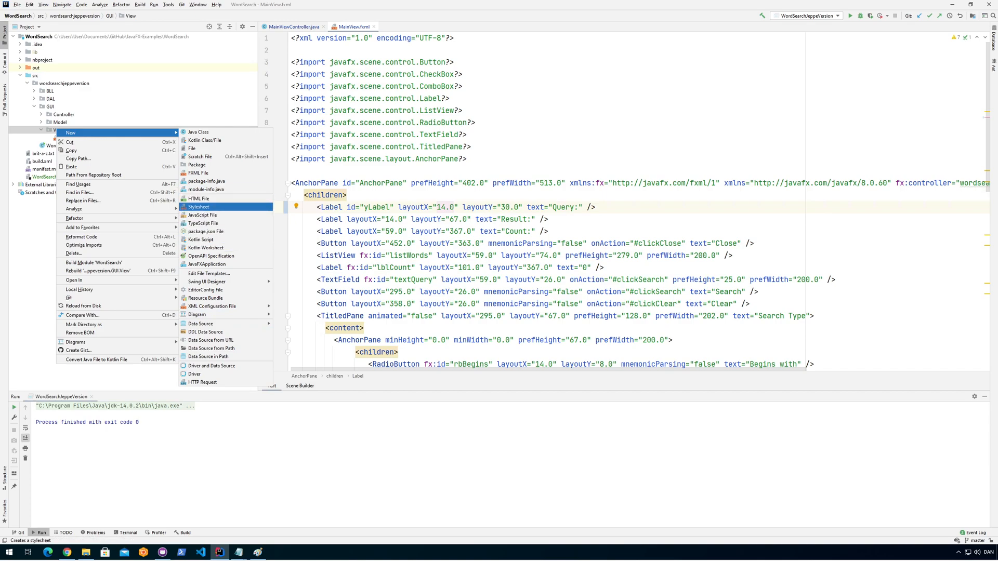
click(198, 207)
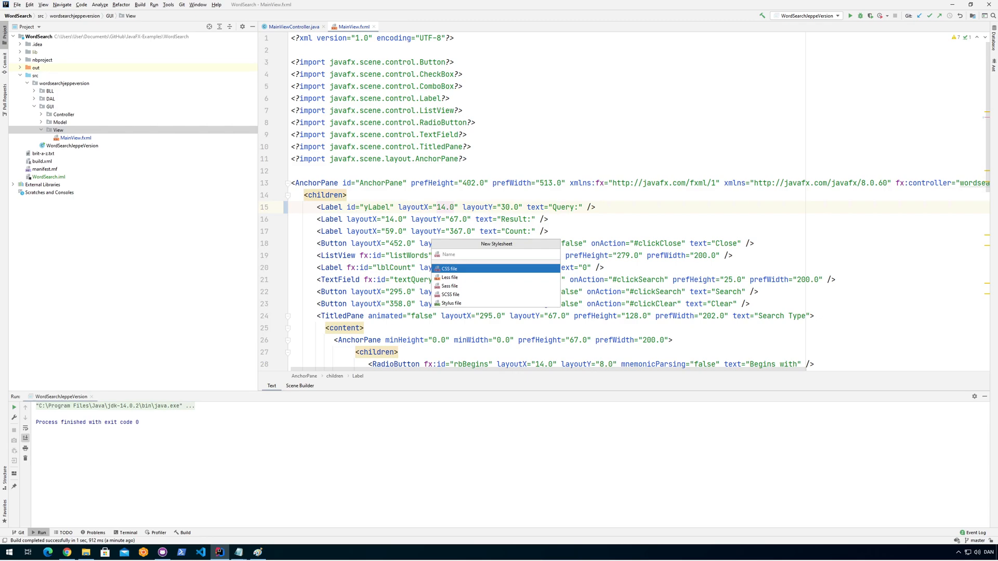
key(Escape)
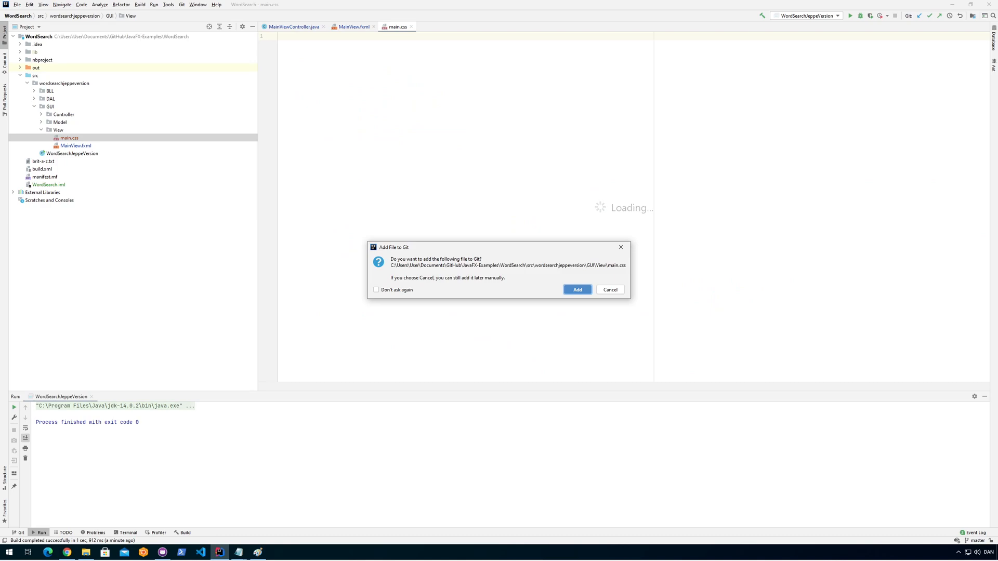
Dismiss the Add File to Git prompt and copy the yLabel id from MainView.fxml
click(576, 289)
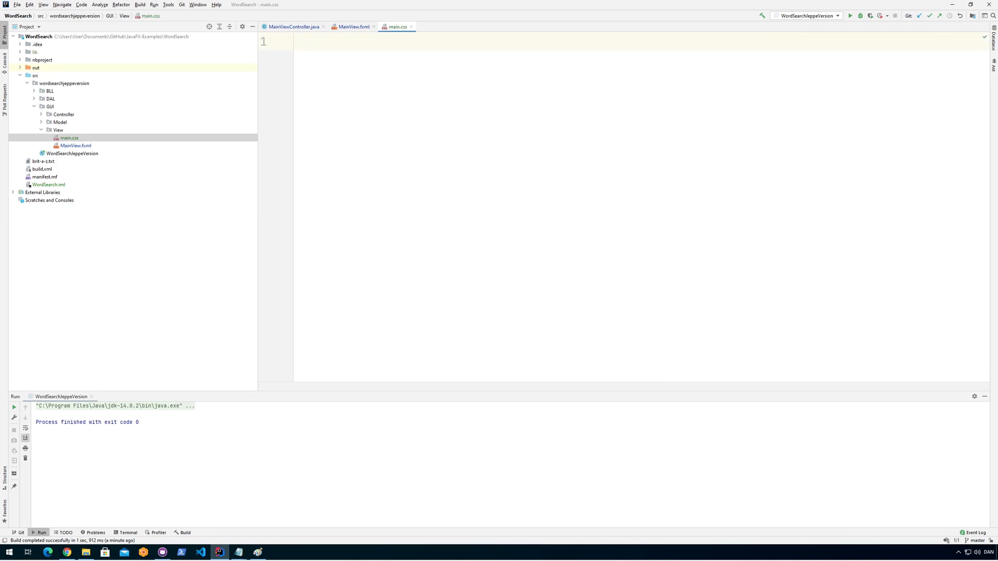
click(354, 26)
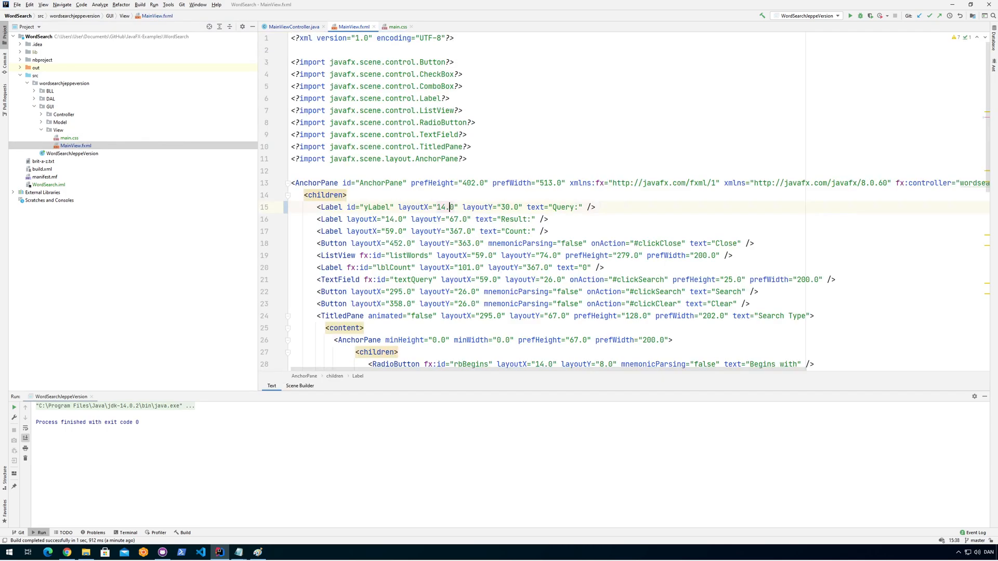
double_click(377, 207)
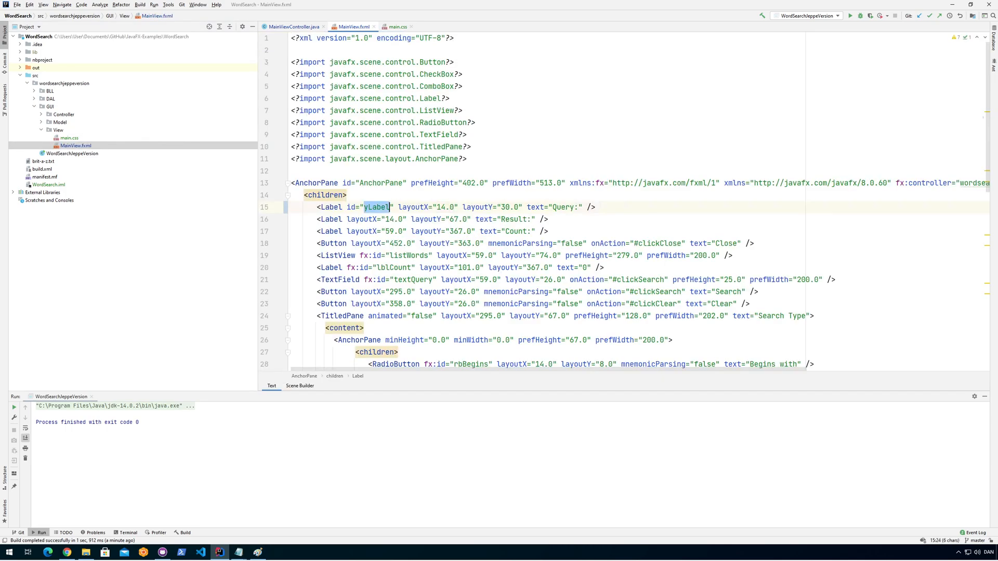
click(396, 26)
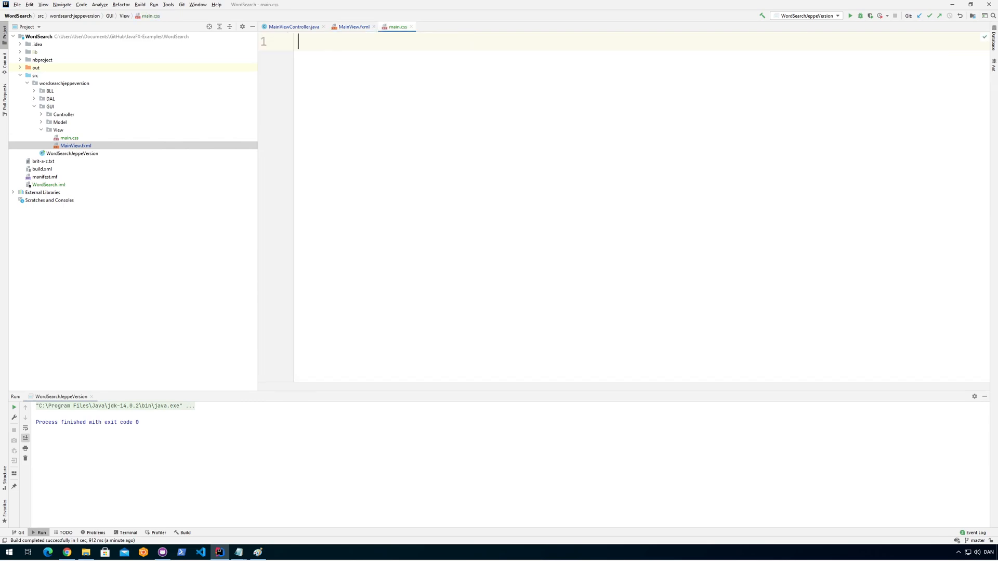
Write the rule #yLabel { -fx-background-color: yellow; } in main.css
text(#)
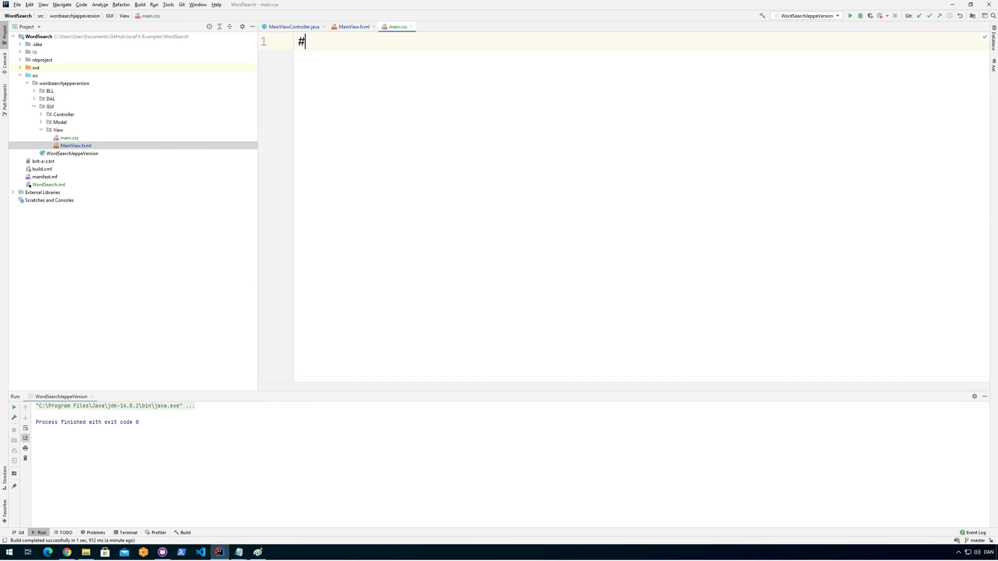
text(yLabel)
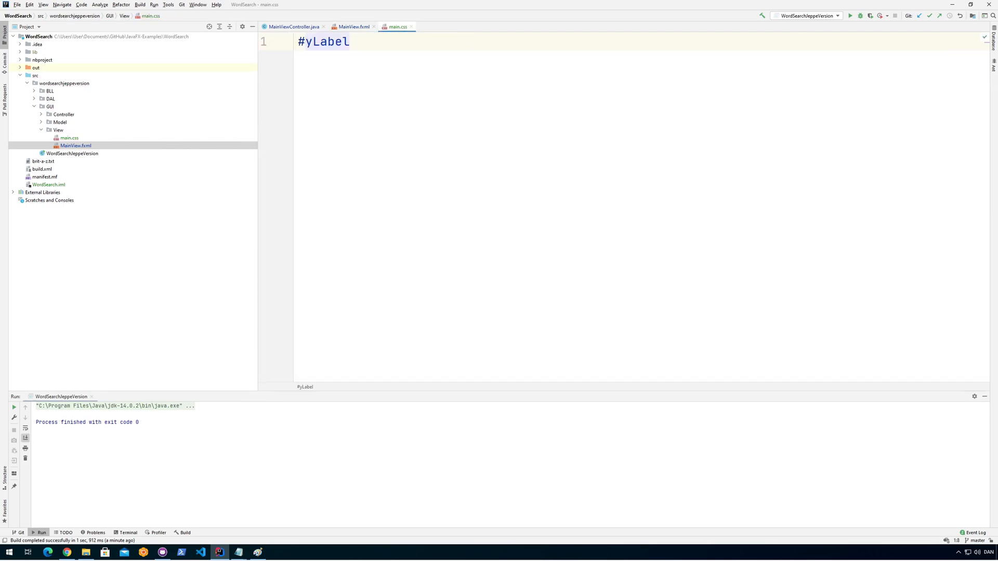
text({)
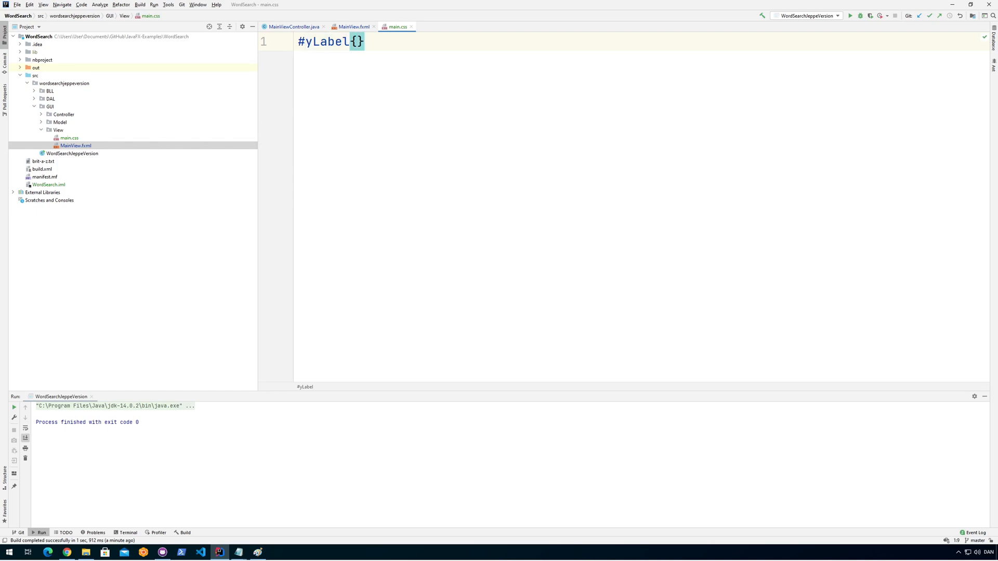
text(back)
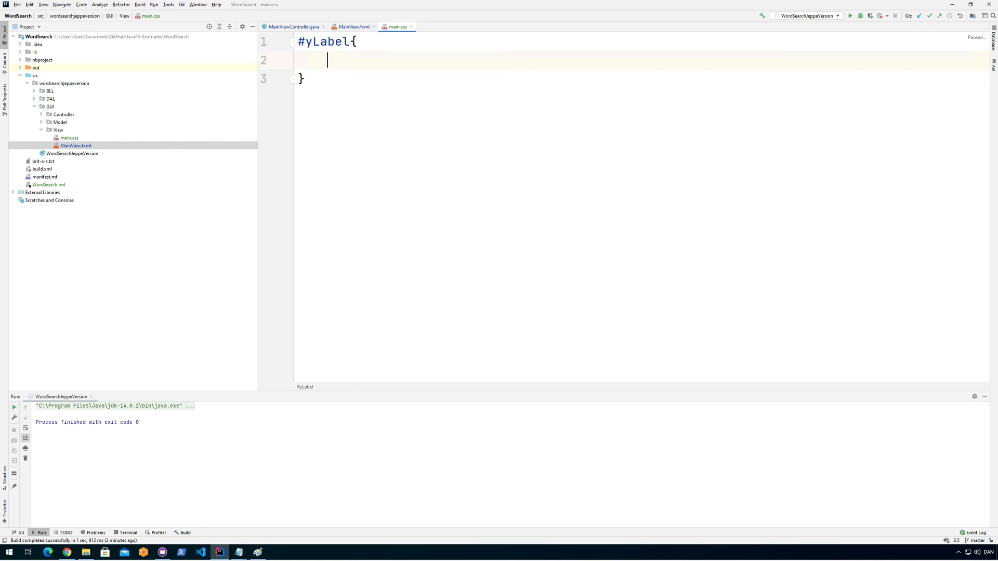
text(-)
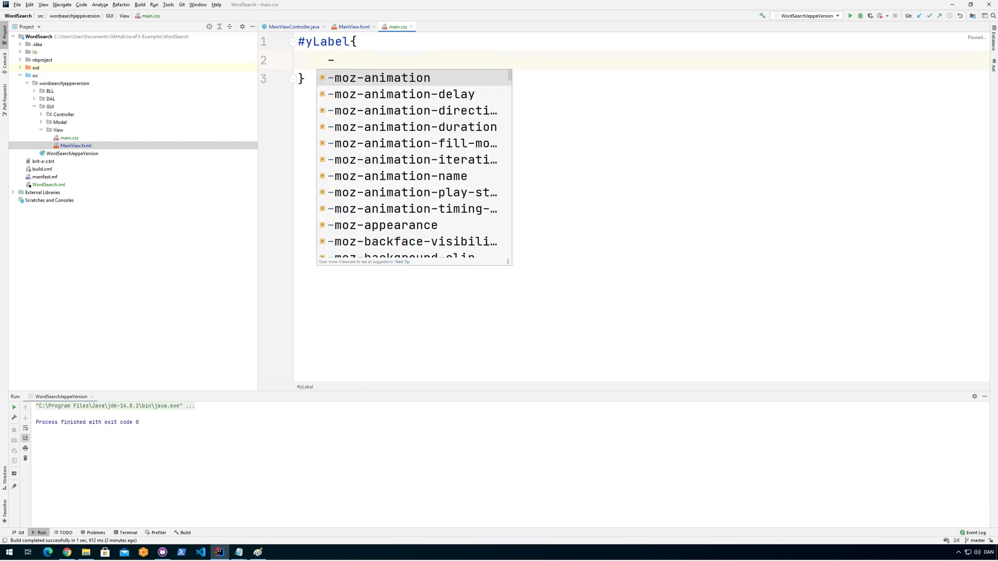
text(backgro)
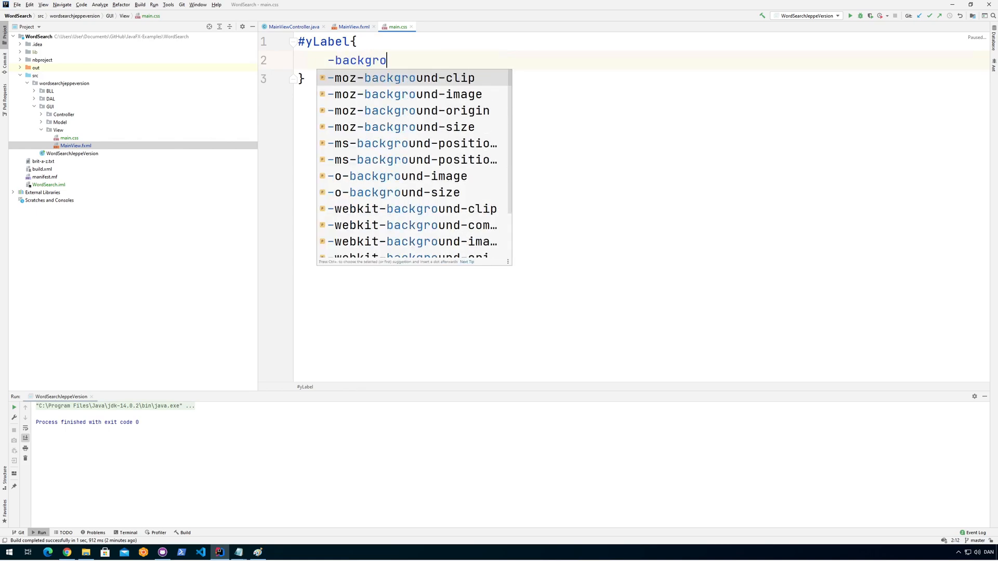
text(und-c)
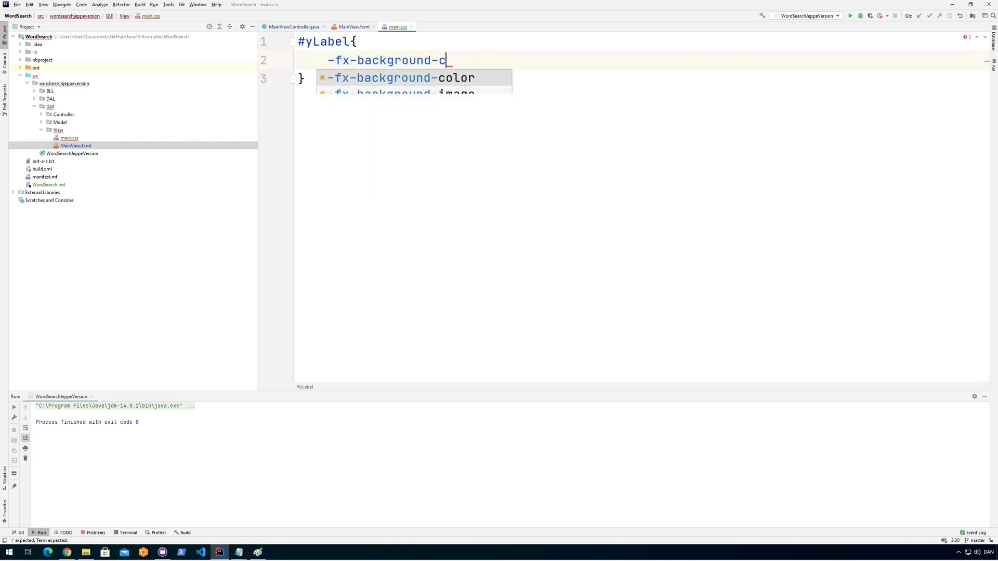
click(401, 77)
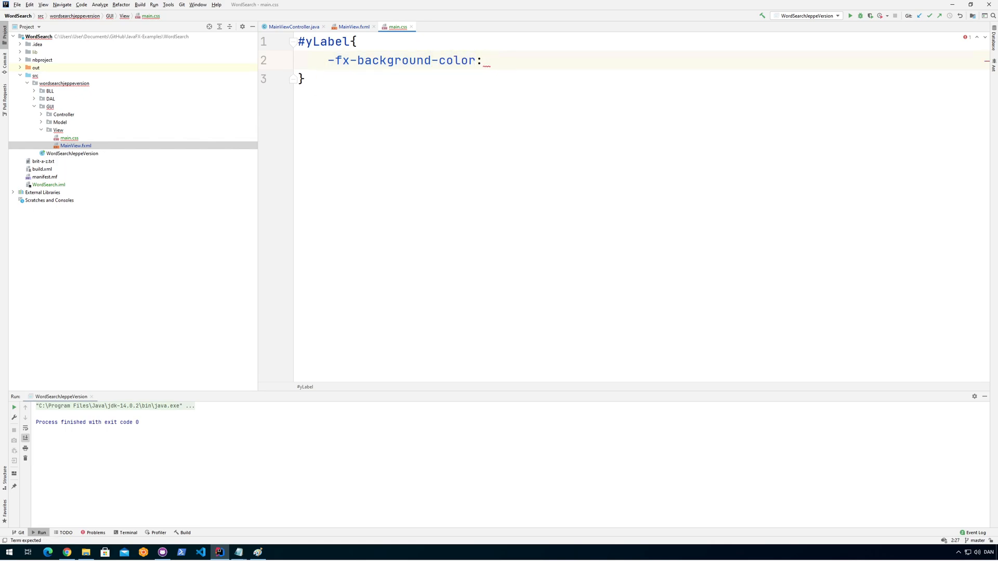
text(yellow;)
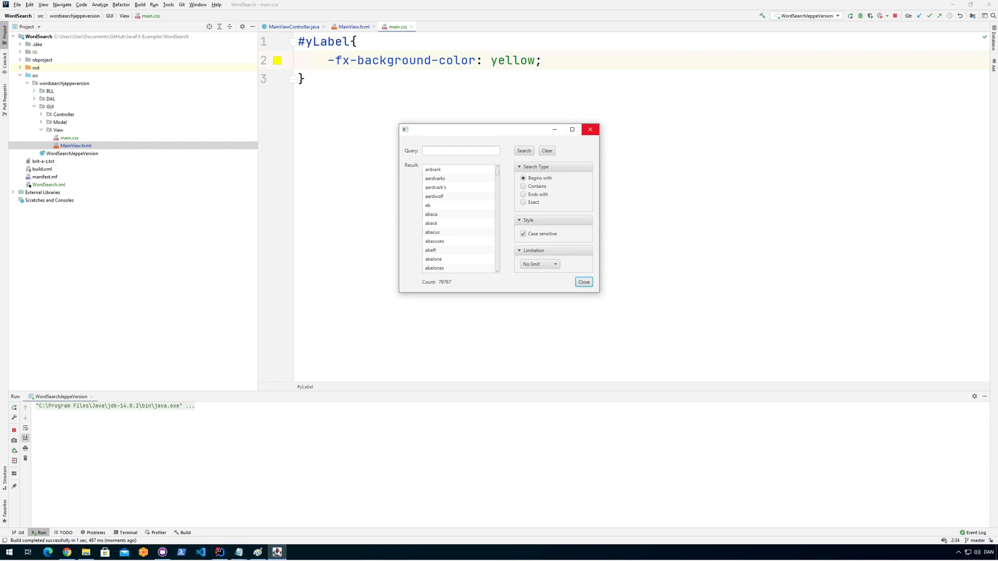
Close the running WordSearch app and switch back to MainView.fxml
click(582, 282)
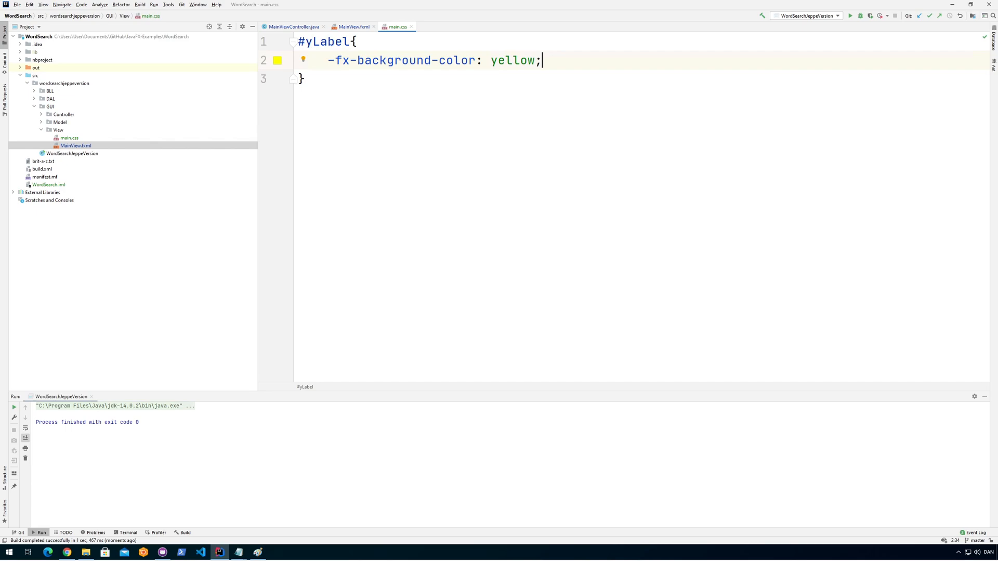
click(351, 27)
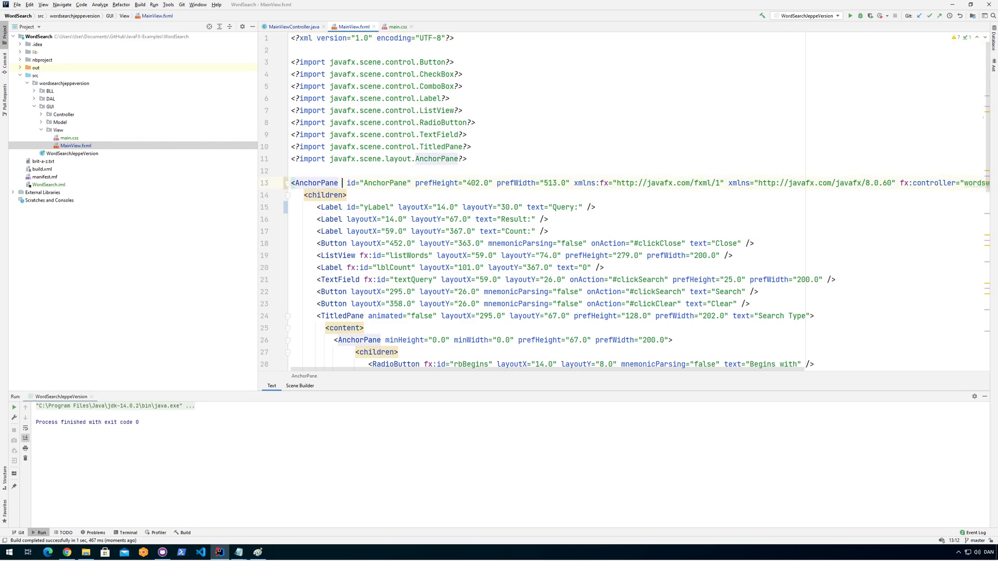
Add stylesheets="main.css" to the root AnchorPane tag via completion
text(stylesheets=")
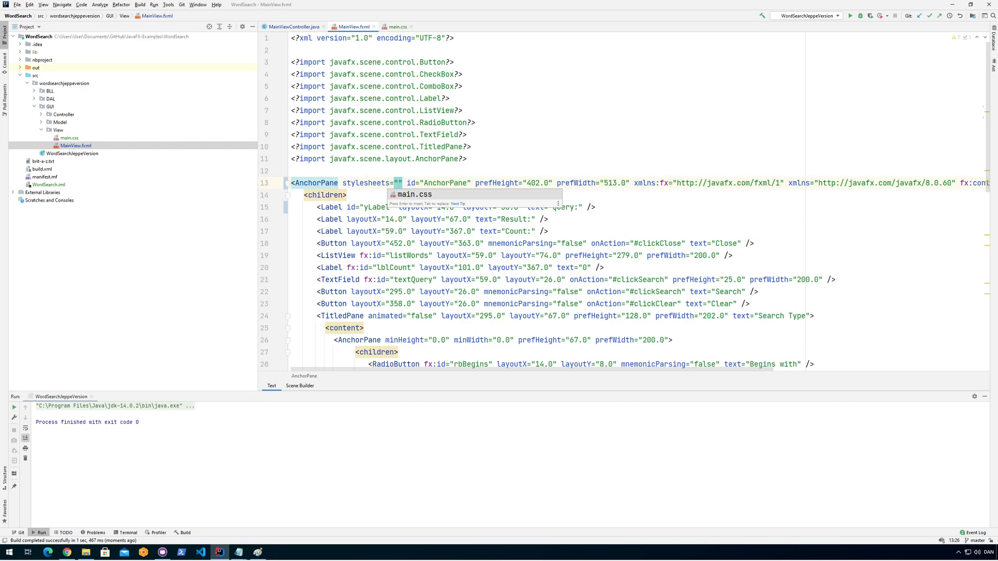
key(Enter)
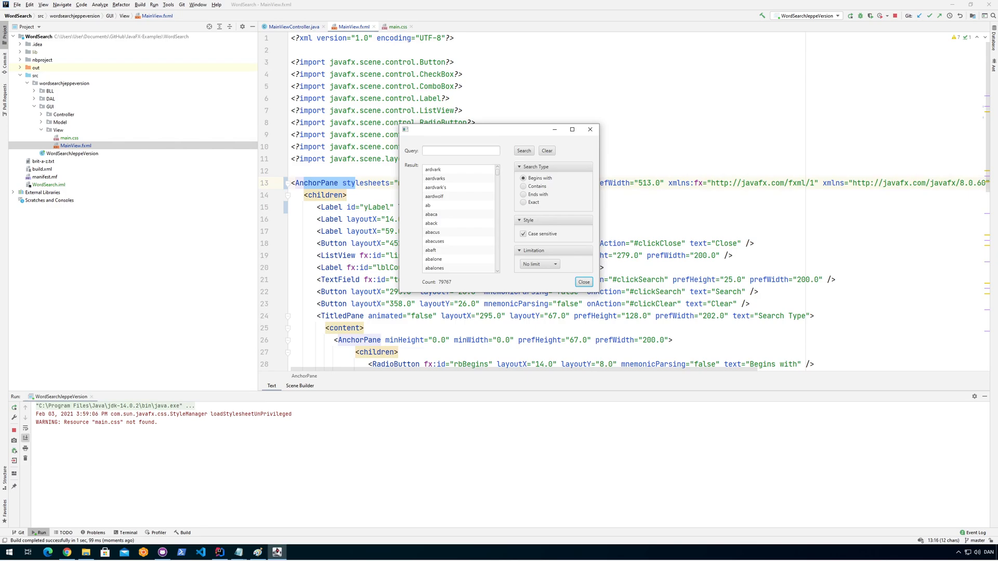
Close the app, inspect the out folder, and prefix the stylesheet path with / from the source root
click(582, 281)
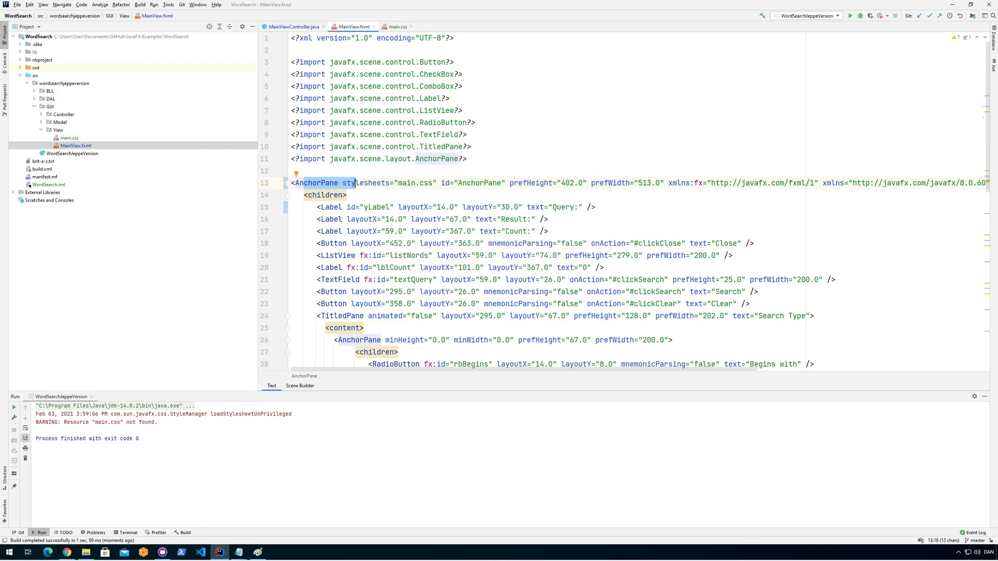
click(397, 184)
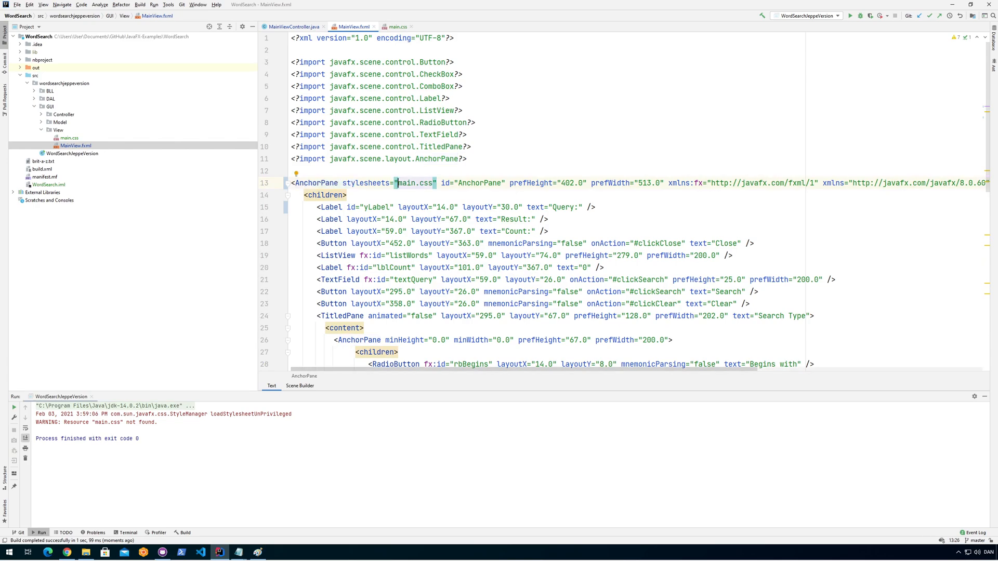
scroll(right, 3)
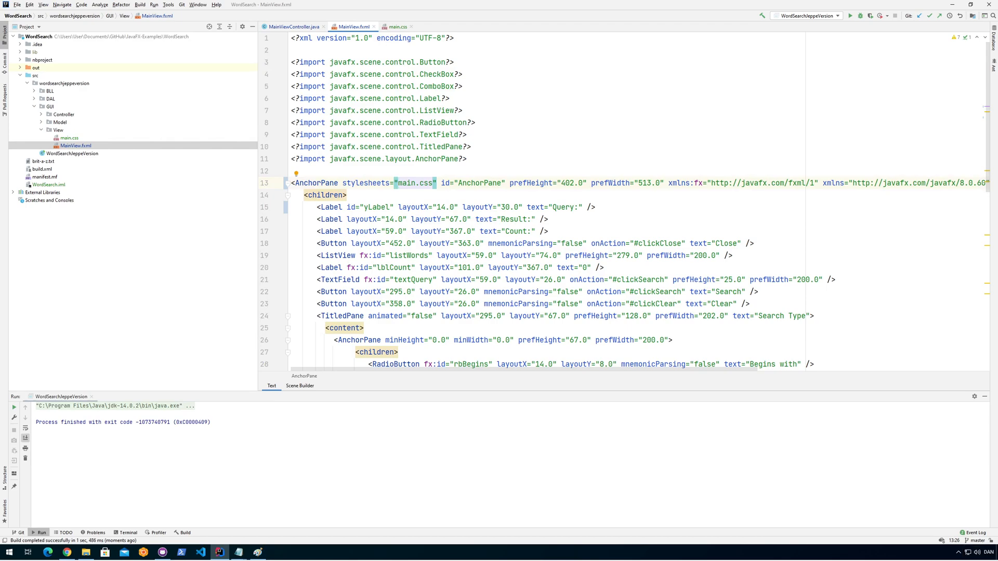
click(31, 68)
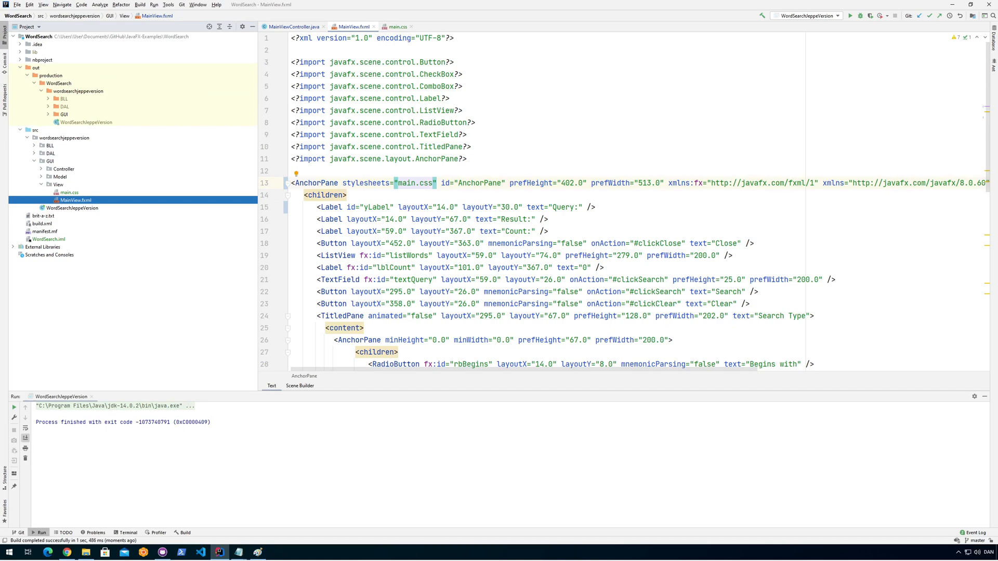
click(26, 68)
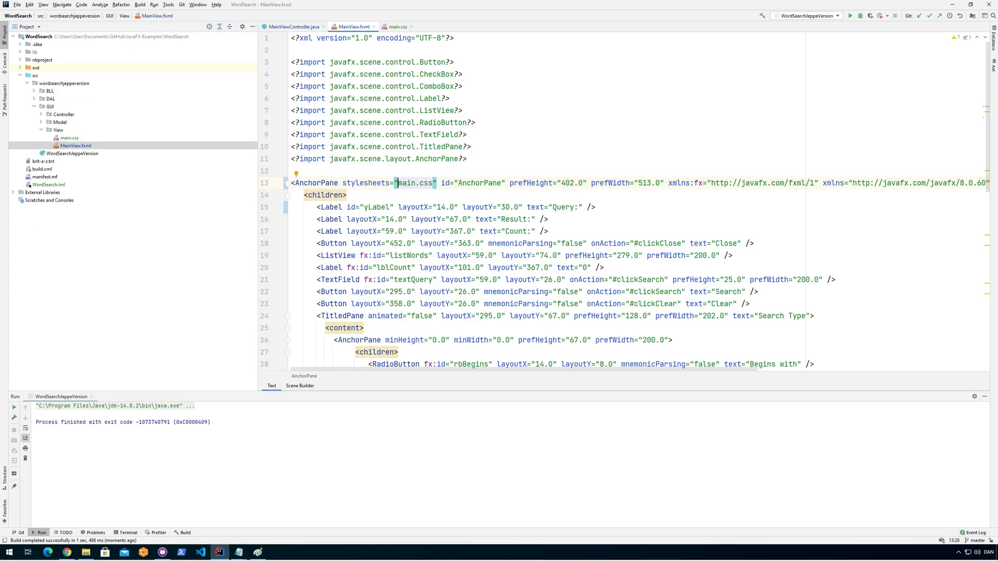
text(/)
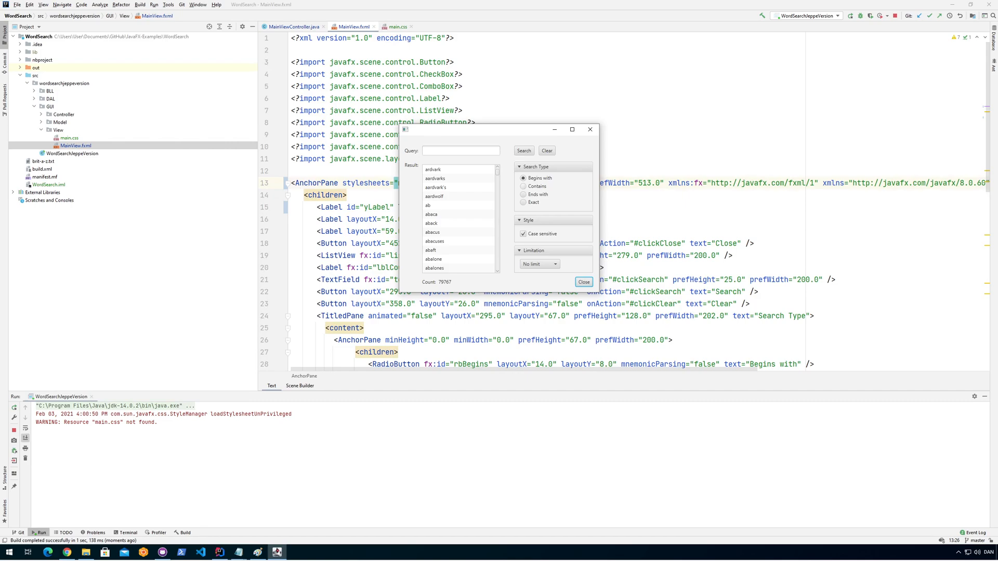
Rerun WordSearch to confirm the yellow Query label, close it, and return to main.css
click(582, 281)
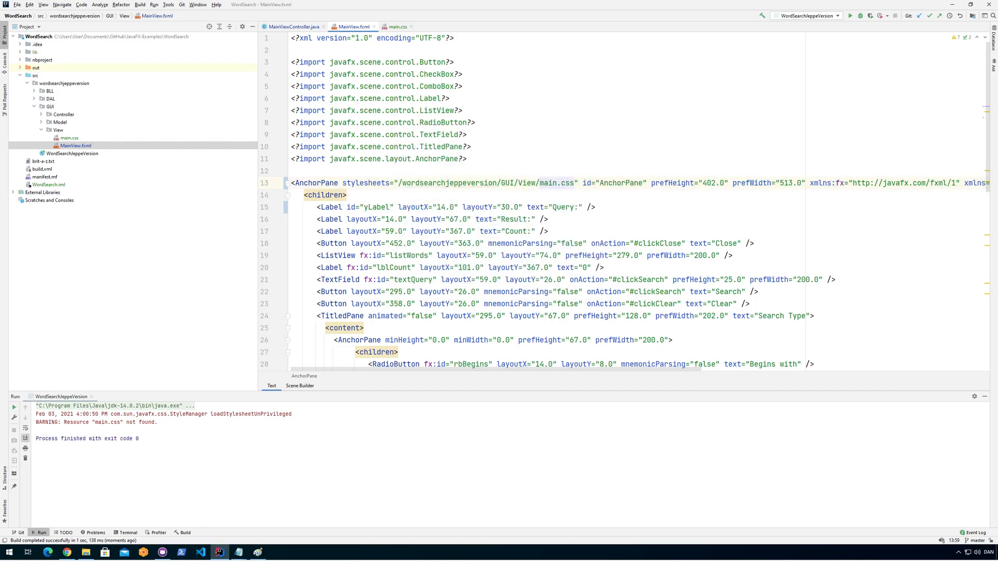
click(539, 184)
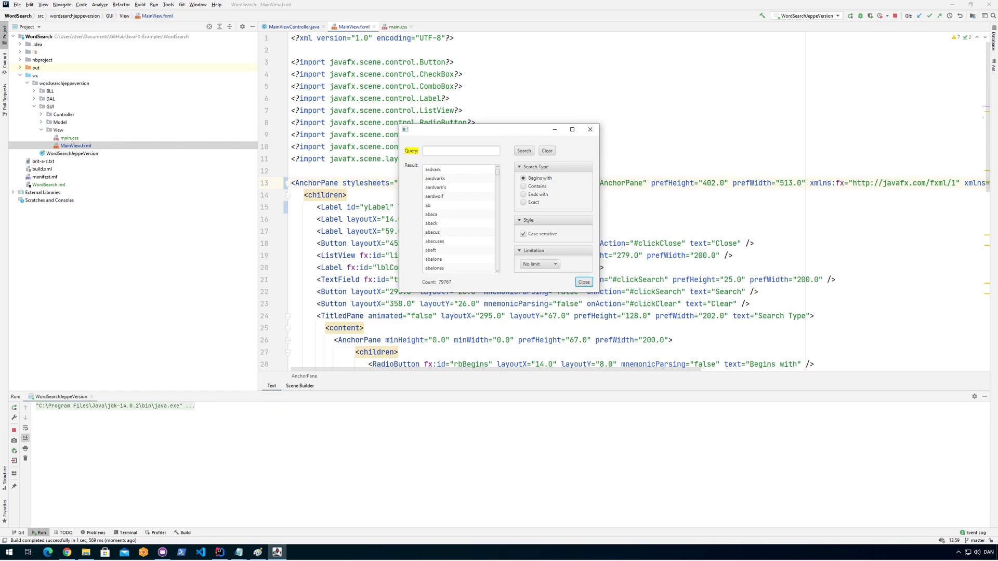
click(583, 281)
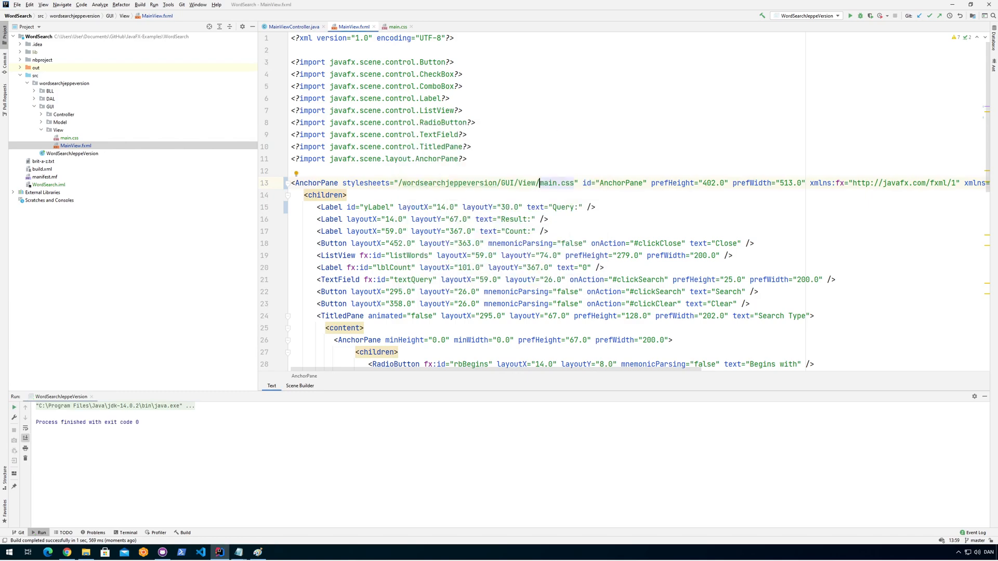
click(397, 27)
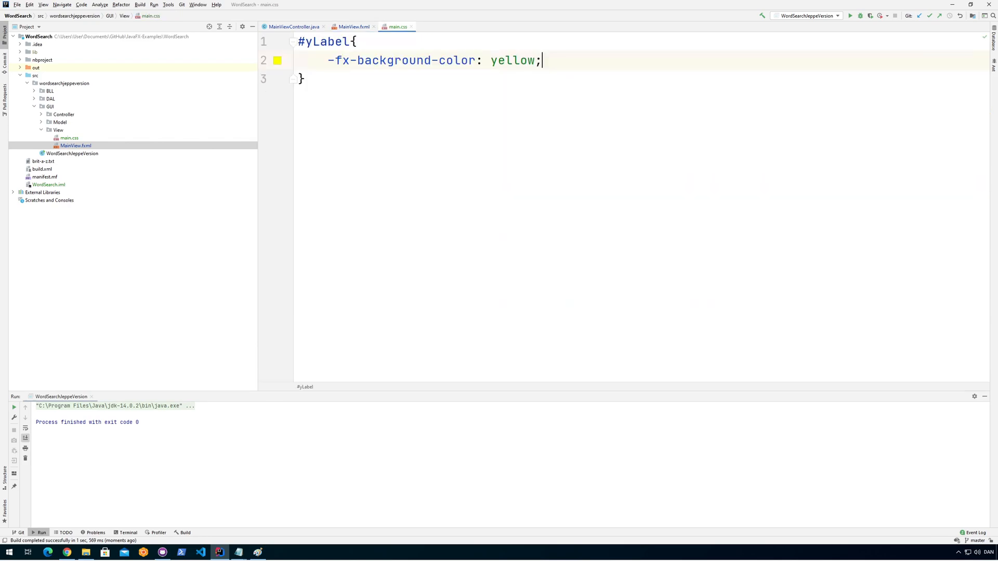
Replace the #yLabel selector with a .coolLooks class rule and go back to MainView.fxml
click(302, 79)
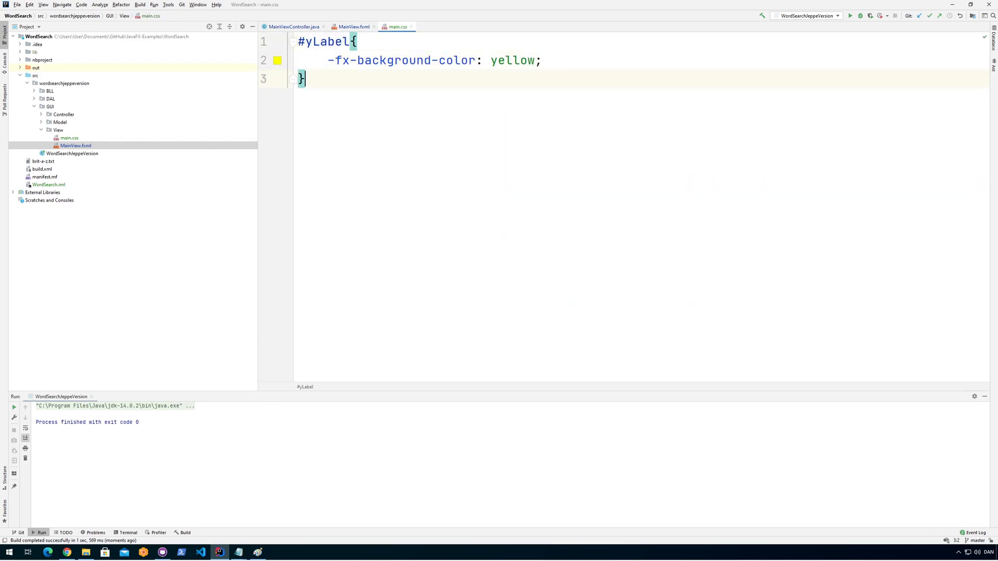
key(Backspace)
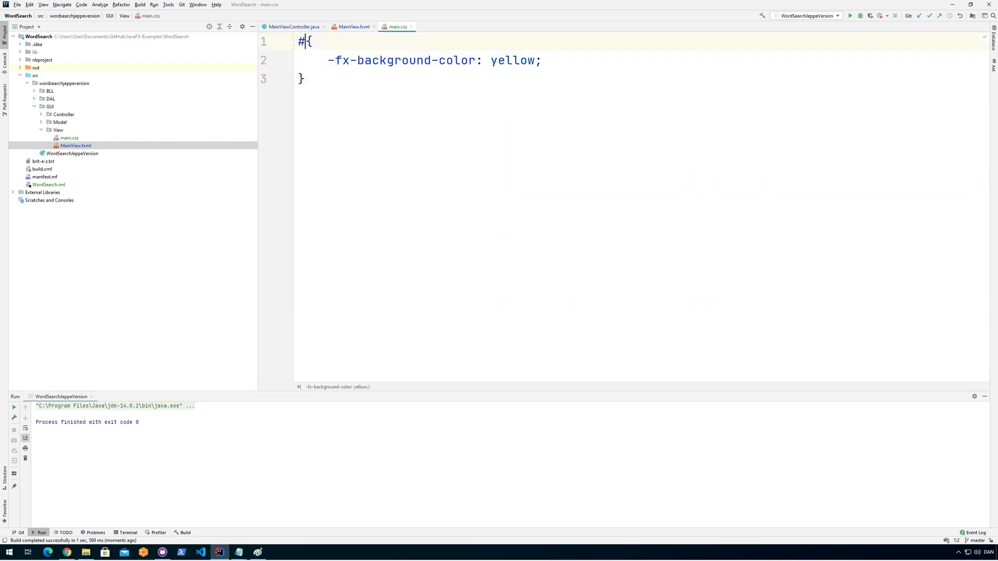
text(.)
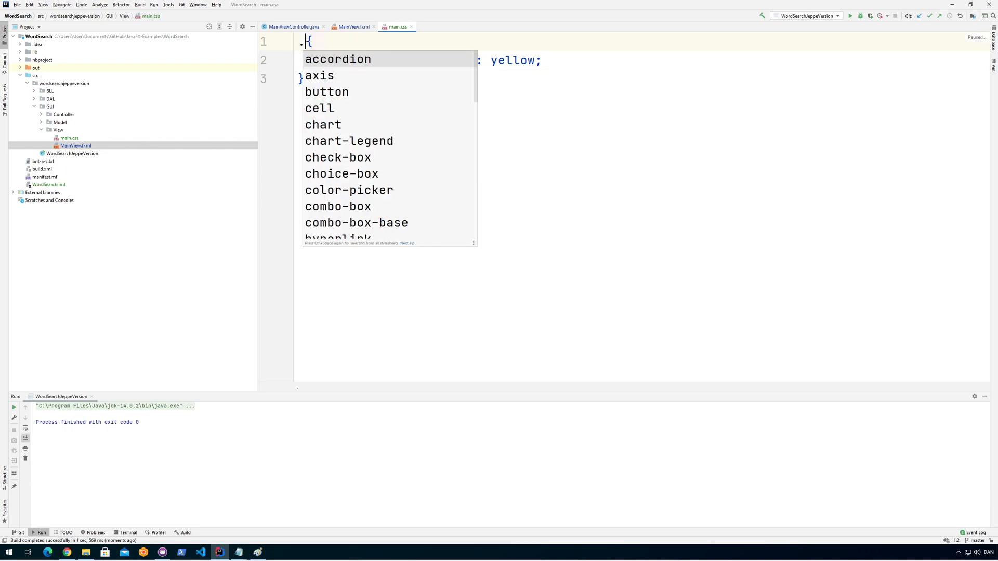
text(cool)
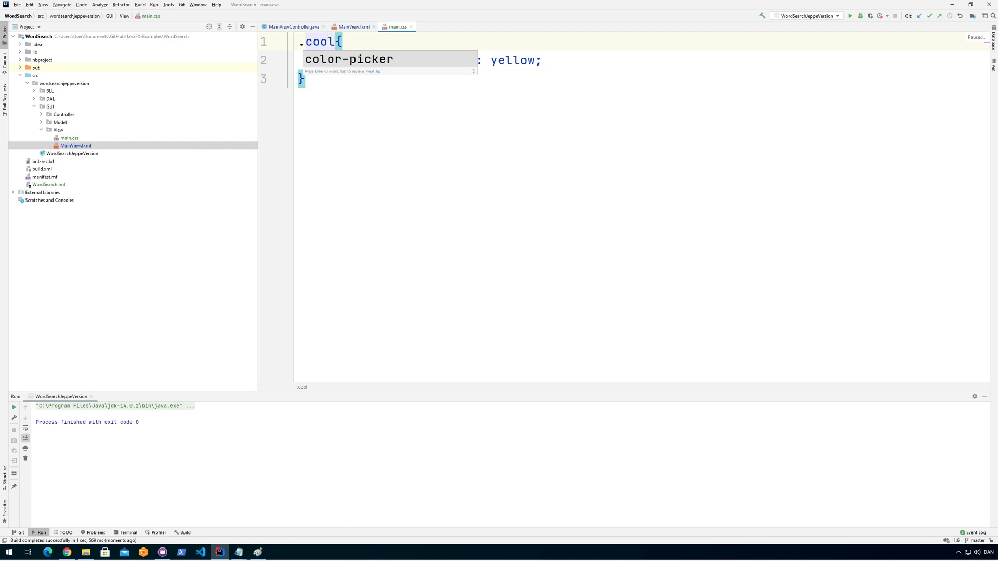
text(Looks)
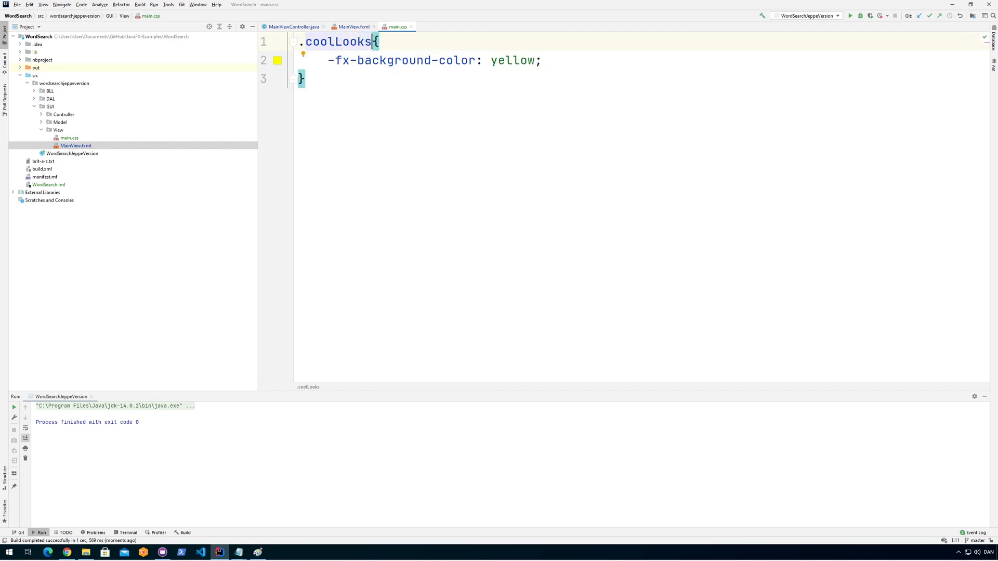
double_click(336, 41)
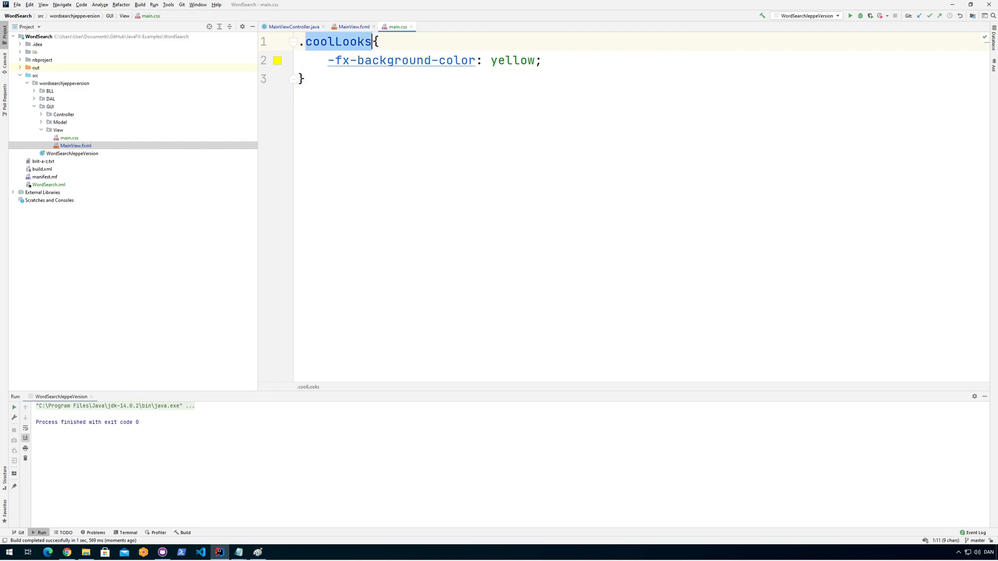
click(352, 27)
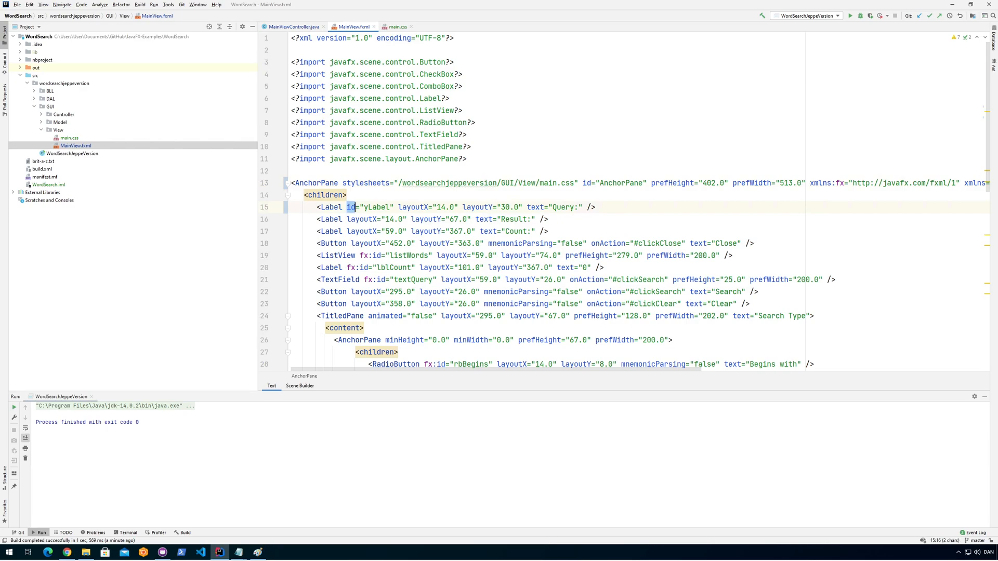
Set styleClass="coolLooks" on the Query, Result and Count labels and run the app
text(class)
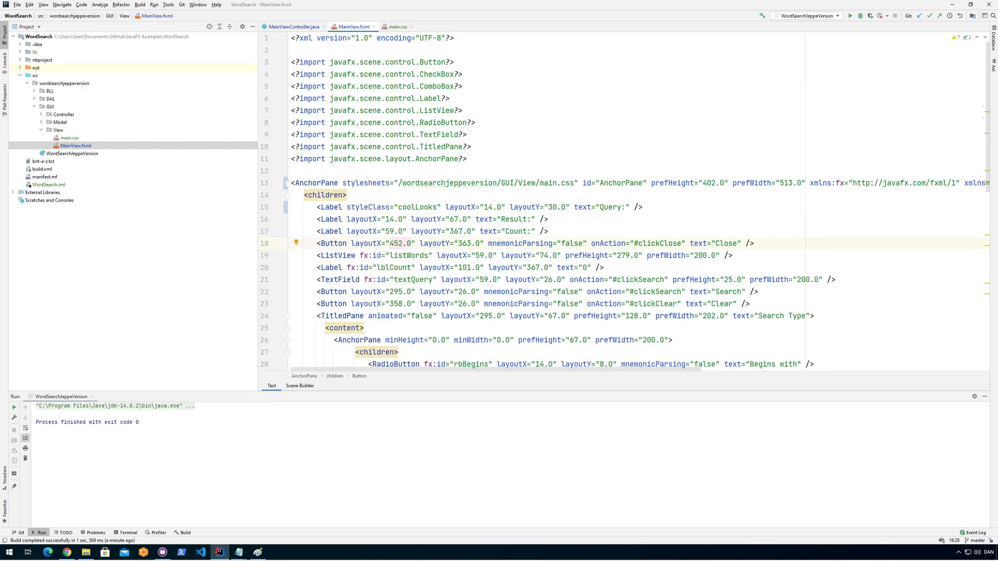
double_click(393, 207)
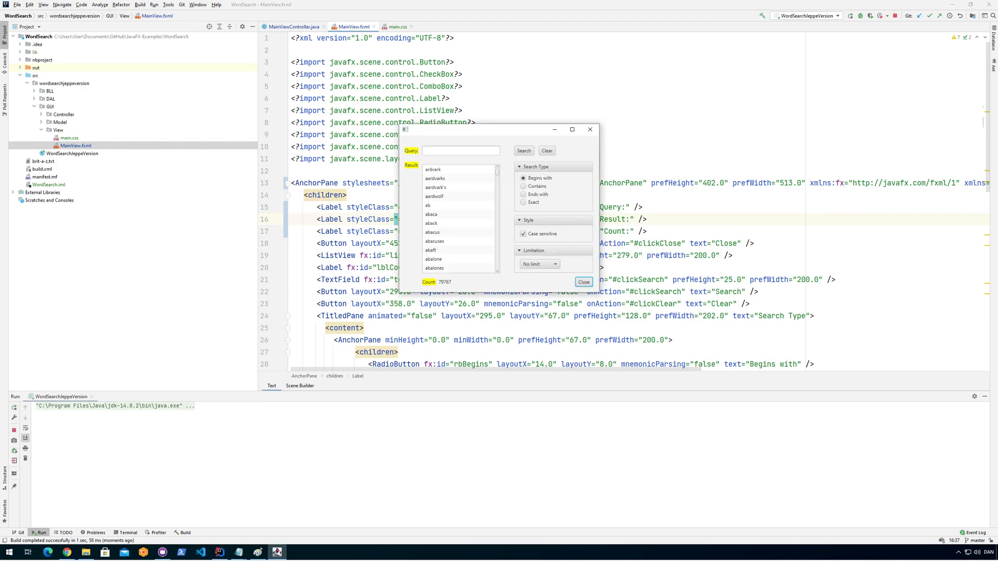
Change the coolLooks background to teal and preview the teal labels in a run
click(582, 281)
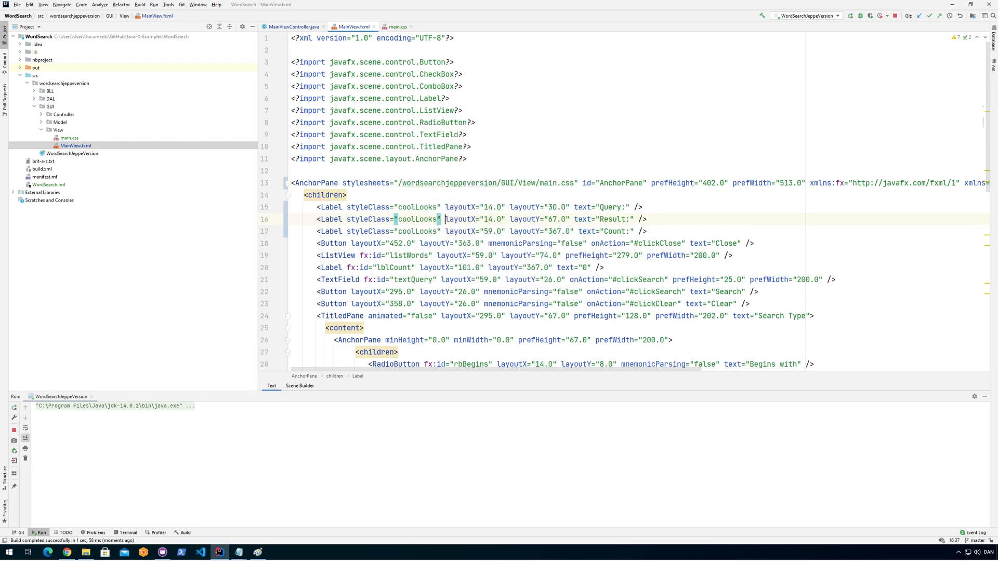
click(395, 27)
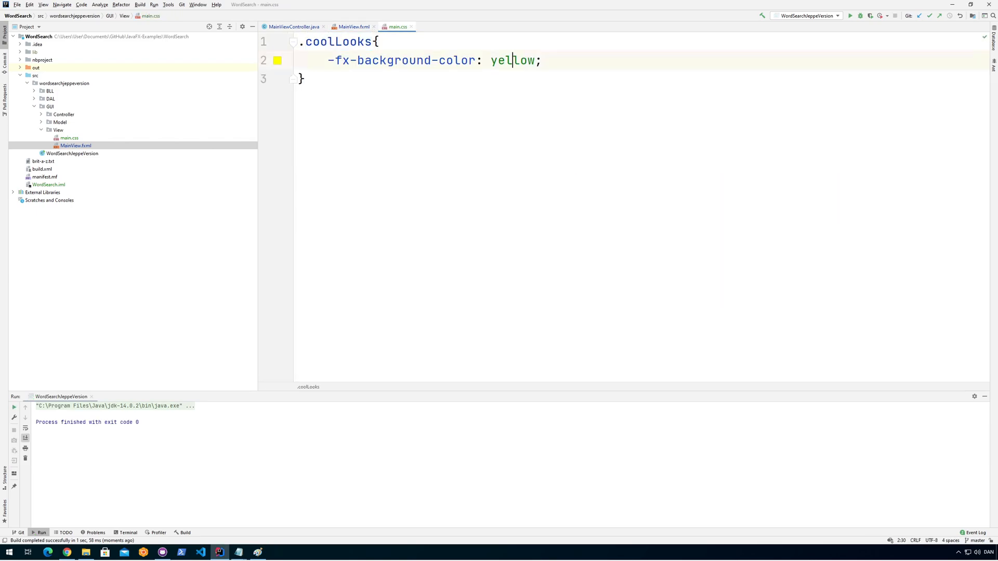
text(teal)
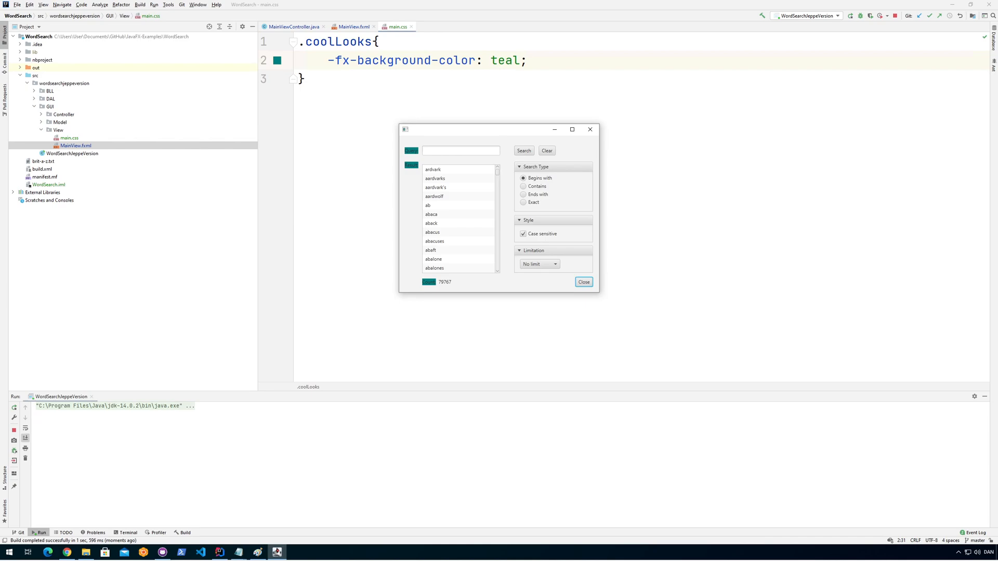
click(581, 282)
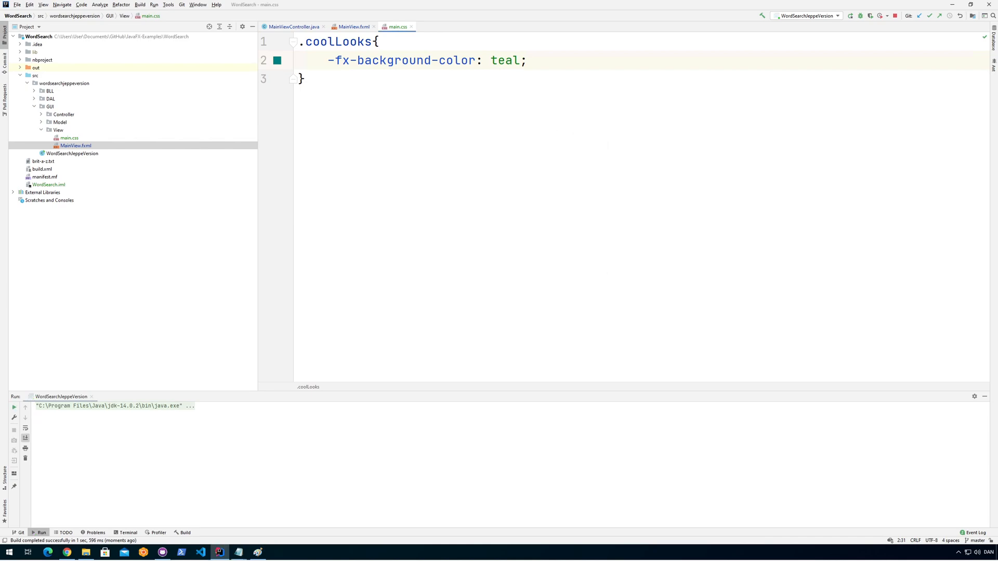
Restore the coolLooks background to yellow and return to MainView.fxml
text(yell)
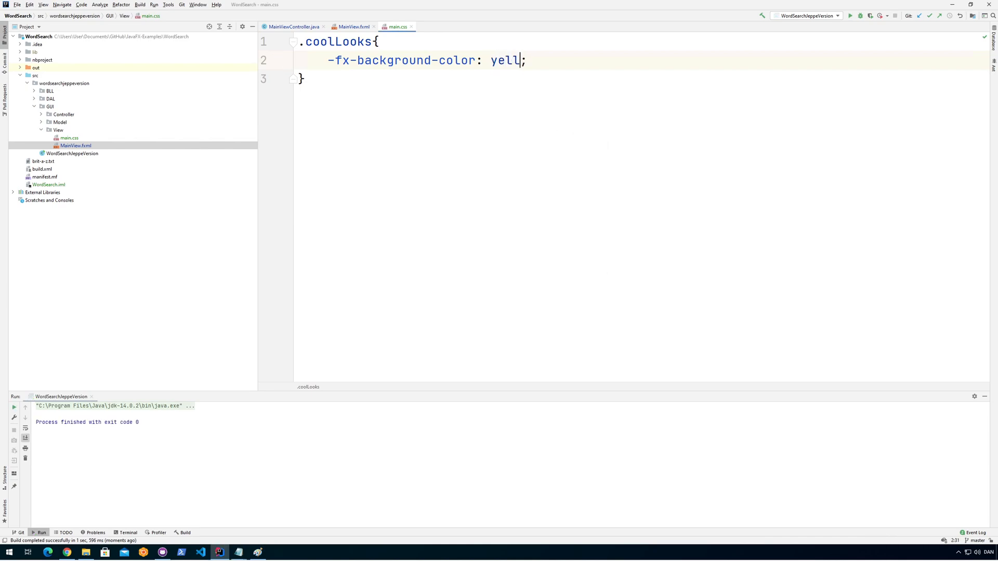
text(ow)
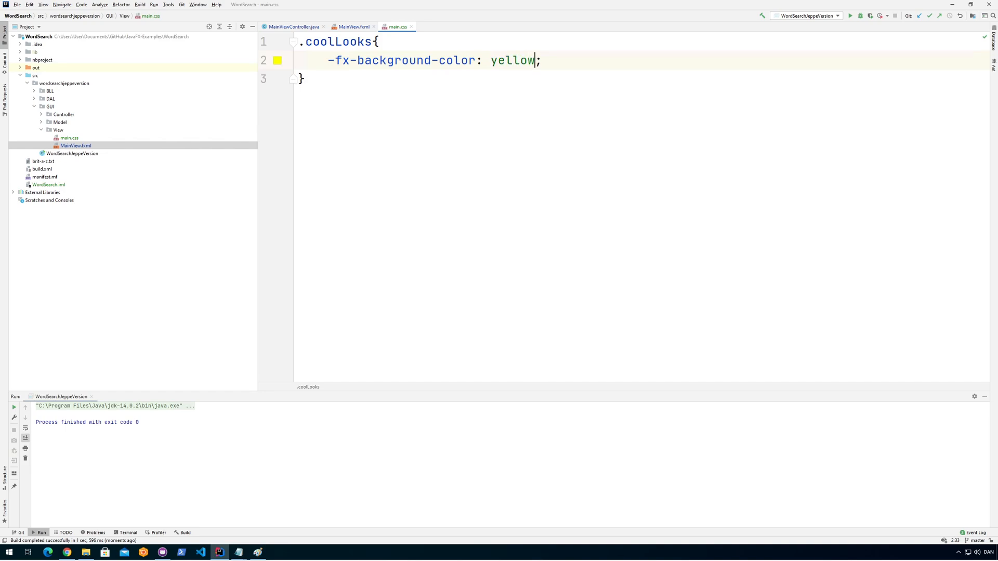
click(352, 27)
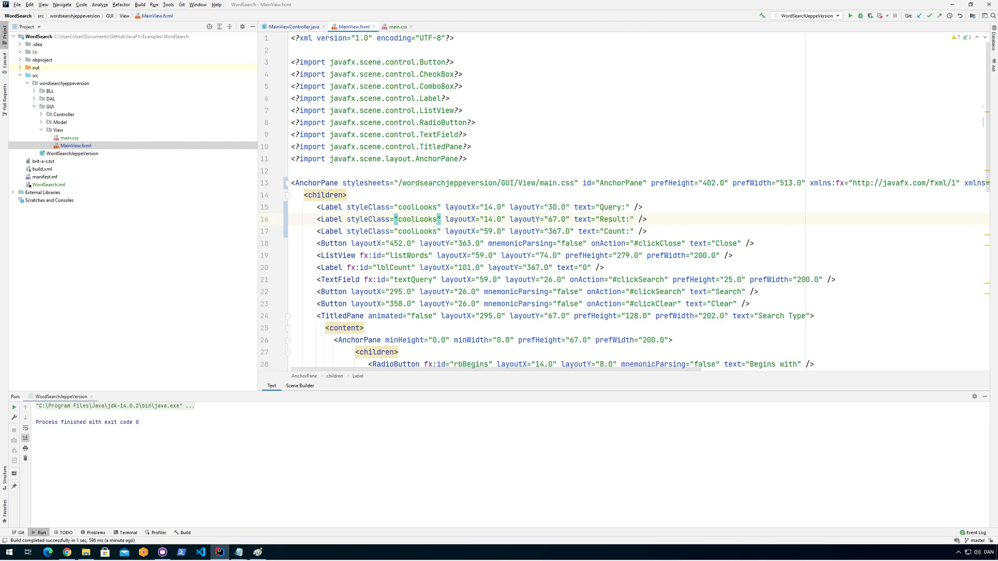
Start a new AnchorPane{ rule below the coolLooks rule in main.css
click(314, 183)
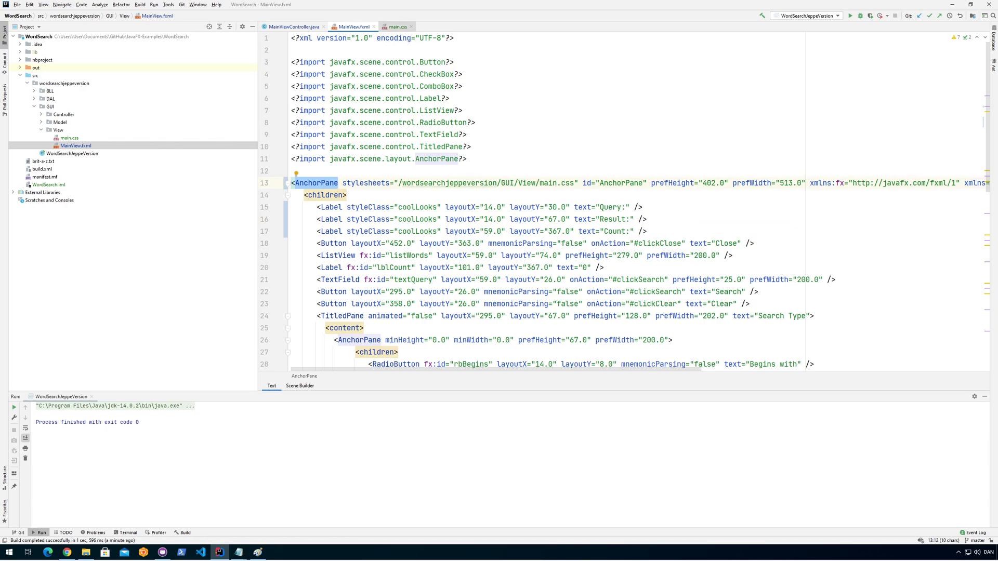
click(395, 27)
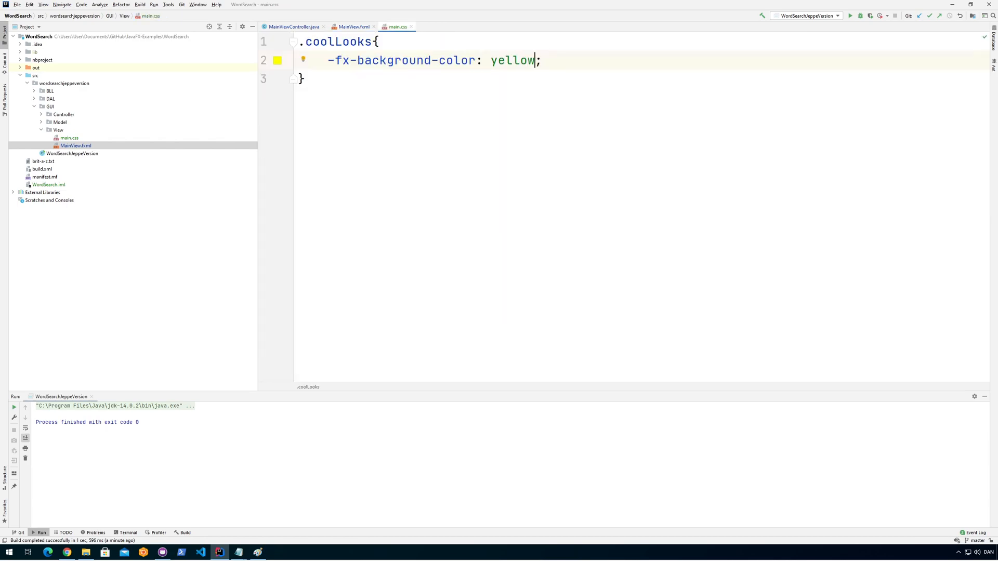
key(Enter)
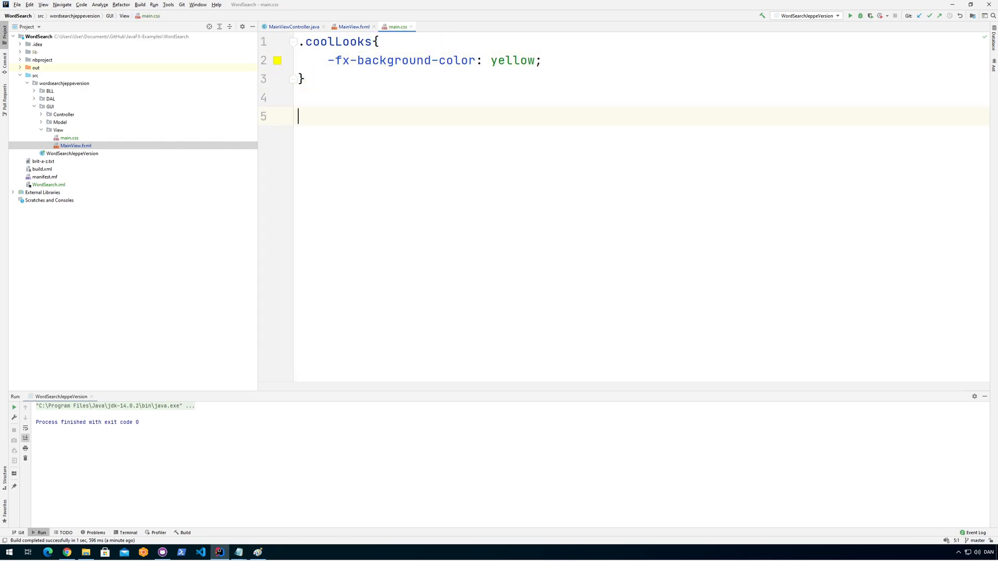
text(Anchor)
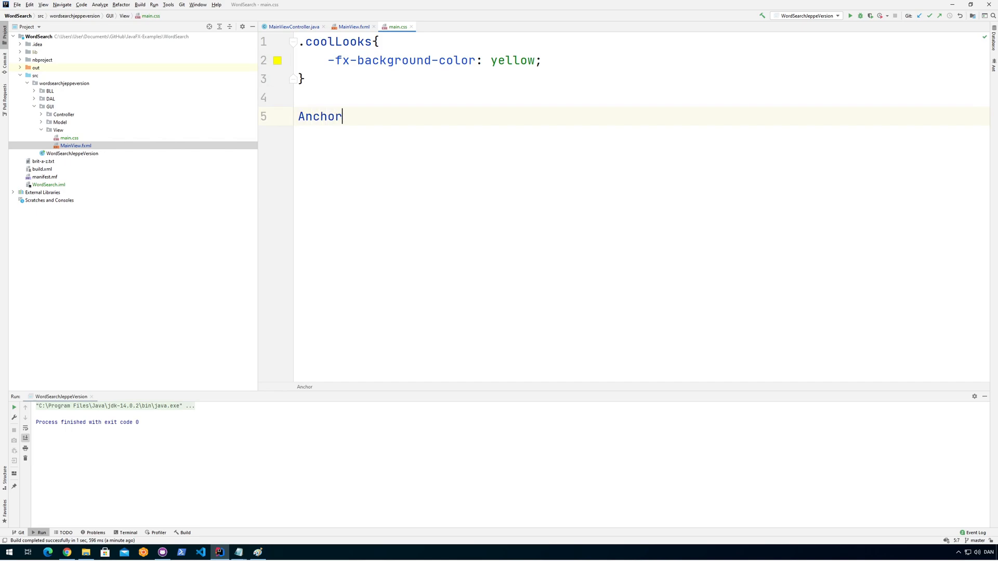
text(Pane)
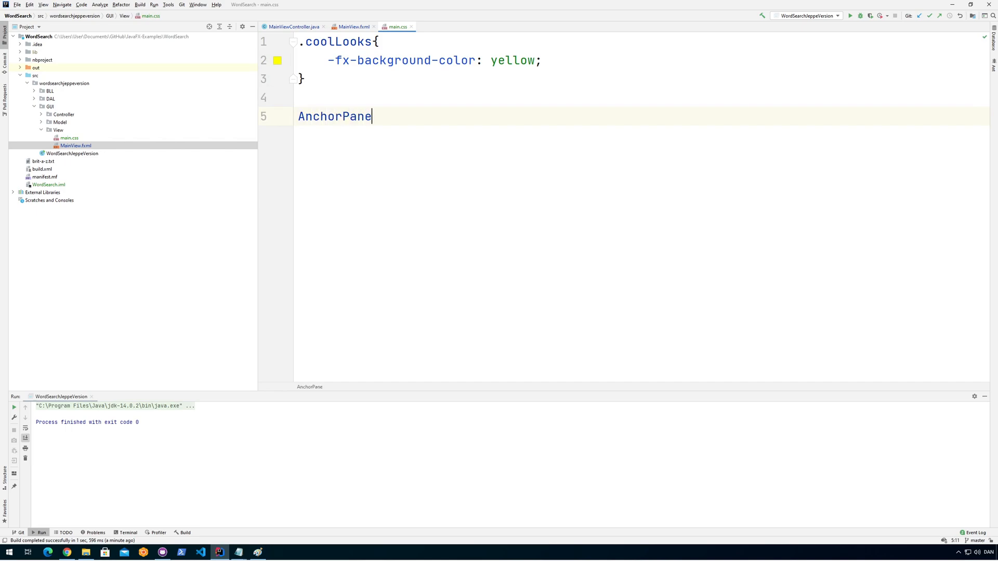
text({)
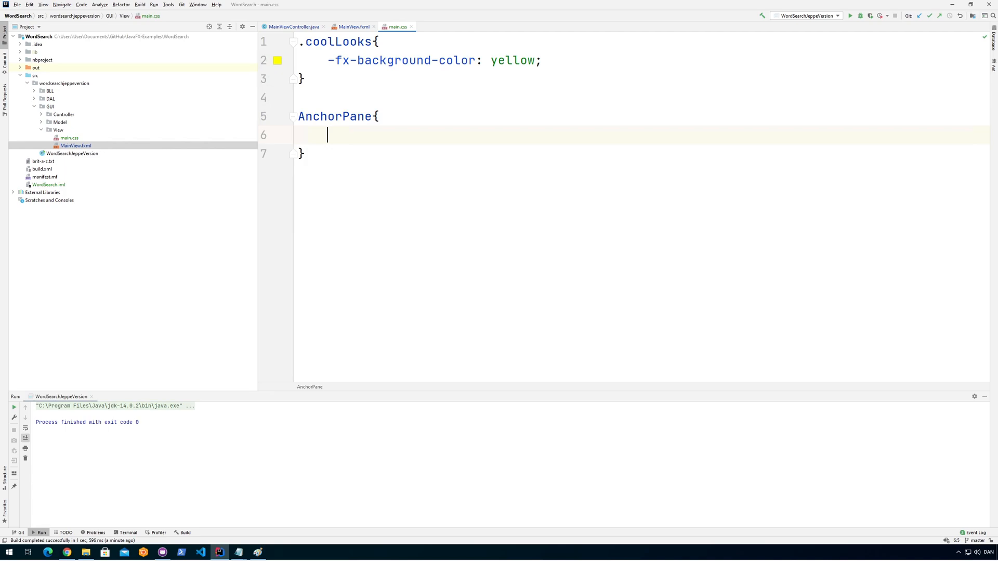
Give the AnchorPane rule -fx-border-color: green and preview the green borders in a run
text(color: ;)
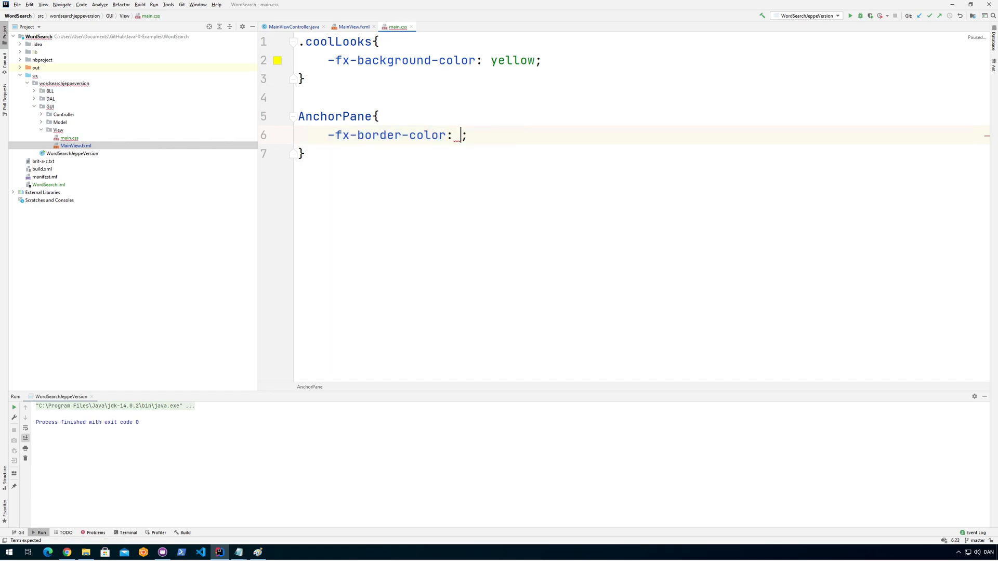
text(gre)
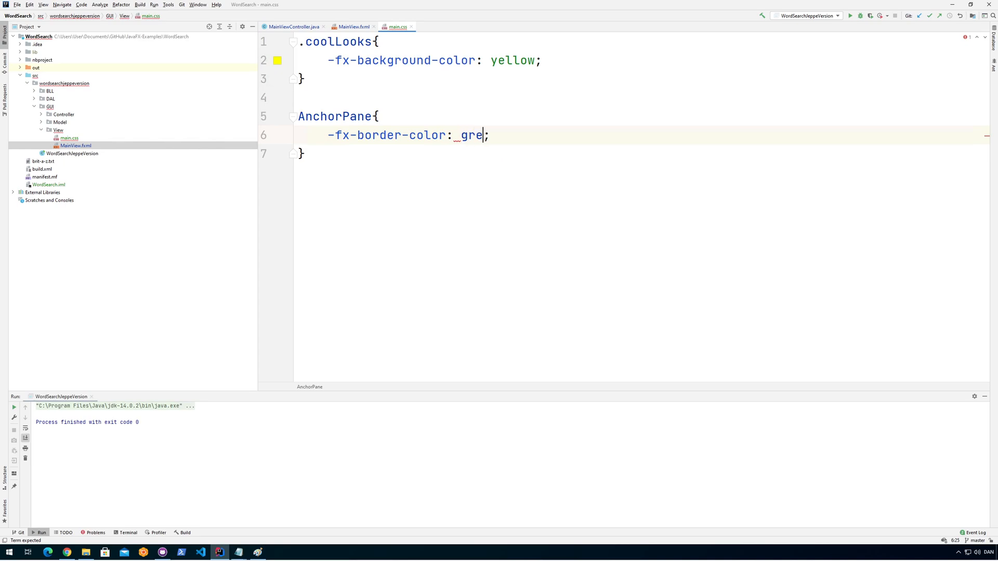
text(en)
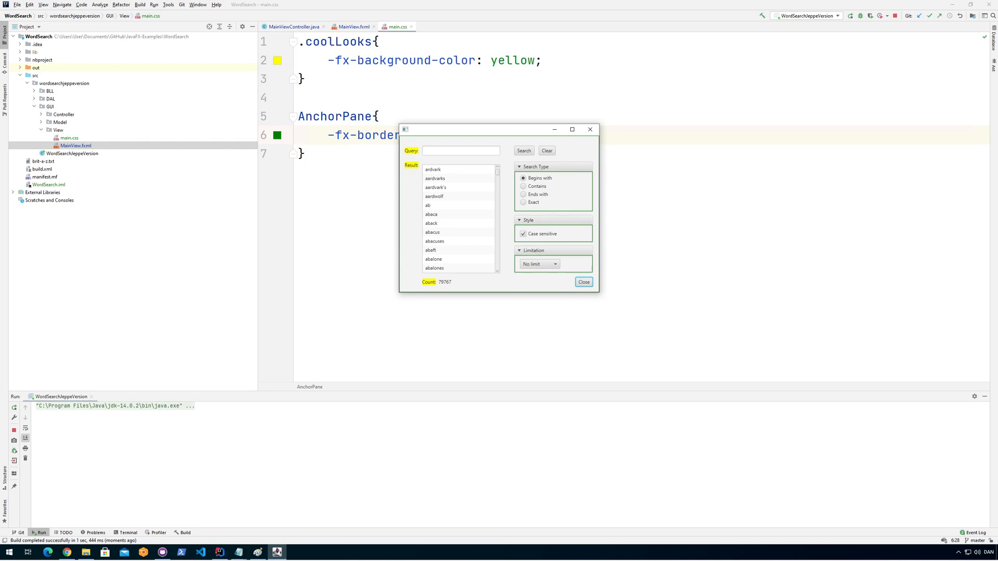
click(582, 282)
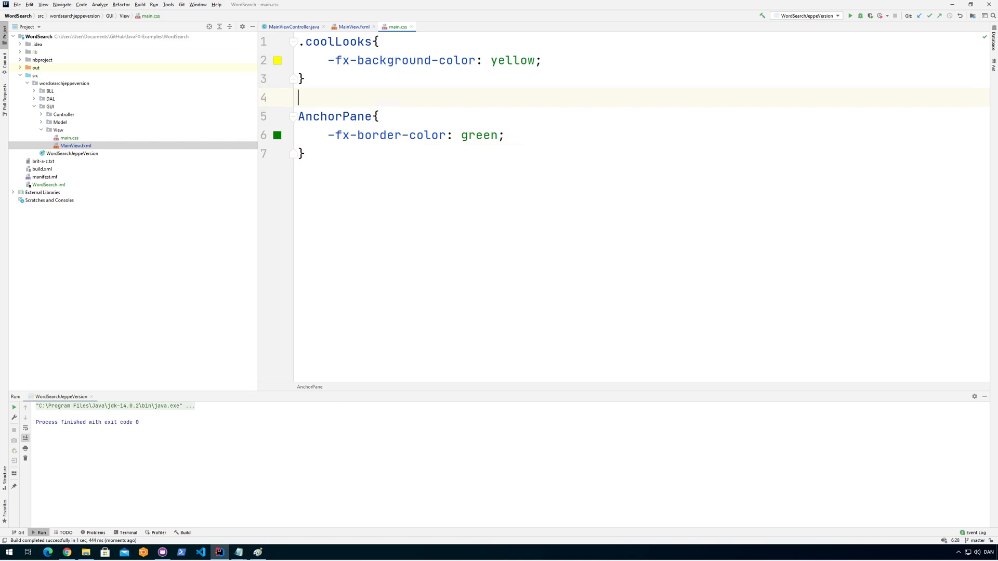
Comment out the AnchorPane rule with /* */ and run the app without green borders
click(305, 78)
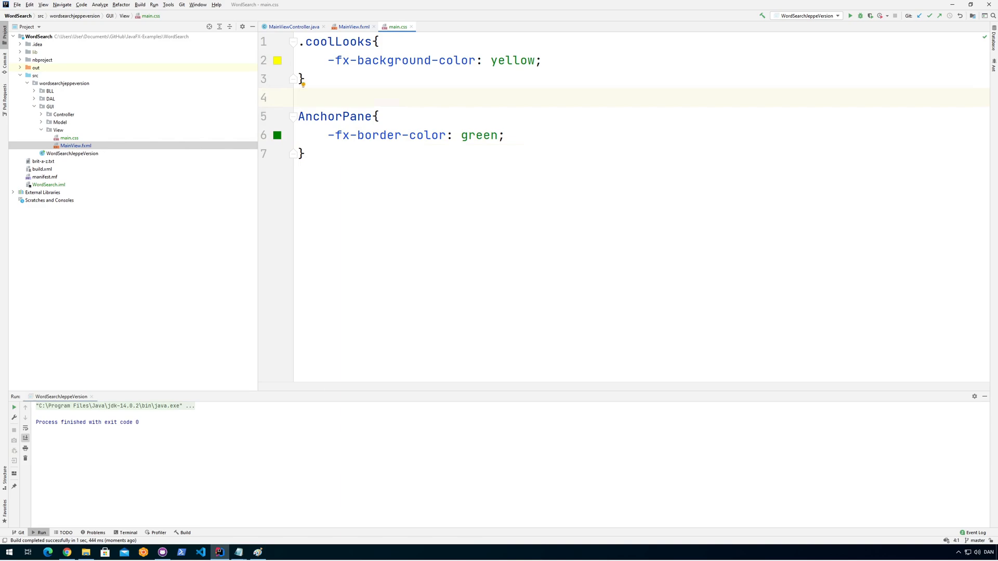
click(298, 97)
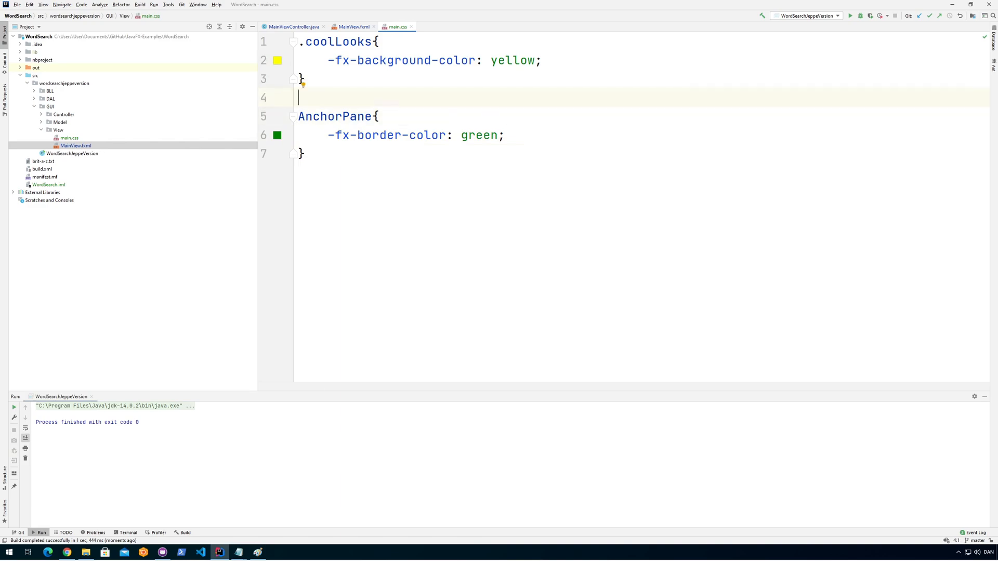
text(/*)
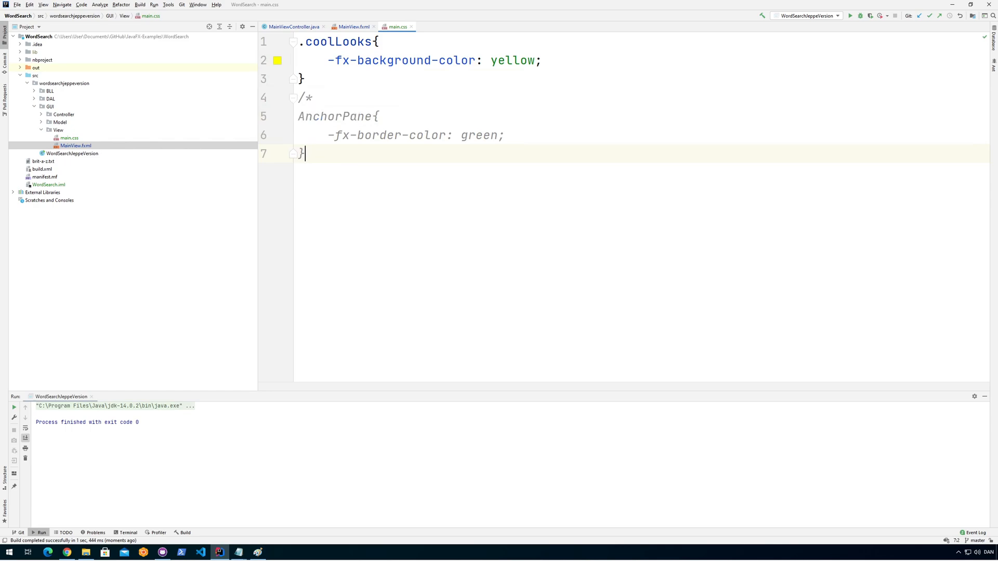
text(*/)
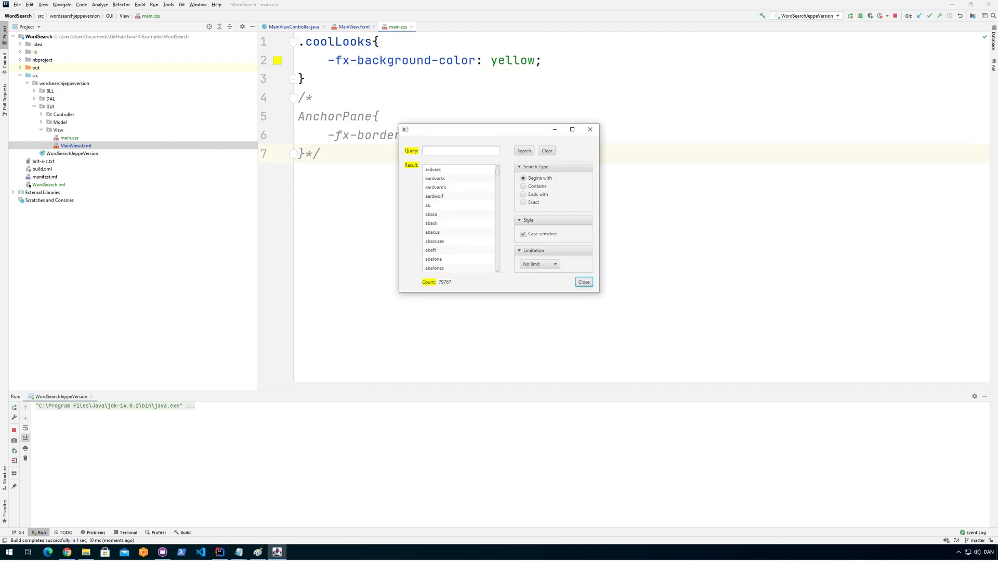
click(582, 282)
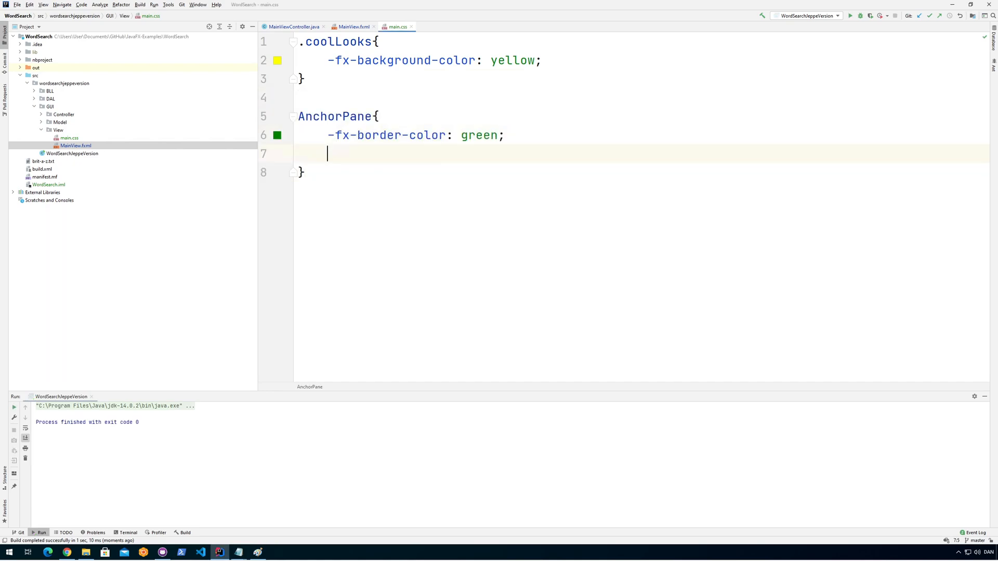
Add -fx-background-color: aqua to the AnchorPane rule
text(-)
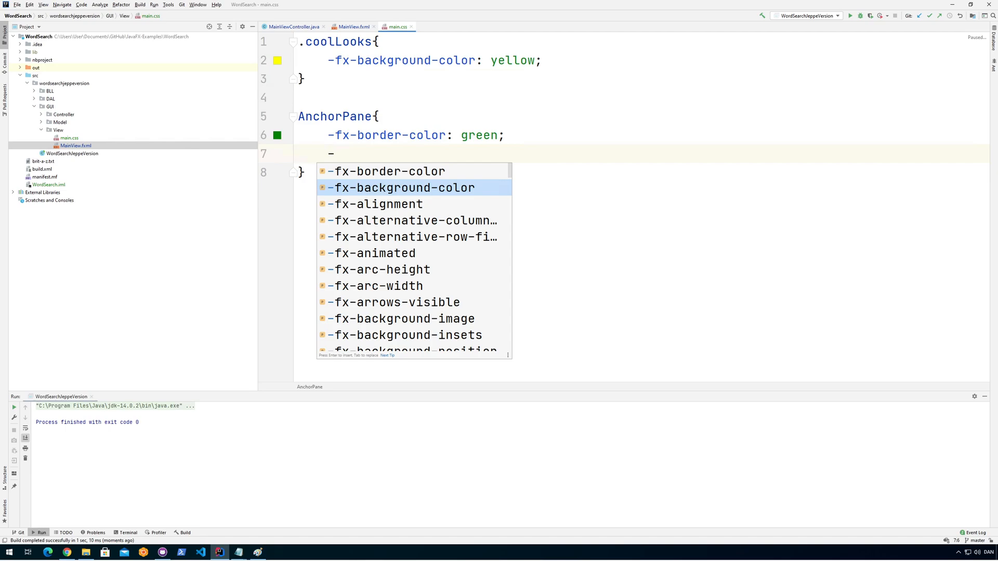
click(402, 187)
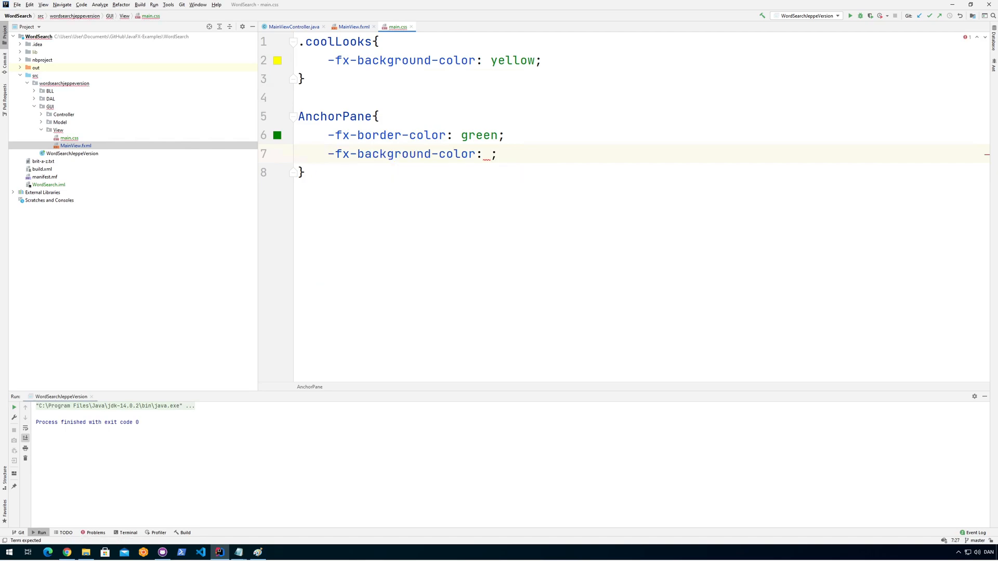
text(a)
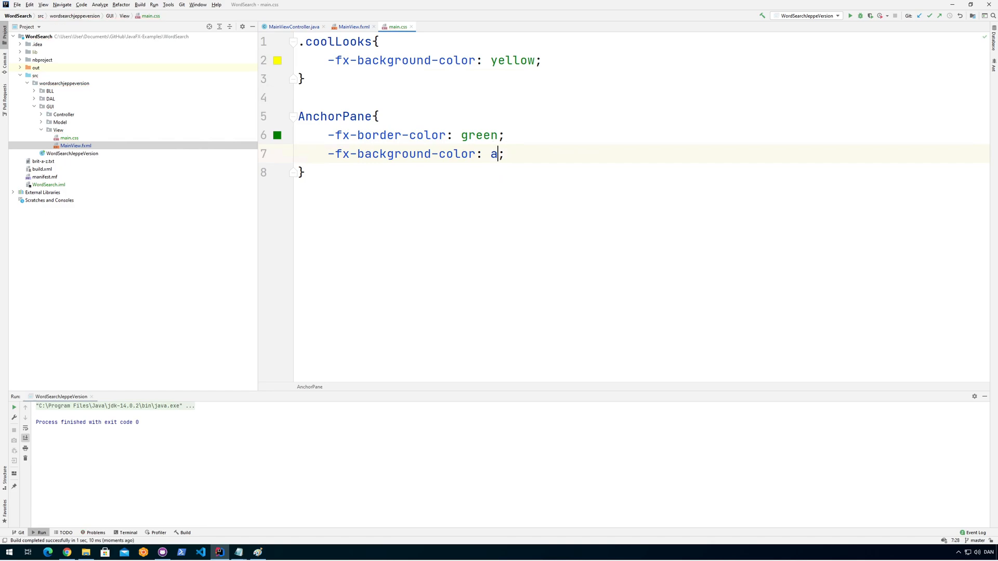
text(qua)
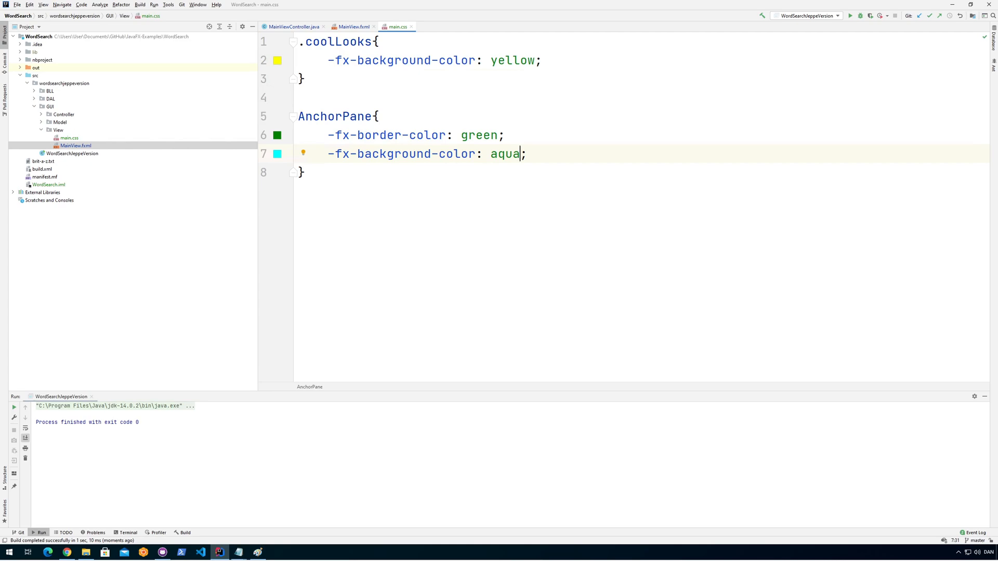
click(277, 153)
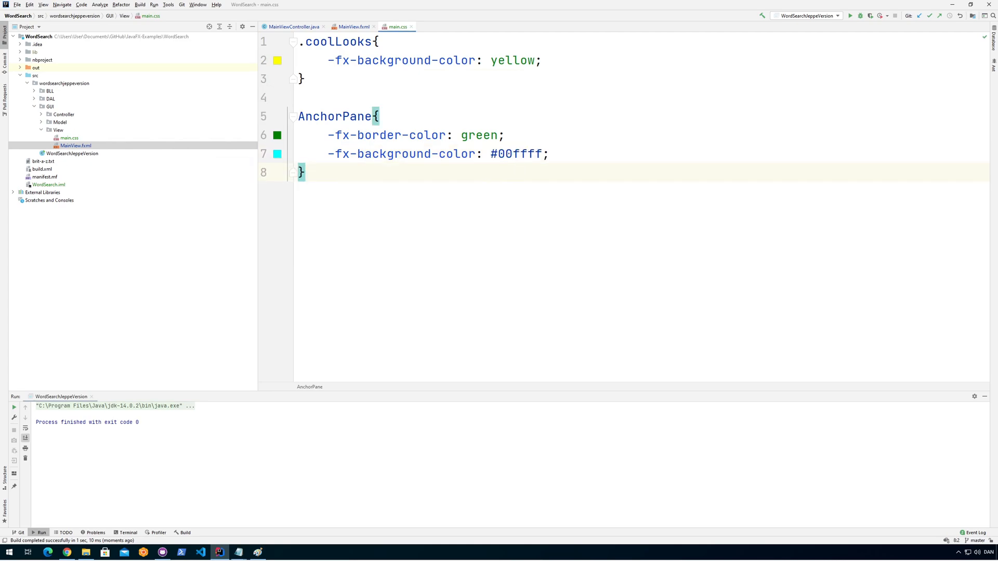
text(aqua)
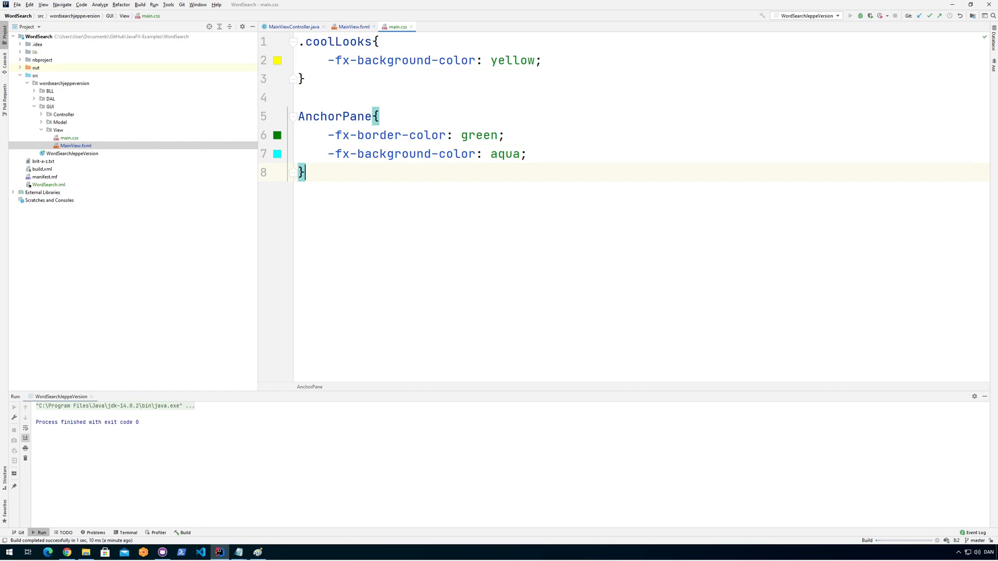
Launch the WordSearch app to preview the aqua panels
click(14, 406)
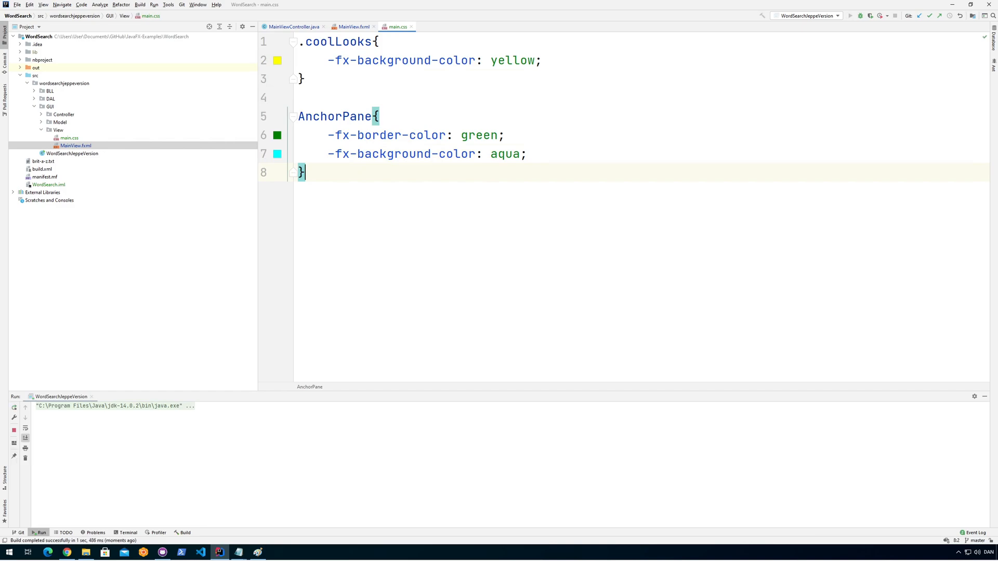
click(851, 15)
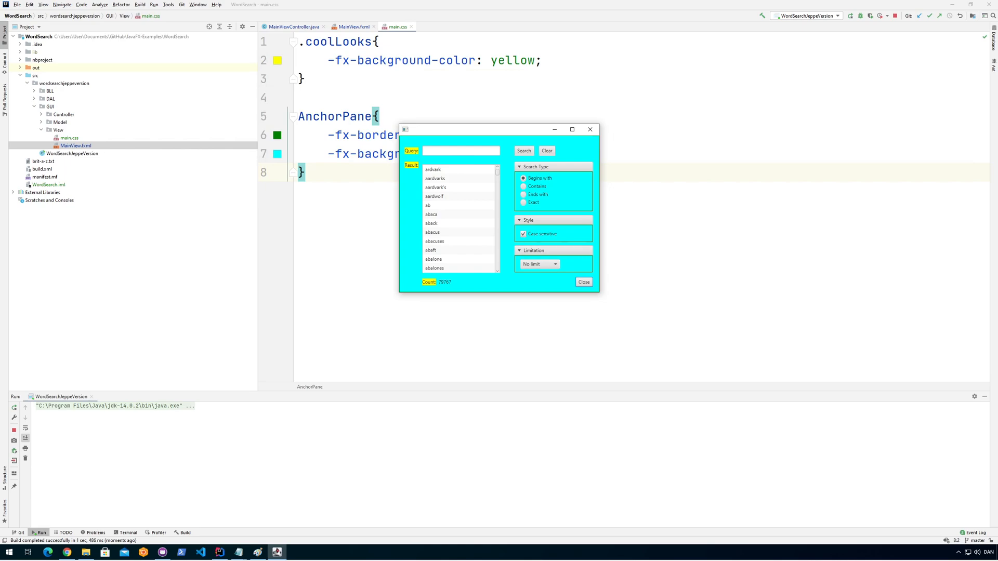
mouse_move(237, 552)
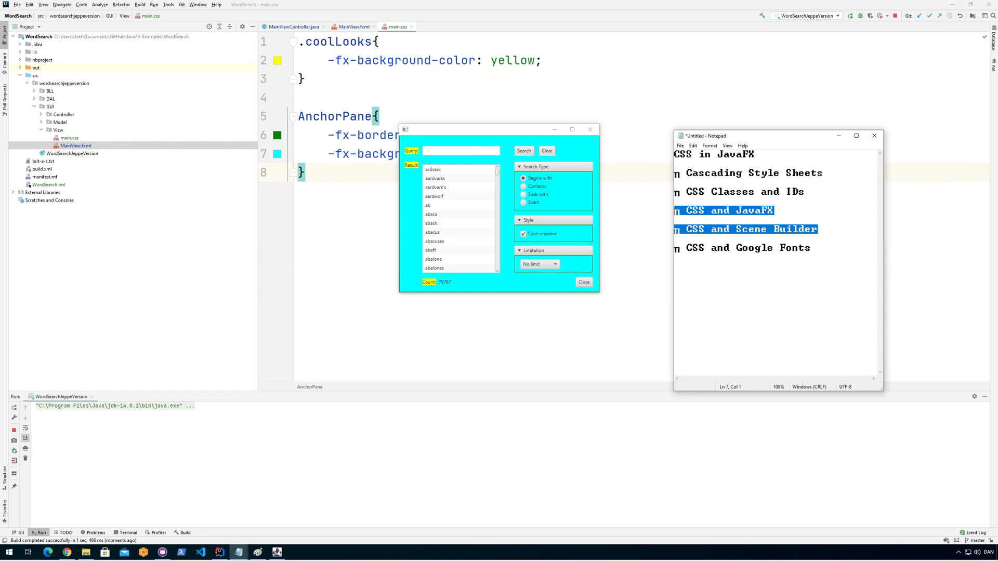
Close the aqua-panelled app and place the caret after the AnchorPane rule in main.css
click(582, 282)
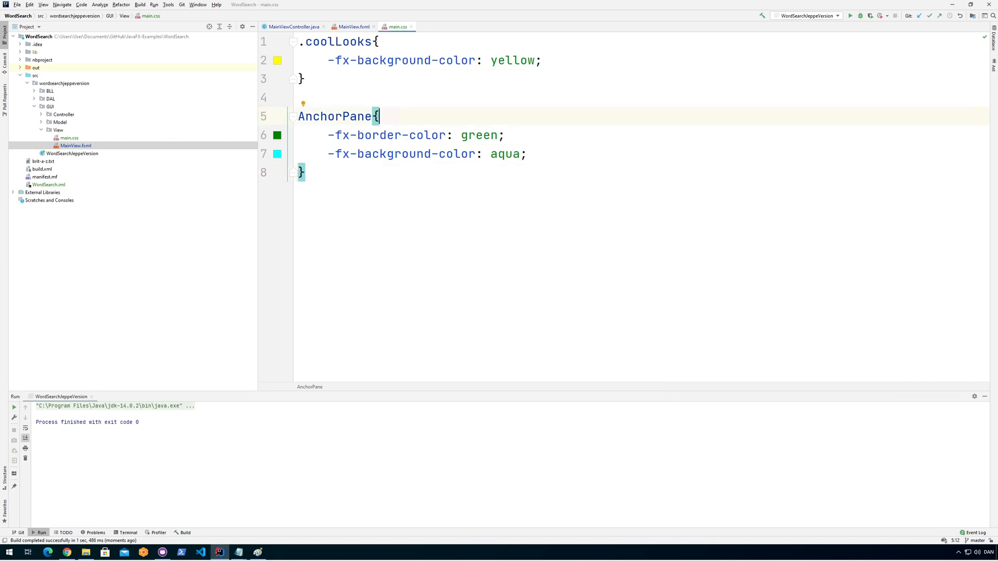
click(68, 138)
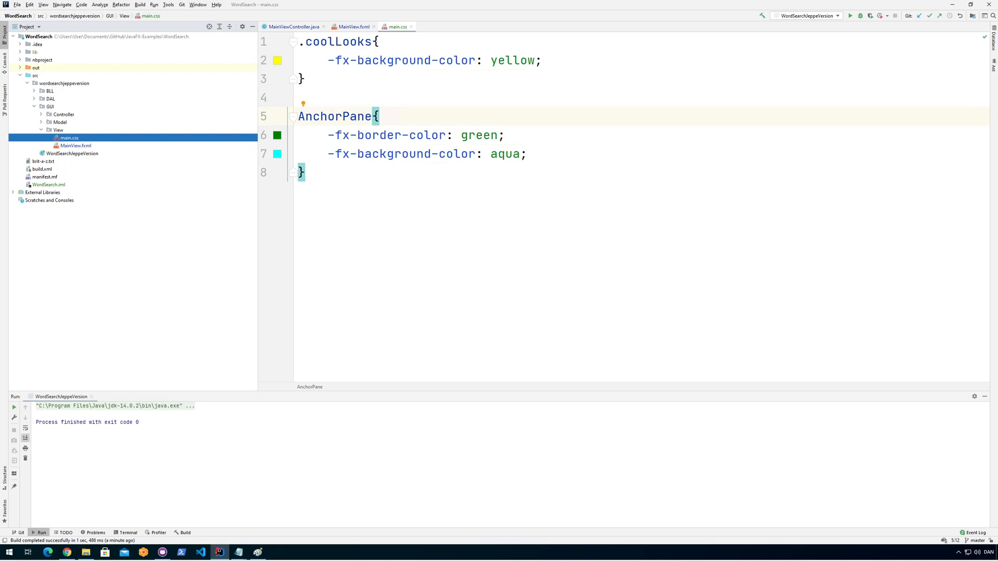
click(303, 172)
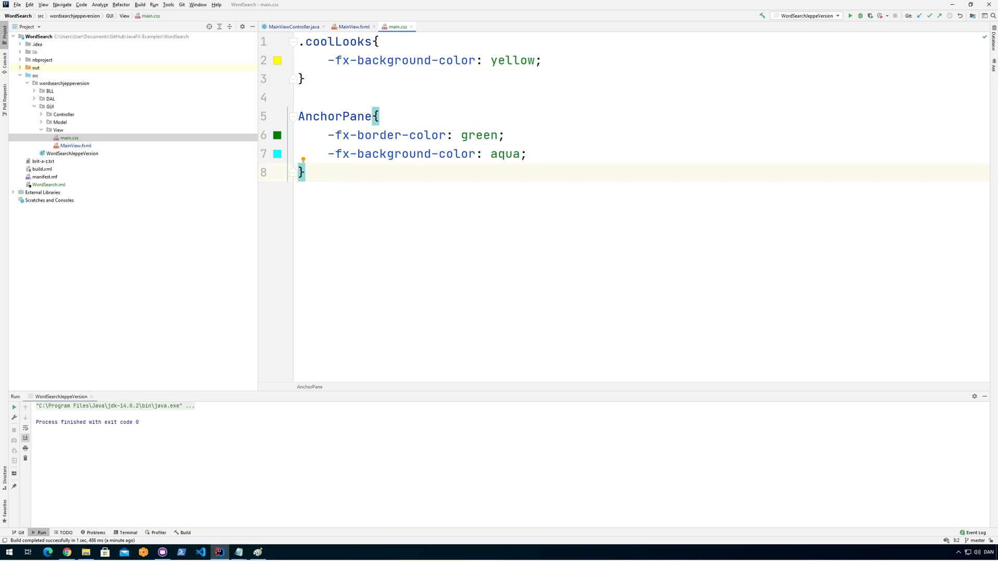
Add a Button rule with -fx-font-family: Bahnschrift below the AnchorPane rule
key(Enter)
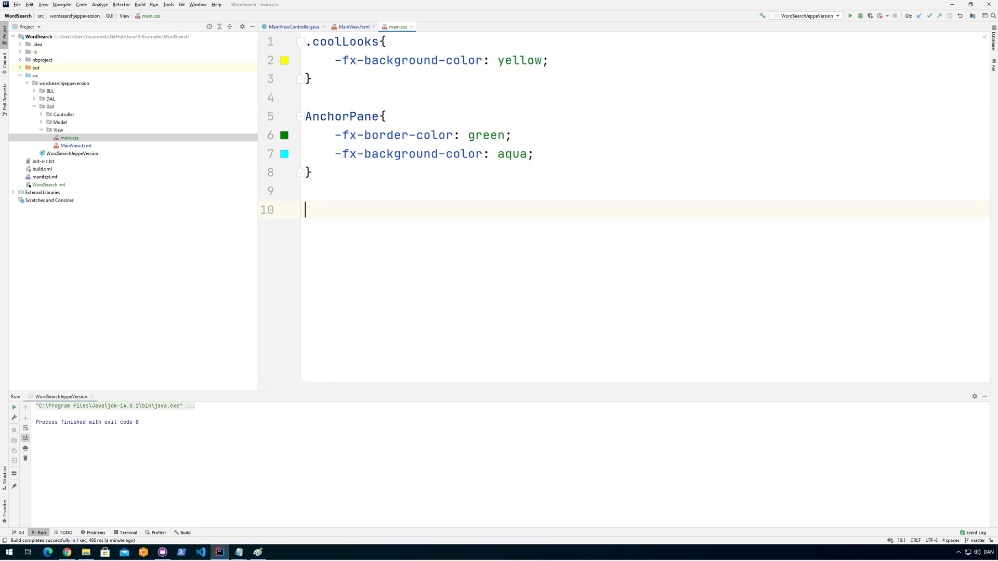
text(Button)
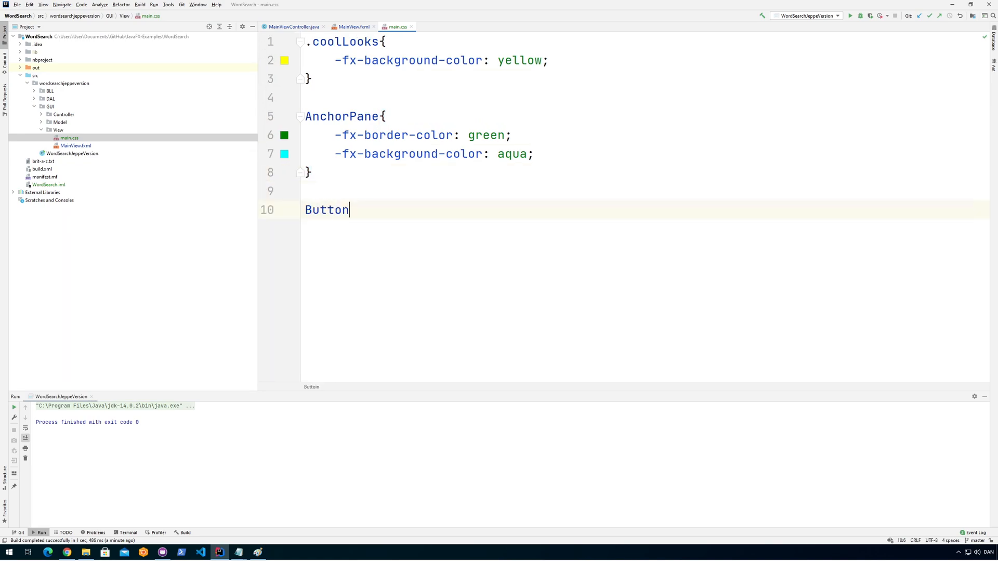
text({)
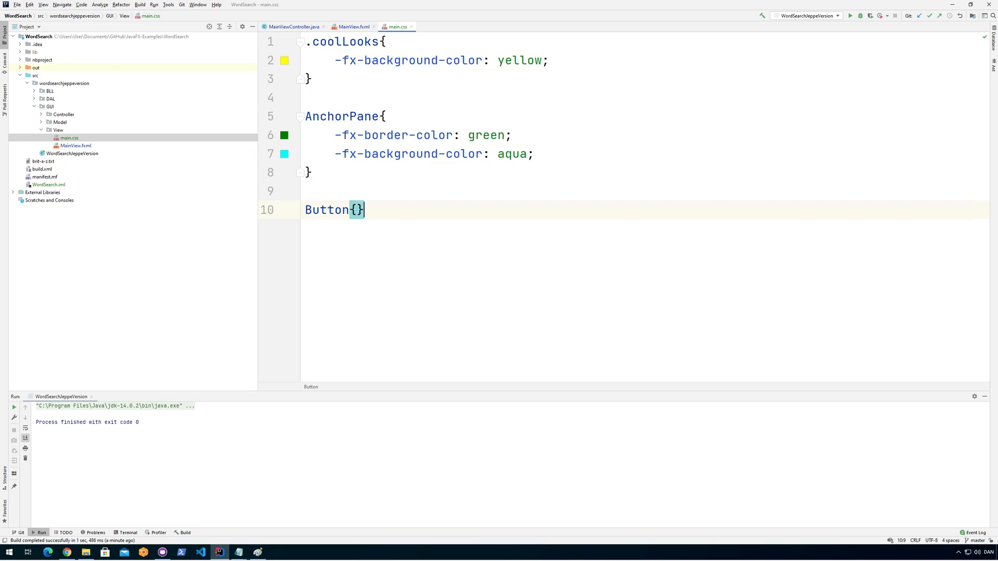
key(Enter)
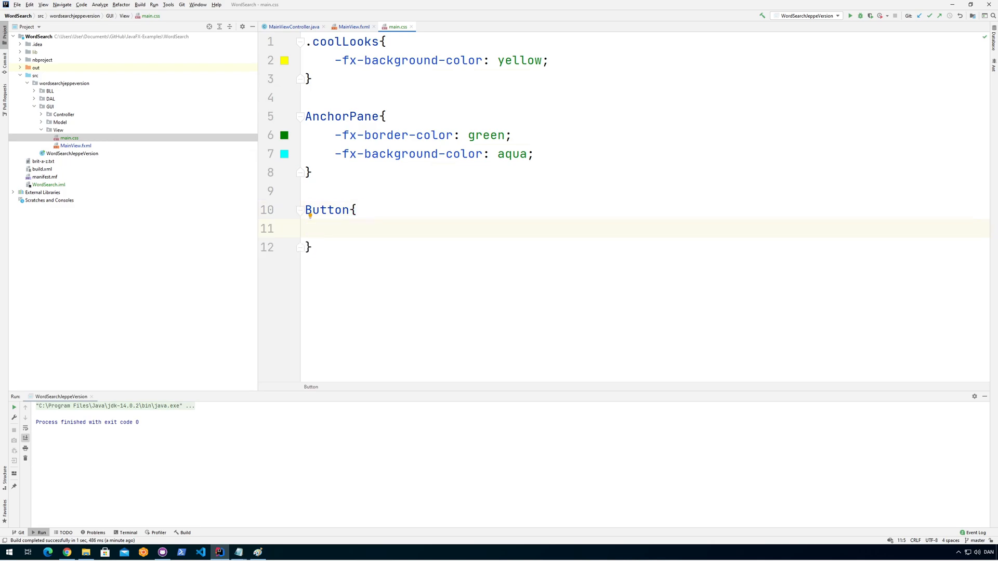
text(-)
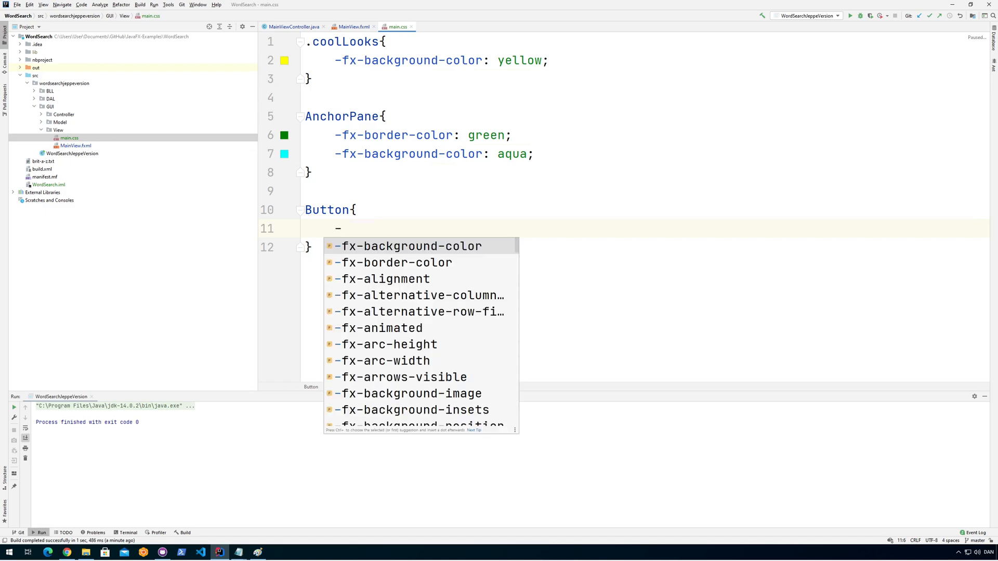
text(fx)
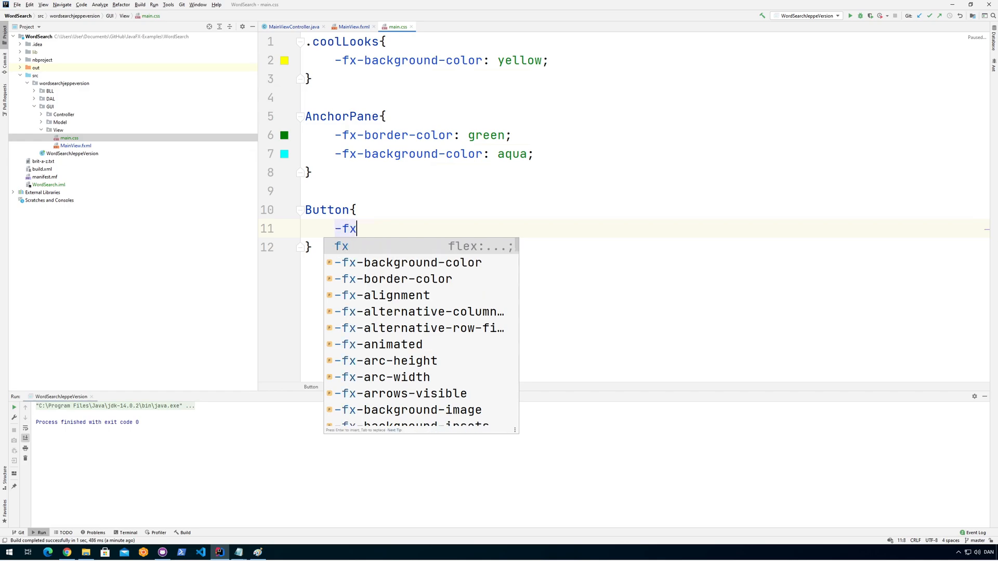
text(ont-family: Bahnschrift;)
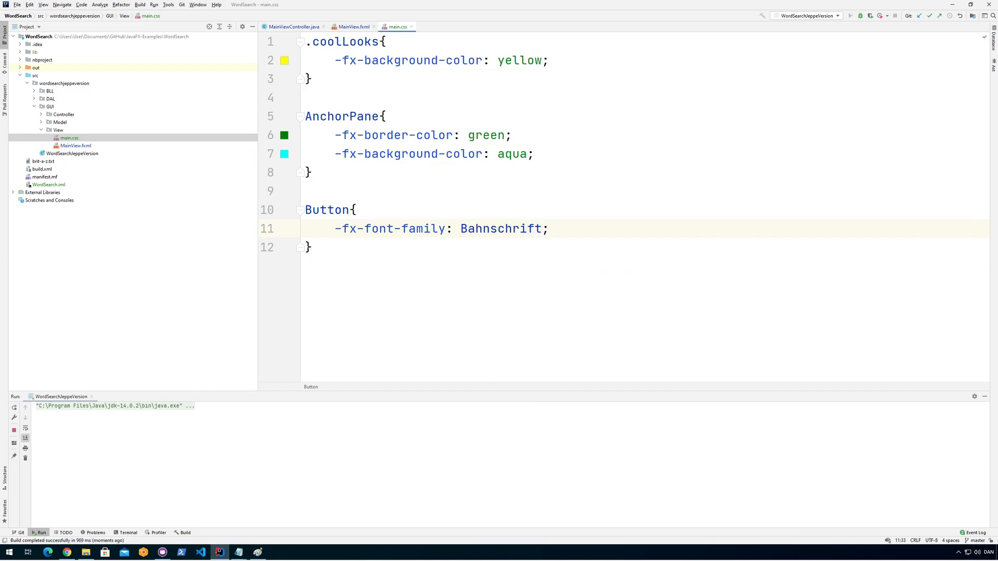
Run the app to preview the Bahnschrift button font and return to the stylesheet
click(850, 15)
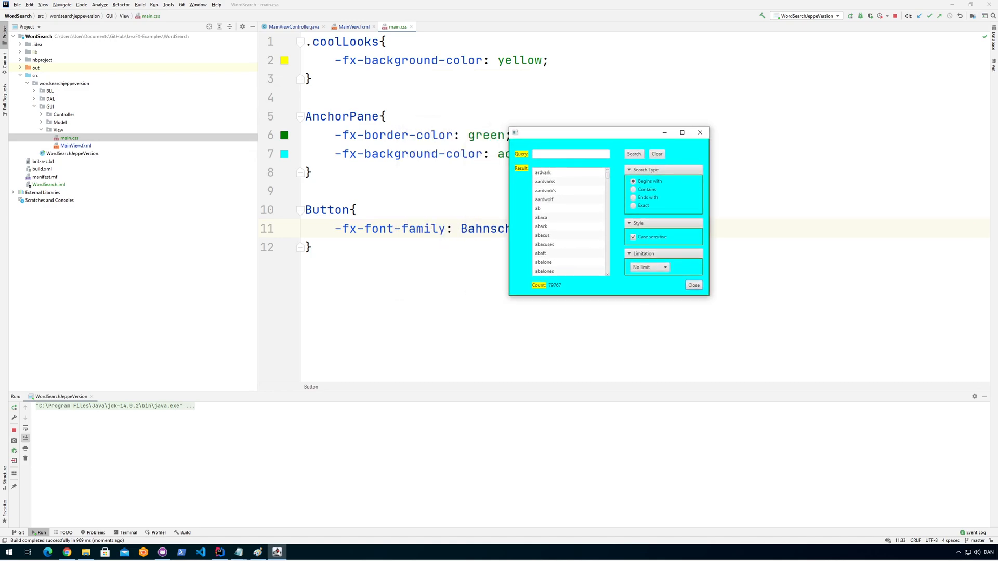
click(693, 284)
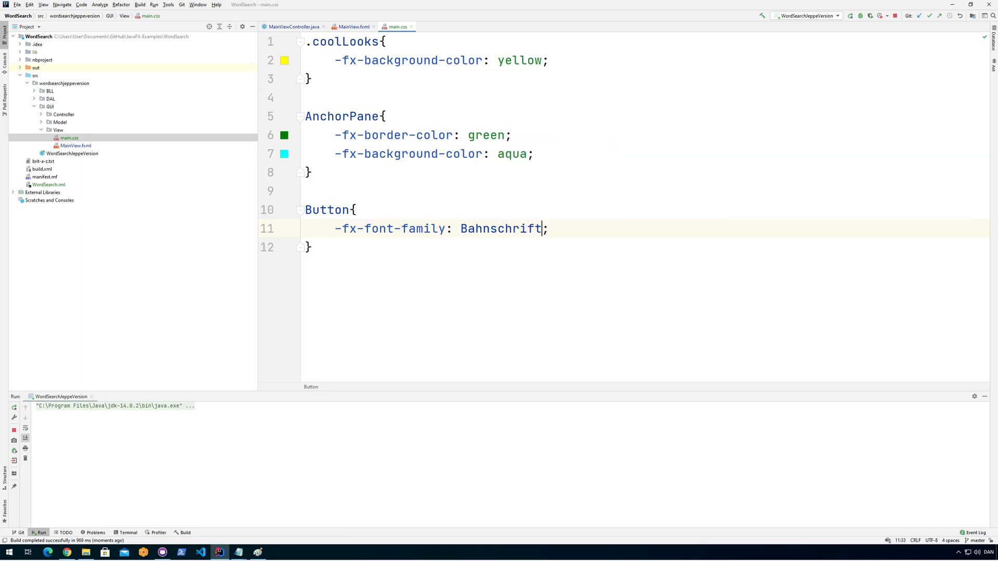
Change the Button font family to Cambria, preview it in a run, then select MainView.fxml
double_click(499, 228)
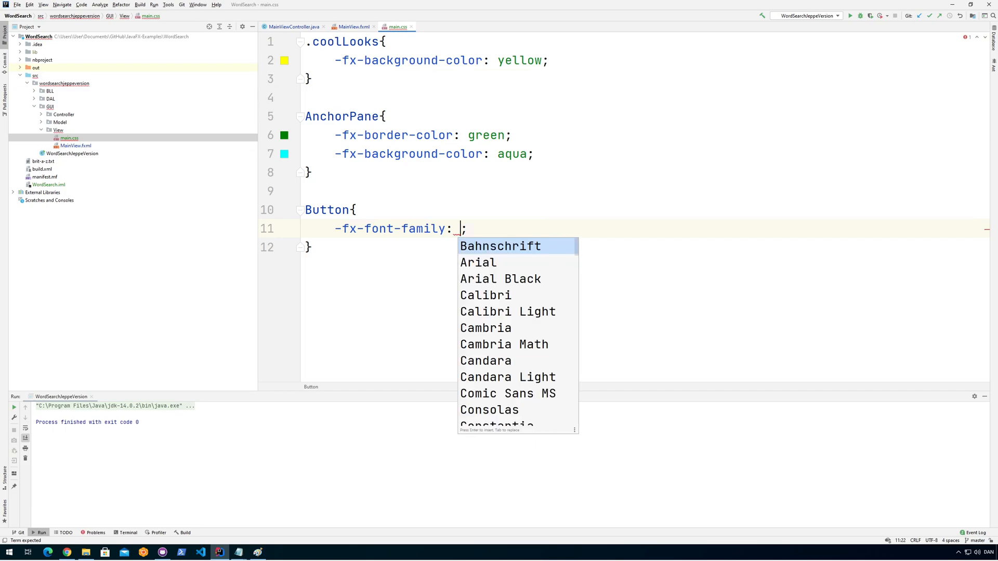
mouse_move(503, 344)
text(Cambria)
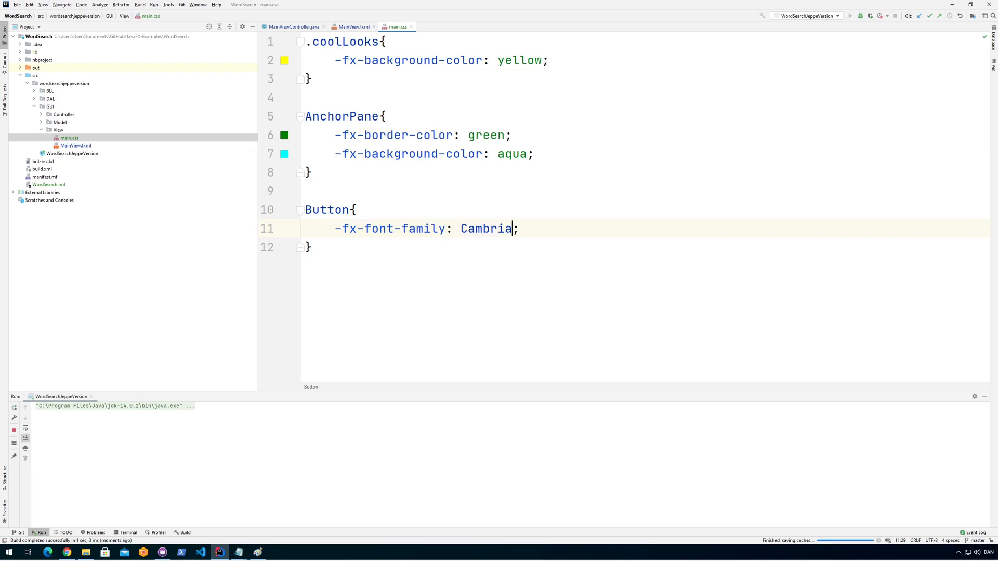
click(849, 15)
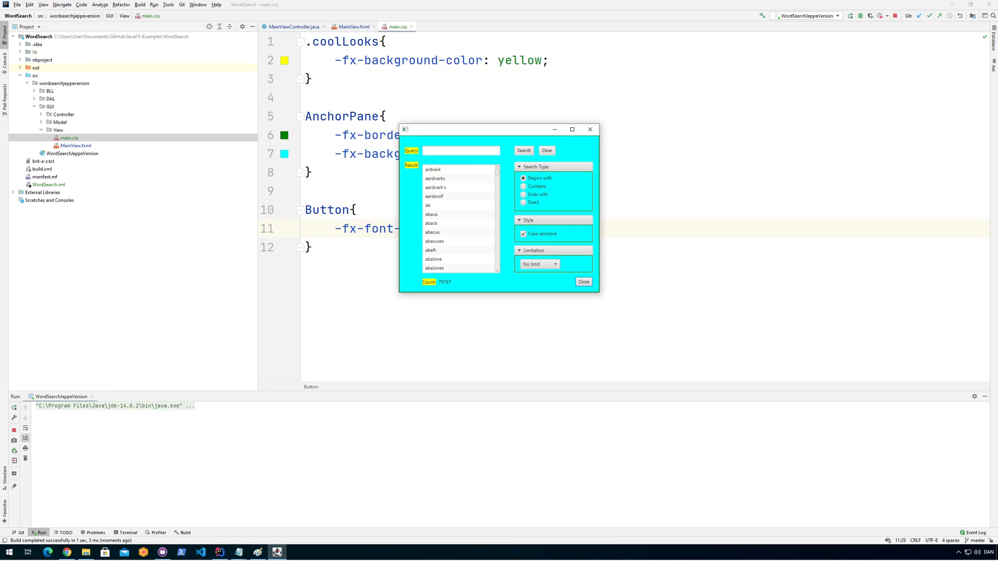
click(582, 281)
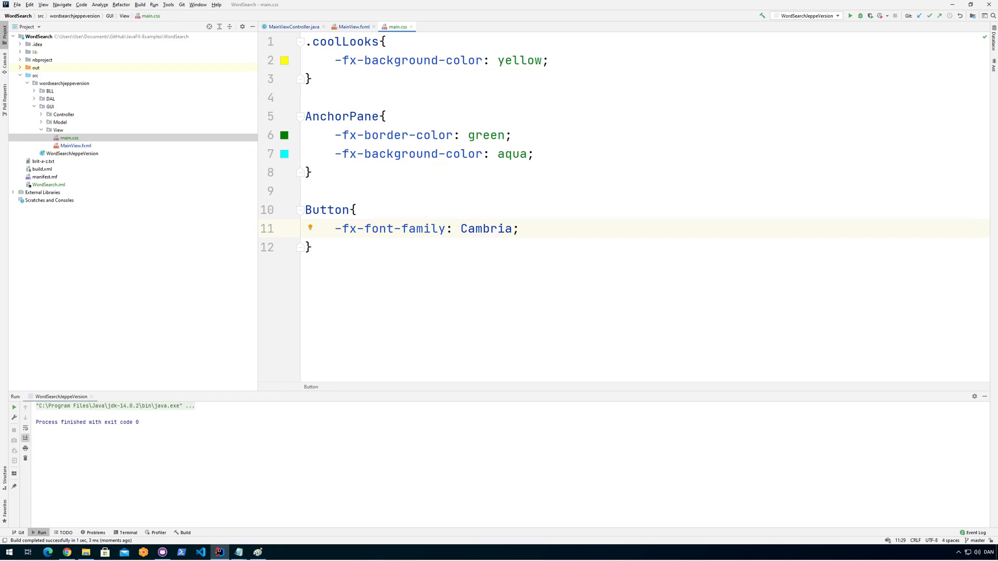
click(75, 145)
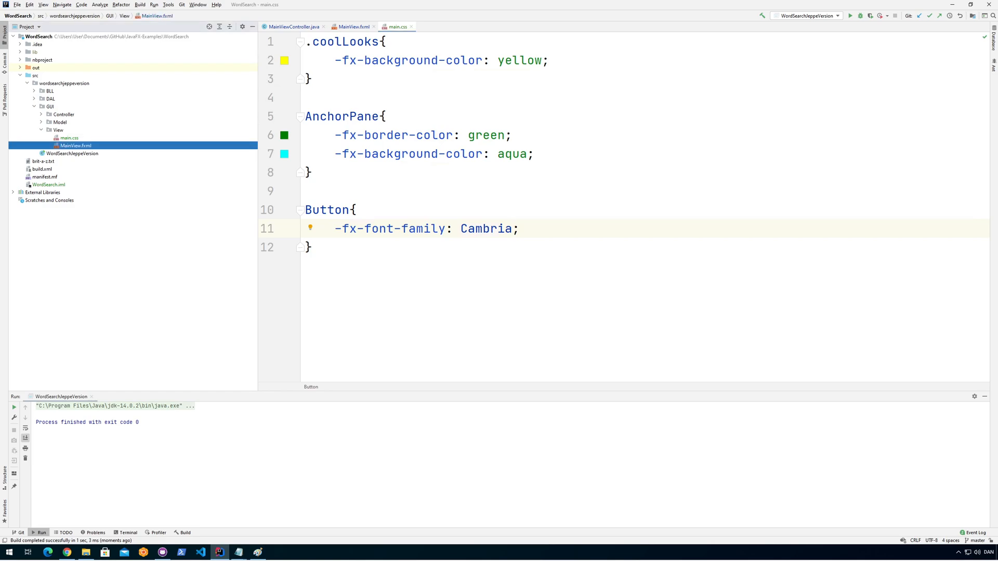
Show MainView.fxml in Scene Builder with the root AnchorPane's main.css stylesheet visible in the Inspector
right_click(74, 145)
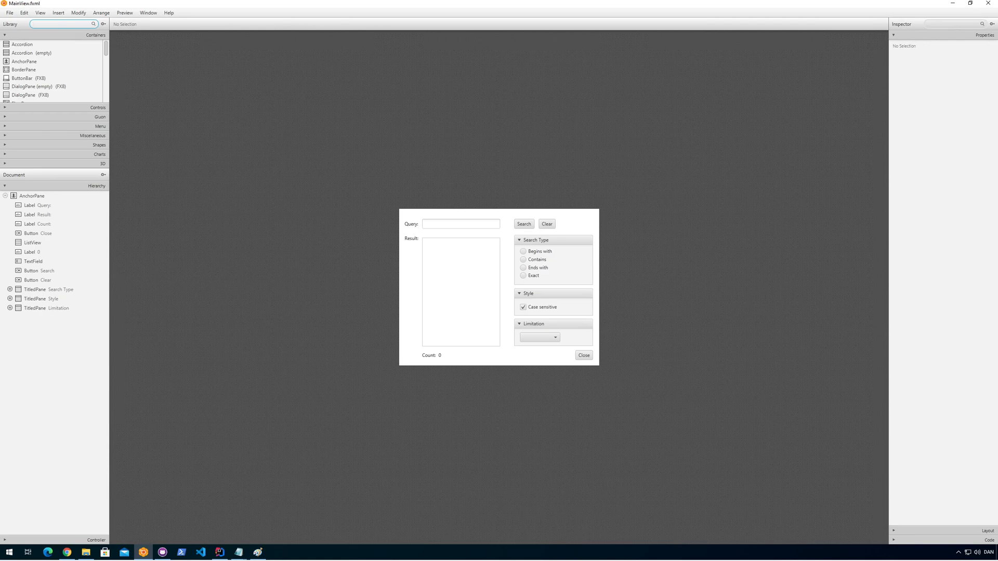
click(32, 195)
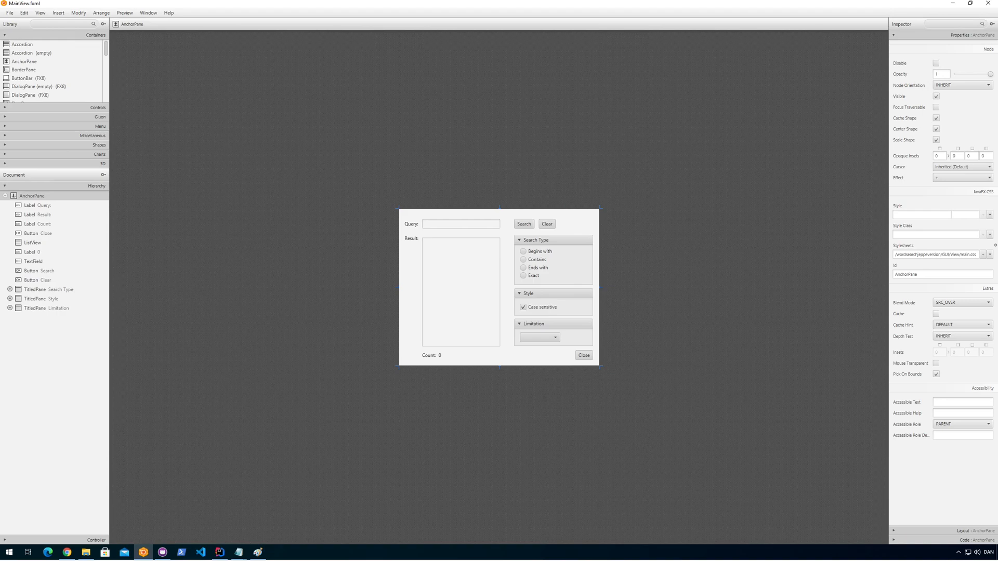
click(33, 243)
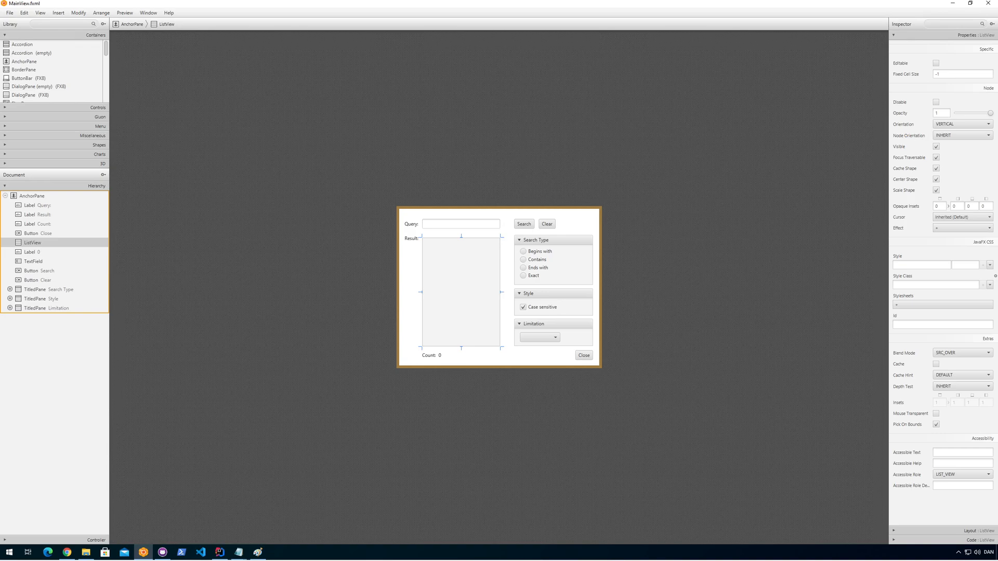
click(920, 264)
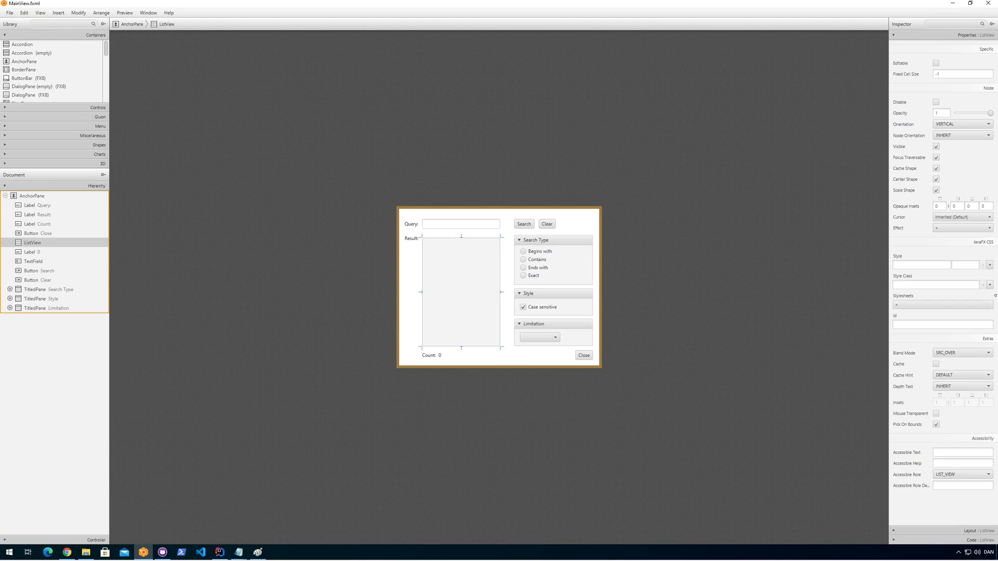
click(33, 195)
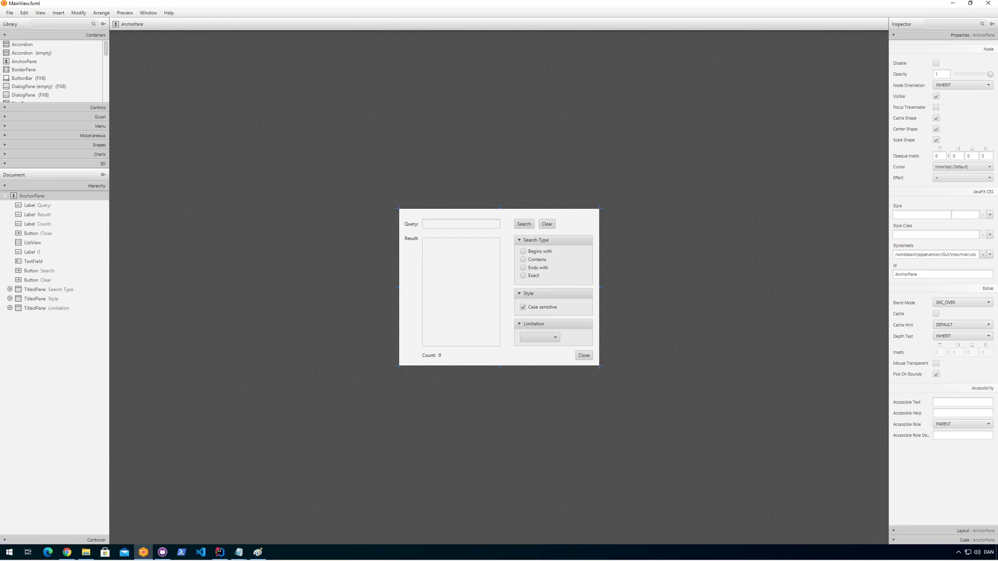
mouse_move(238, 550)
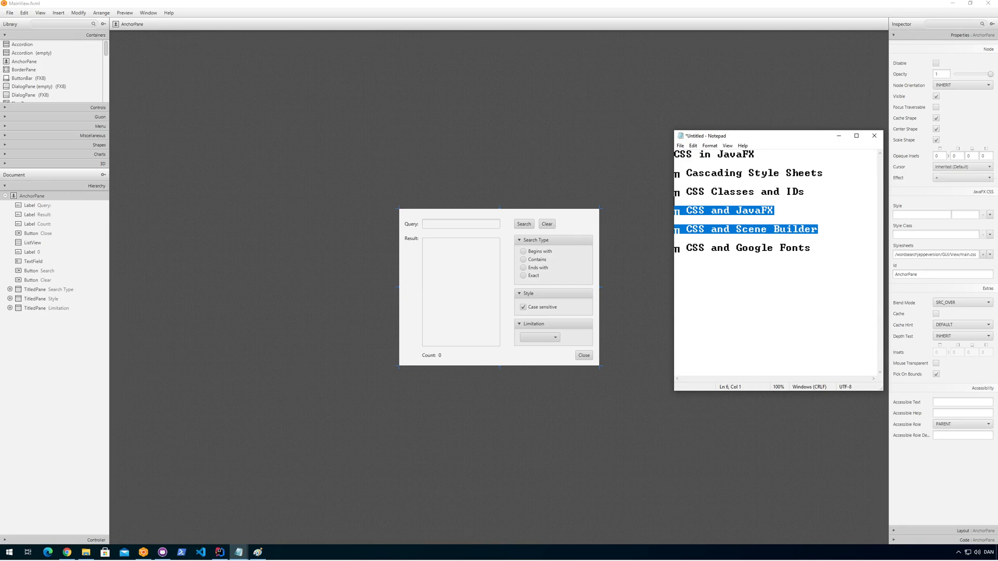
click(811, 248)
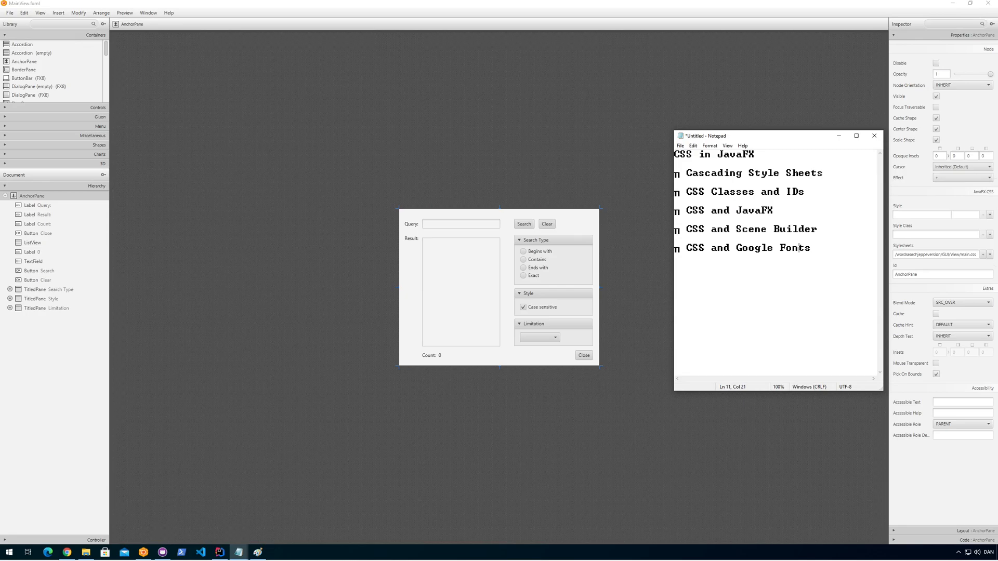